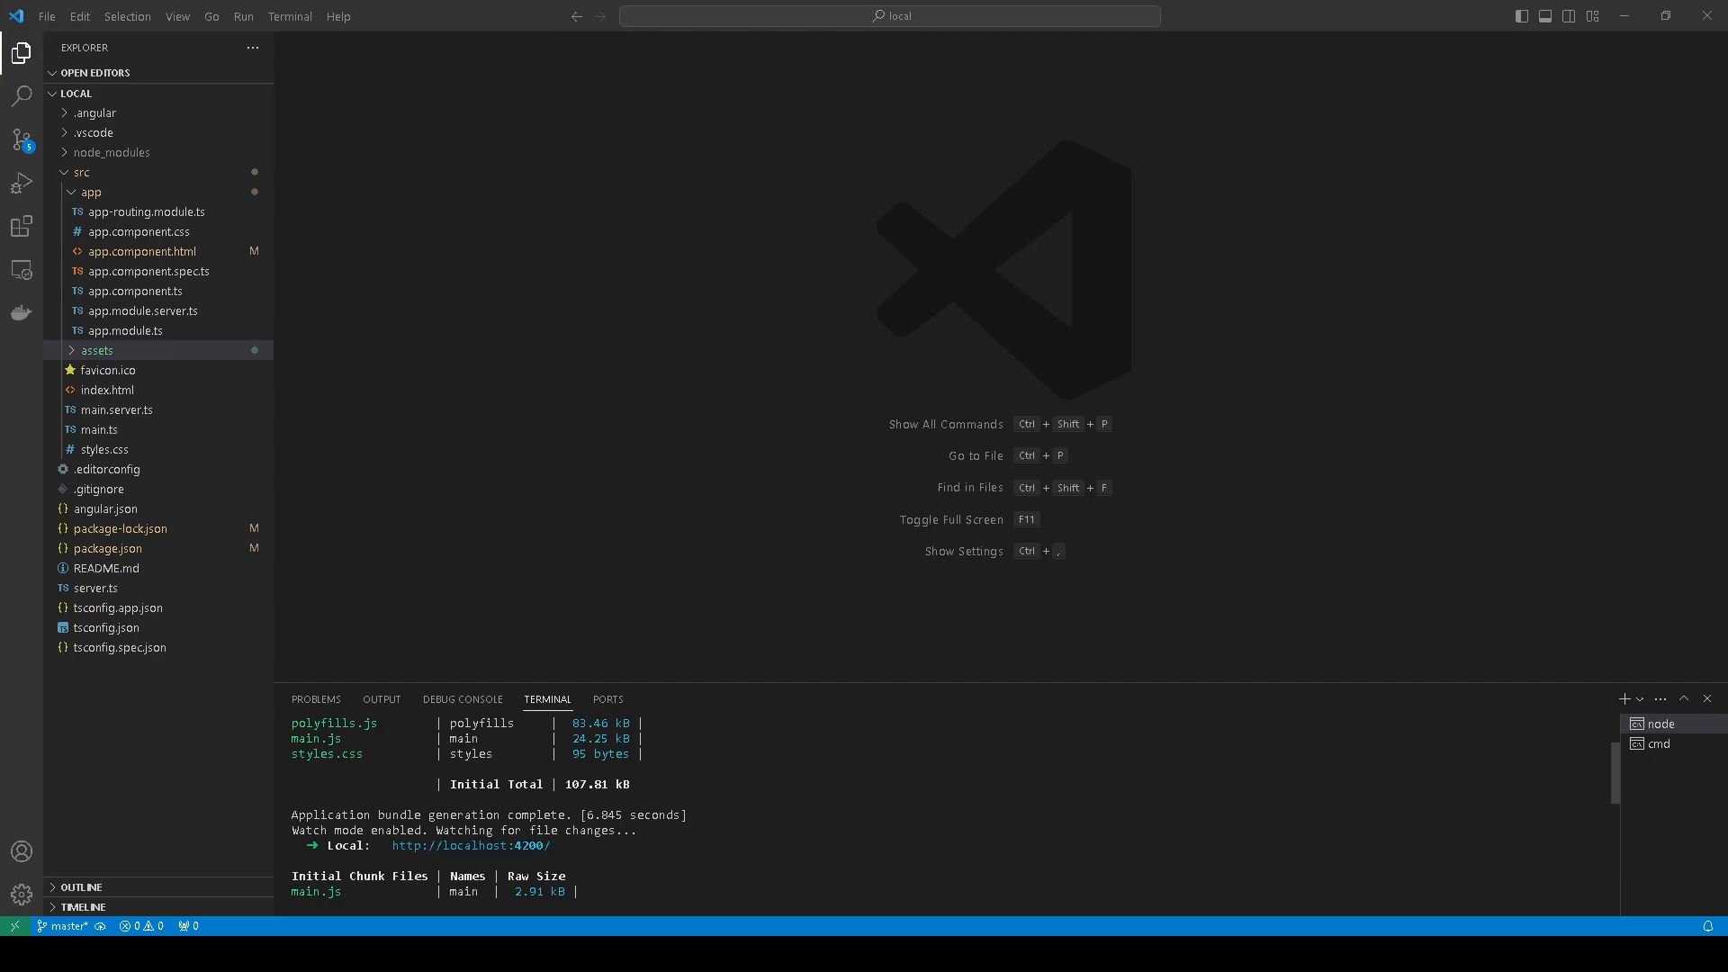
pyautogui.moveTo(144, 92)
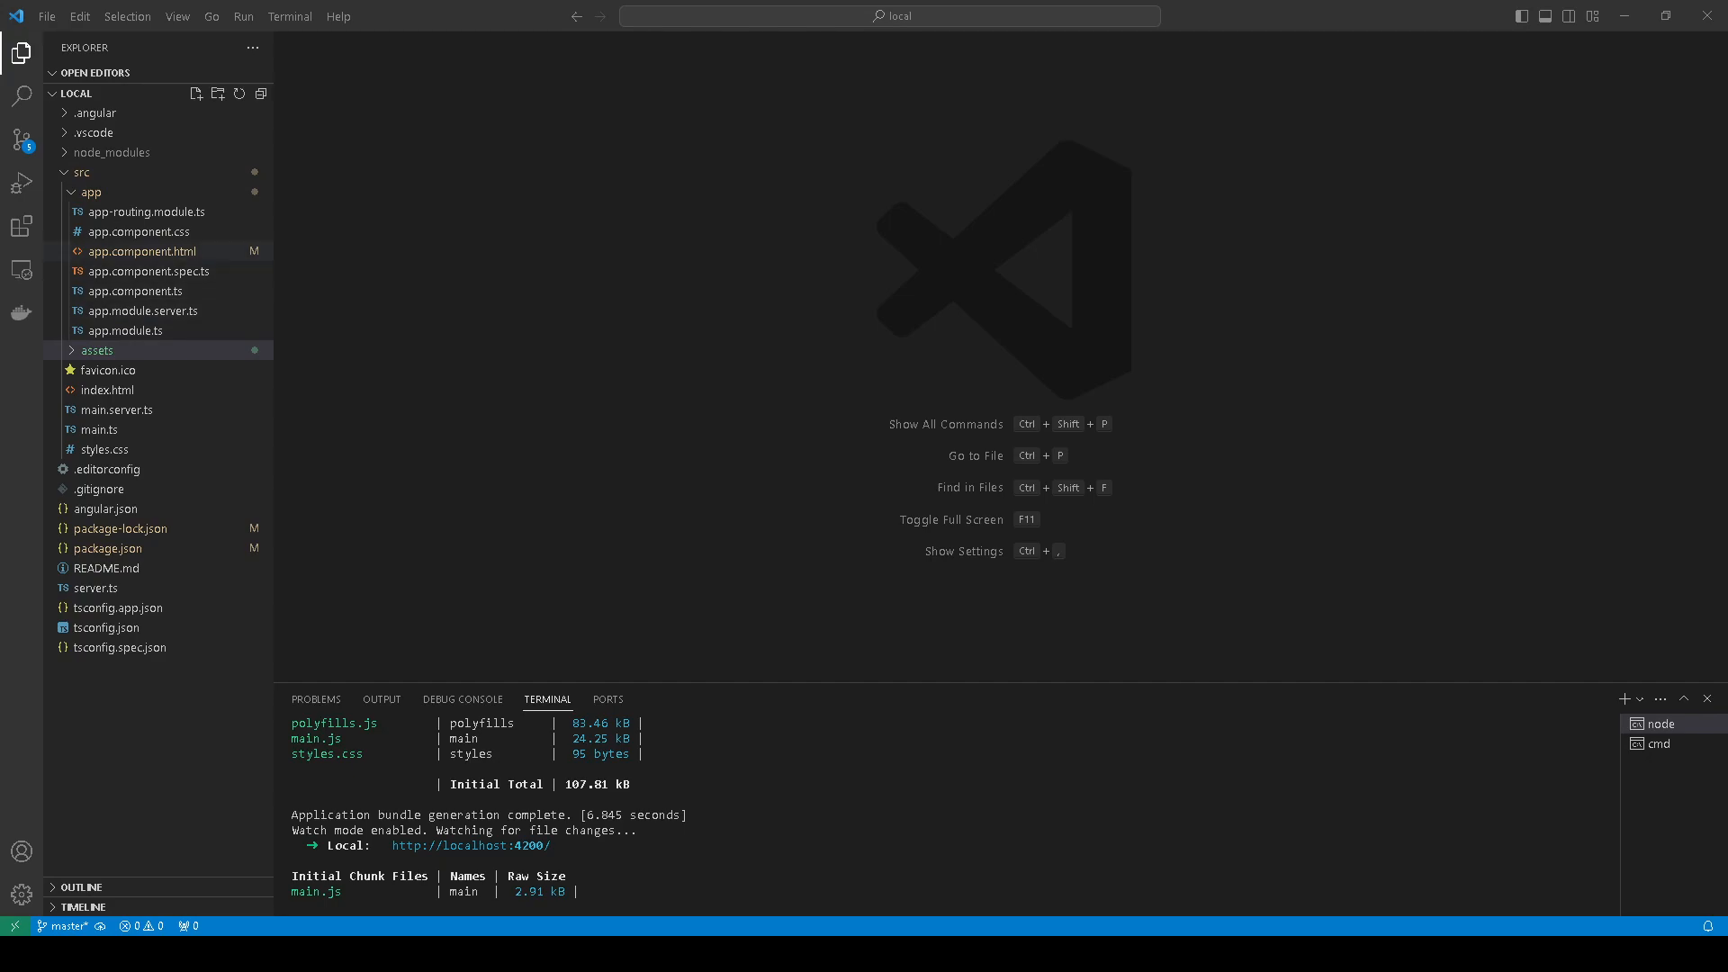
# Review app.component.html, highlighting the heading, congratulations lines and router-outlet, then close it
pyautogui.click(141, 252)
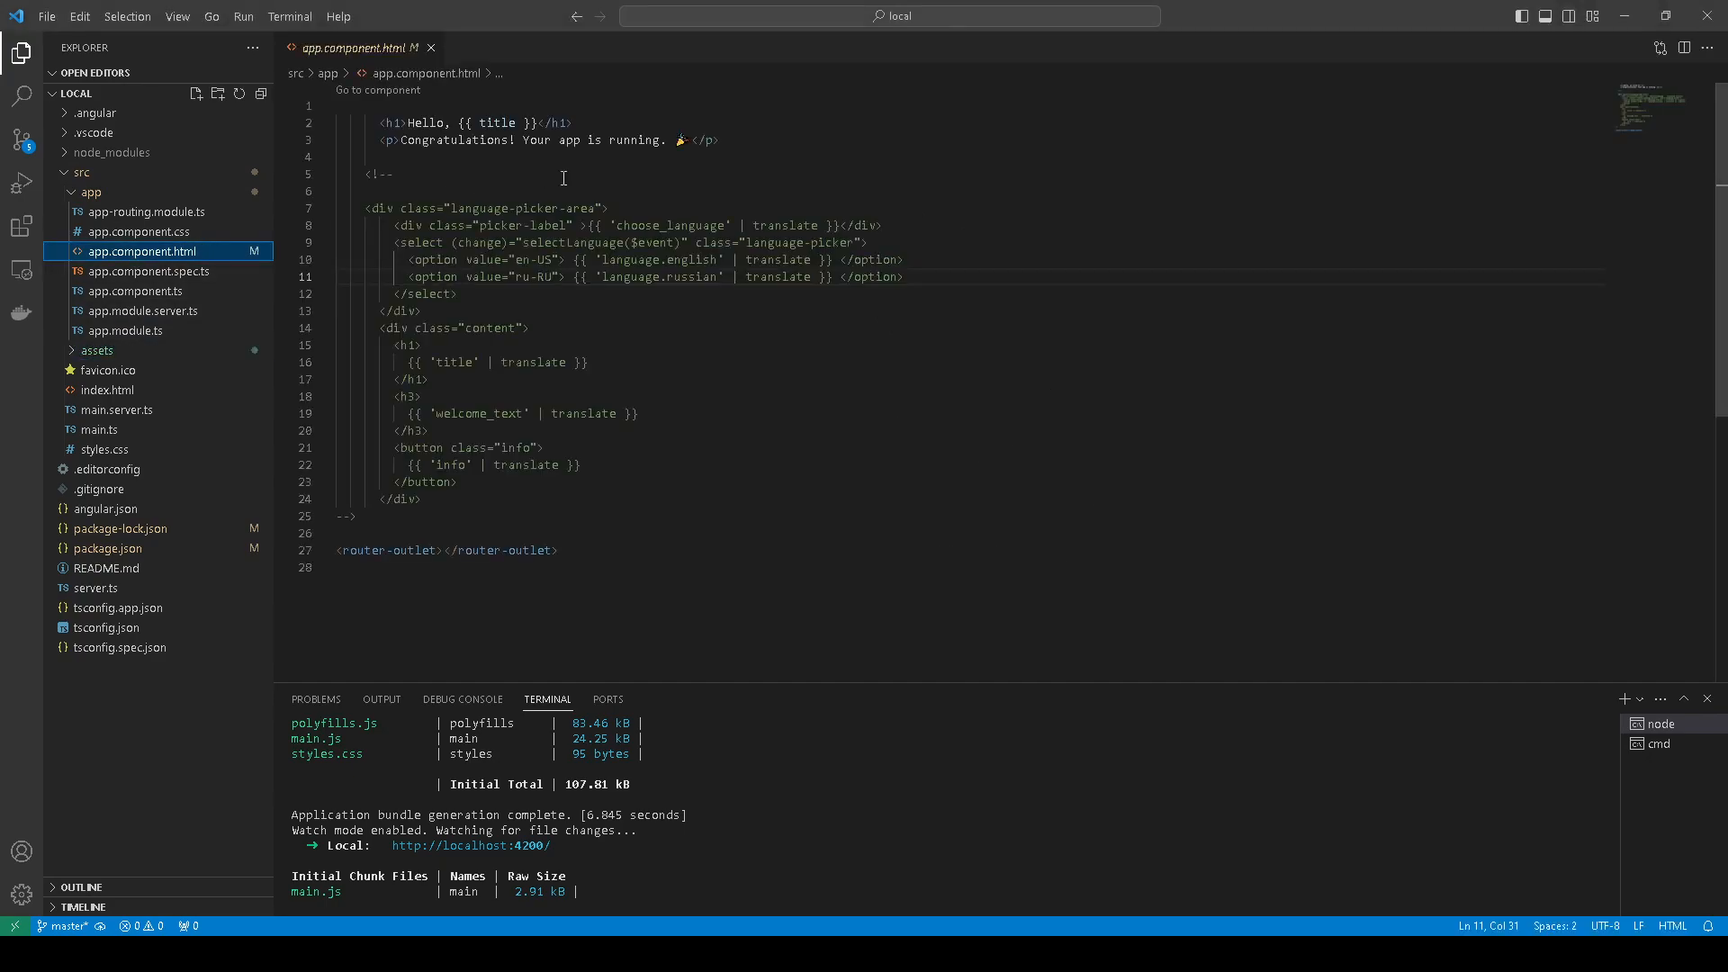
pyautogui.click(716, 141)
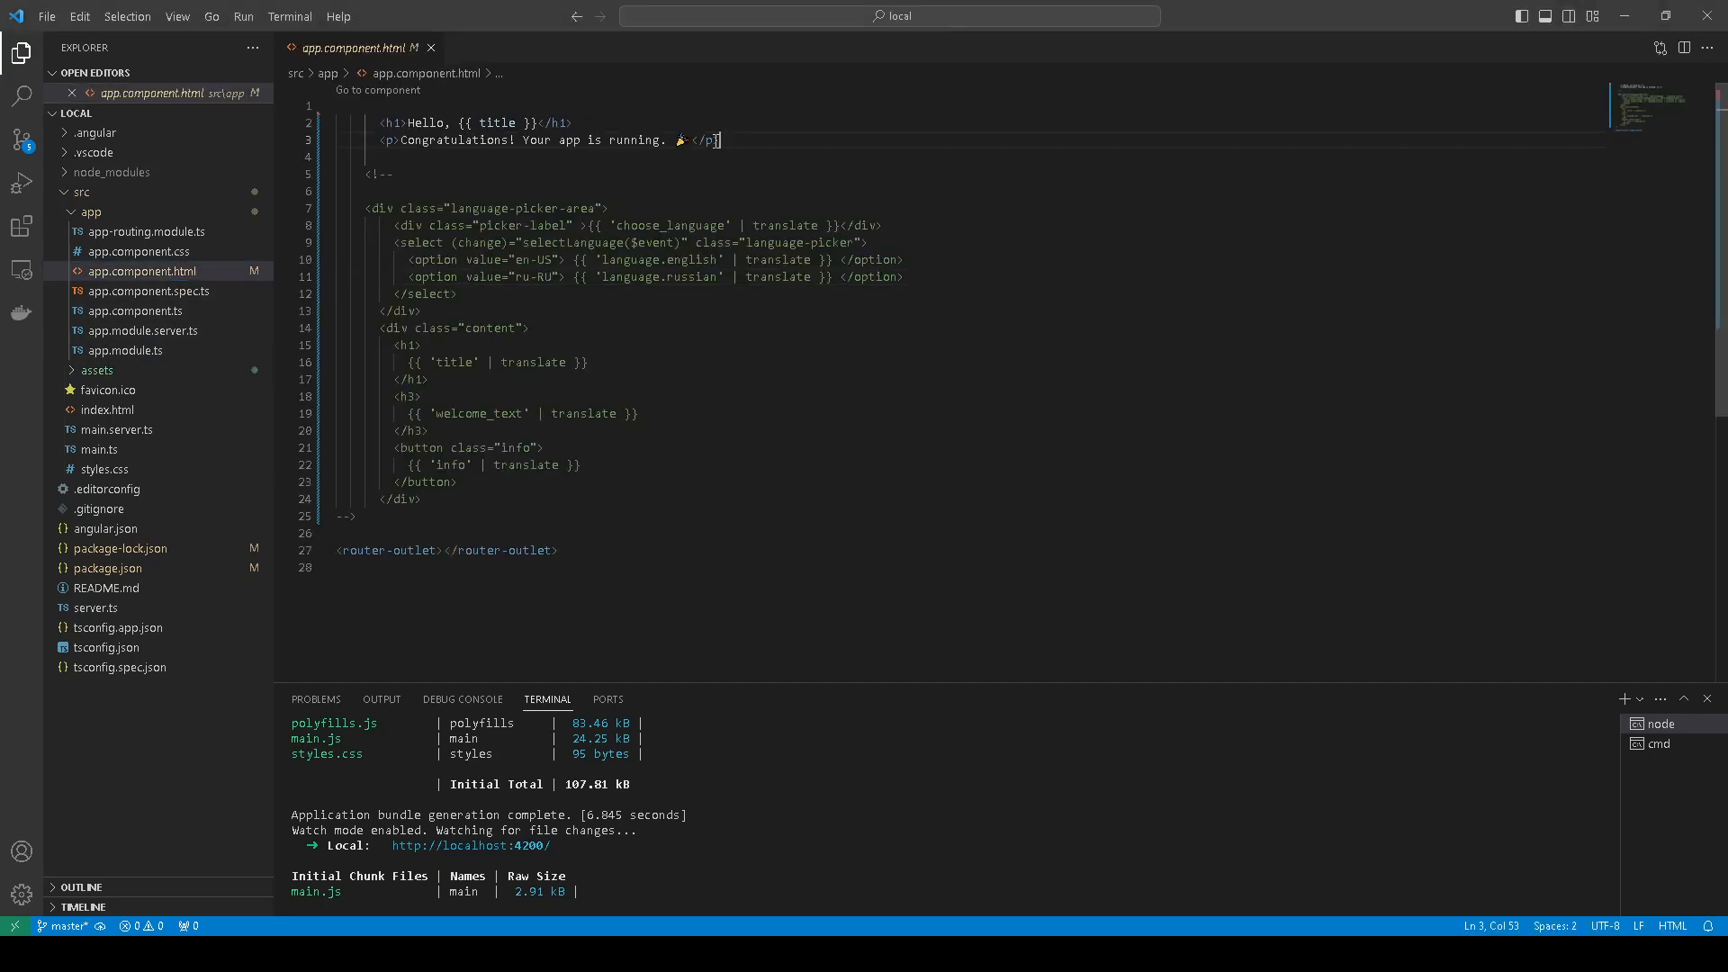
pyautogui.moveTo(716, 140); pyautogui.dragTo(344, 123)
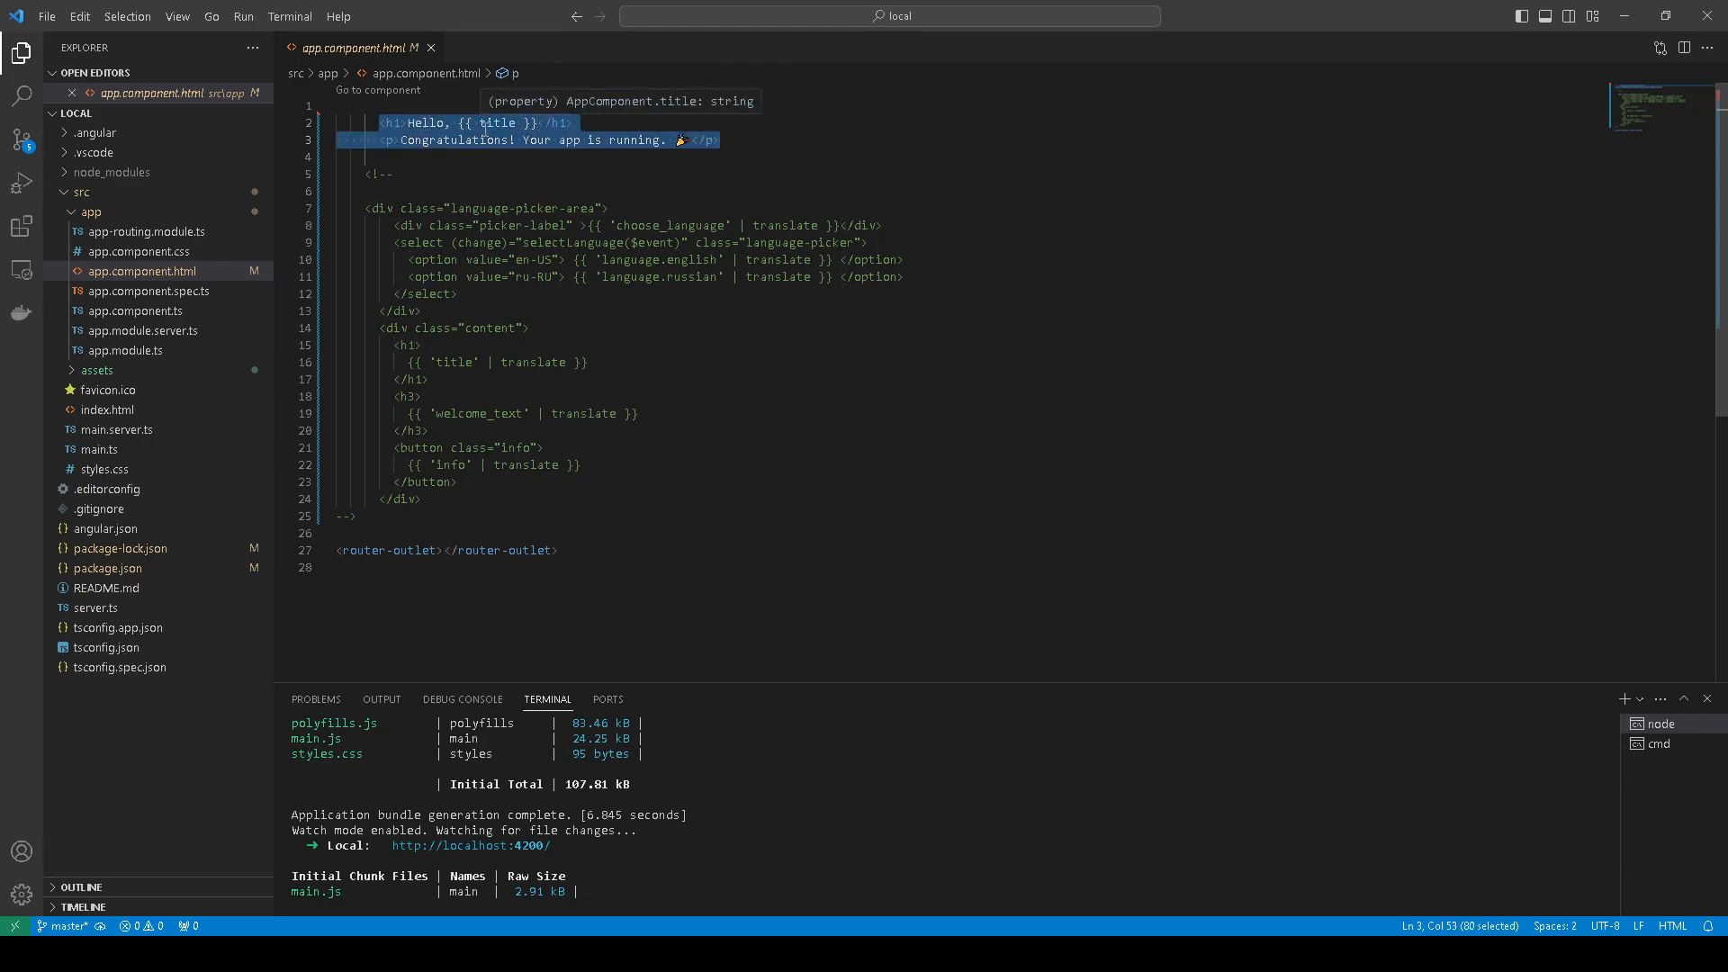
pyautogui.moveTo(445, 144)
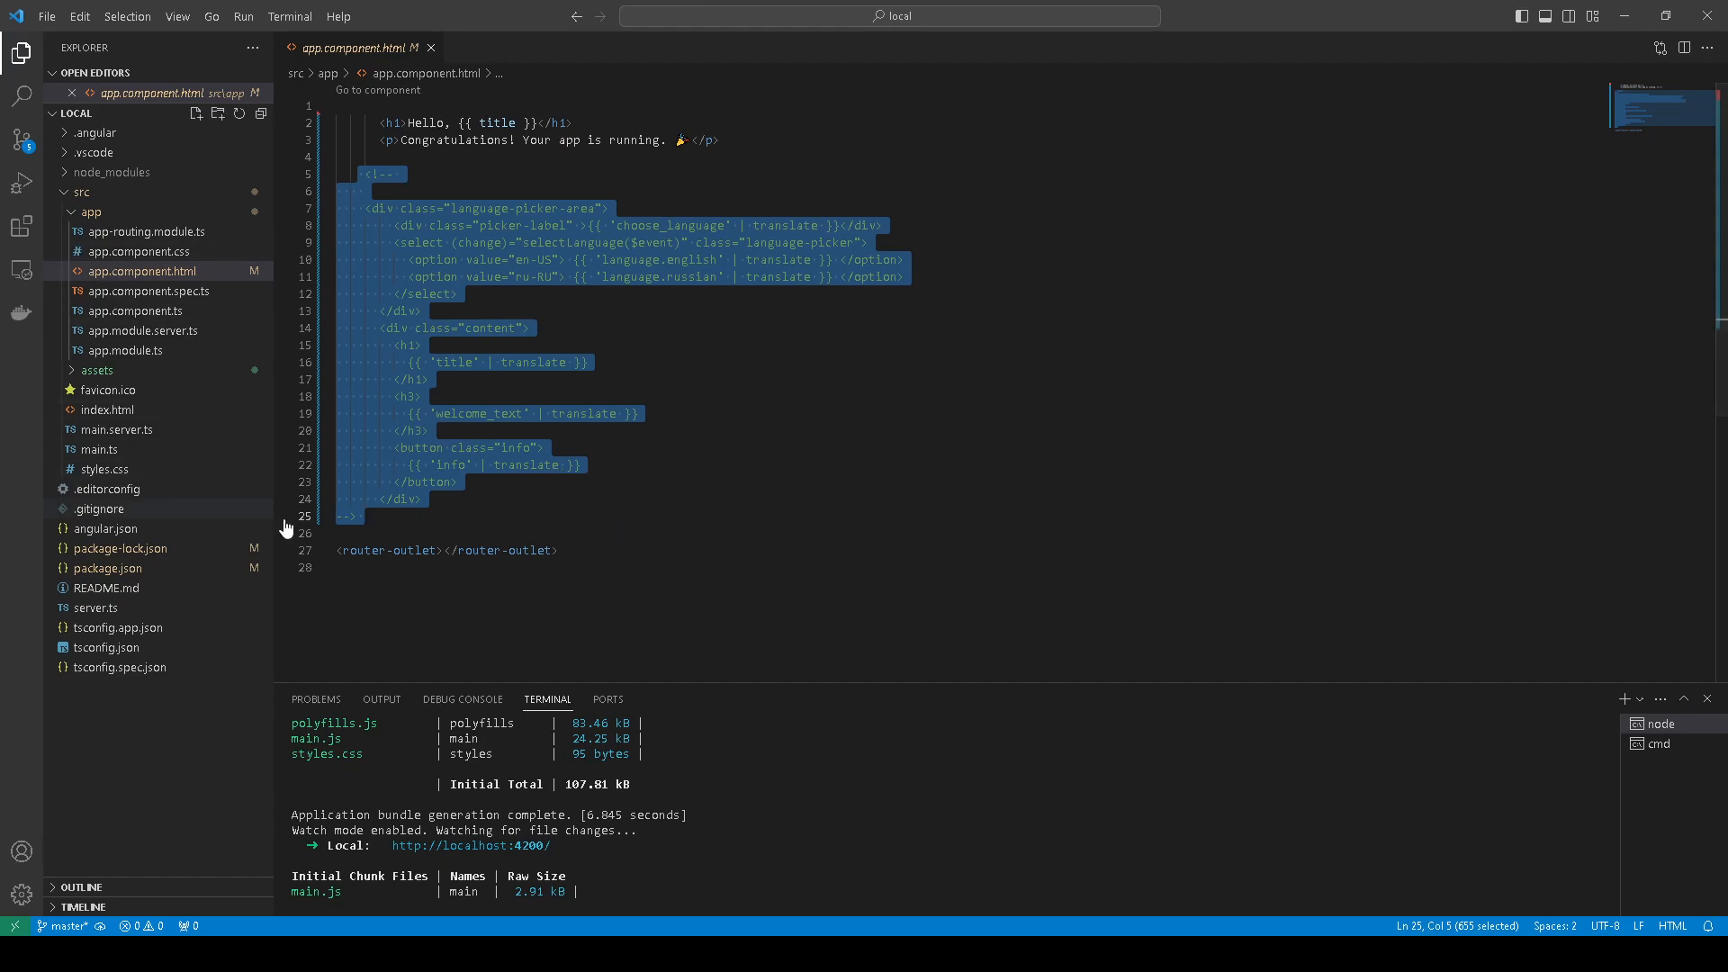
pyautogui.click(447, 551)
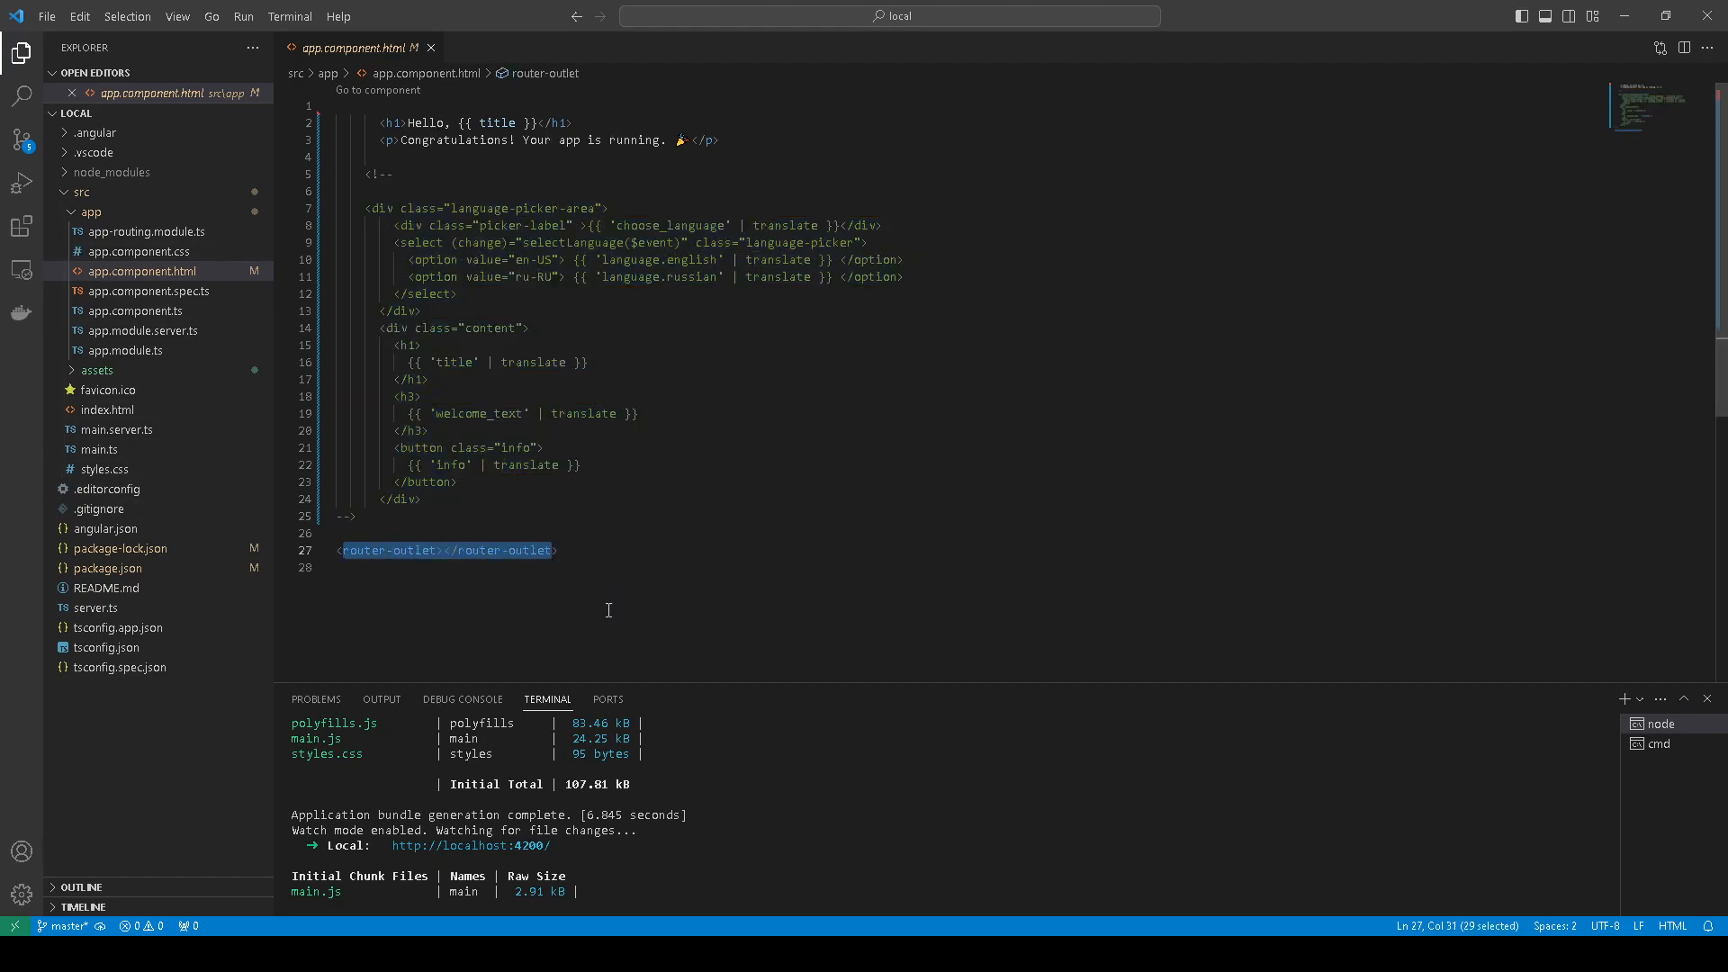
pyautogui.click(430, 47)
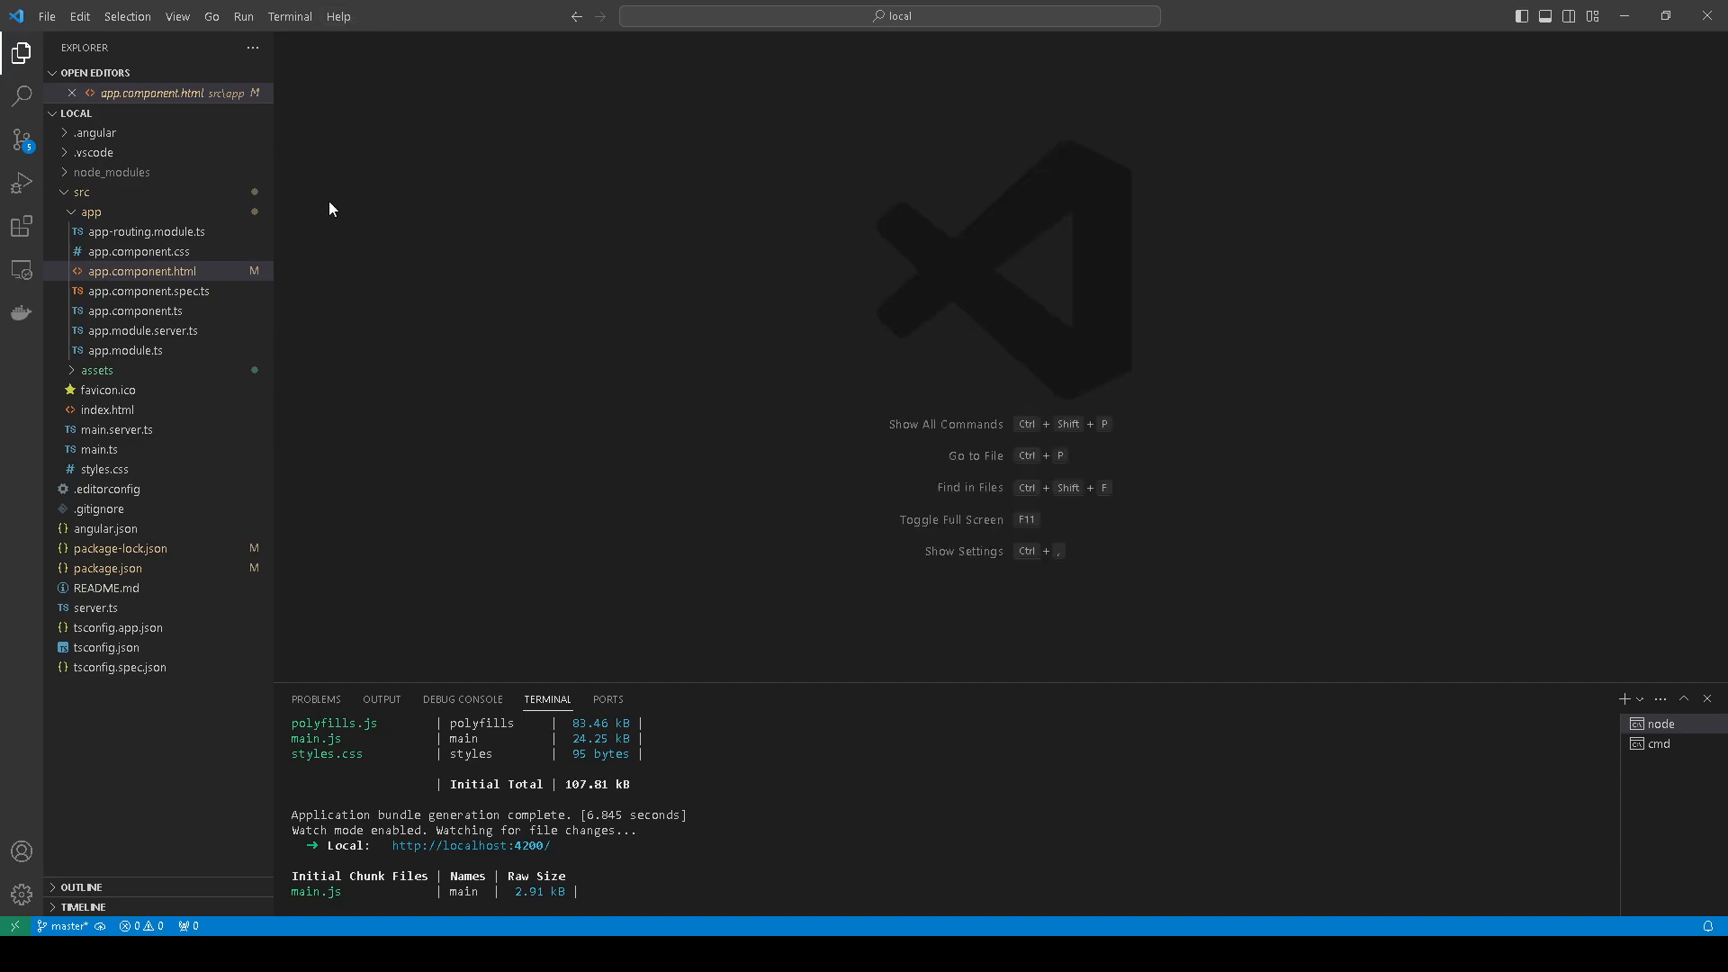
# Expand src/assets and the i18n folder to reveal en-US.json and ru-RU.json
pyautogui.click(96, 72)
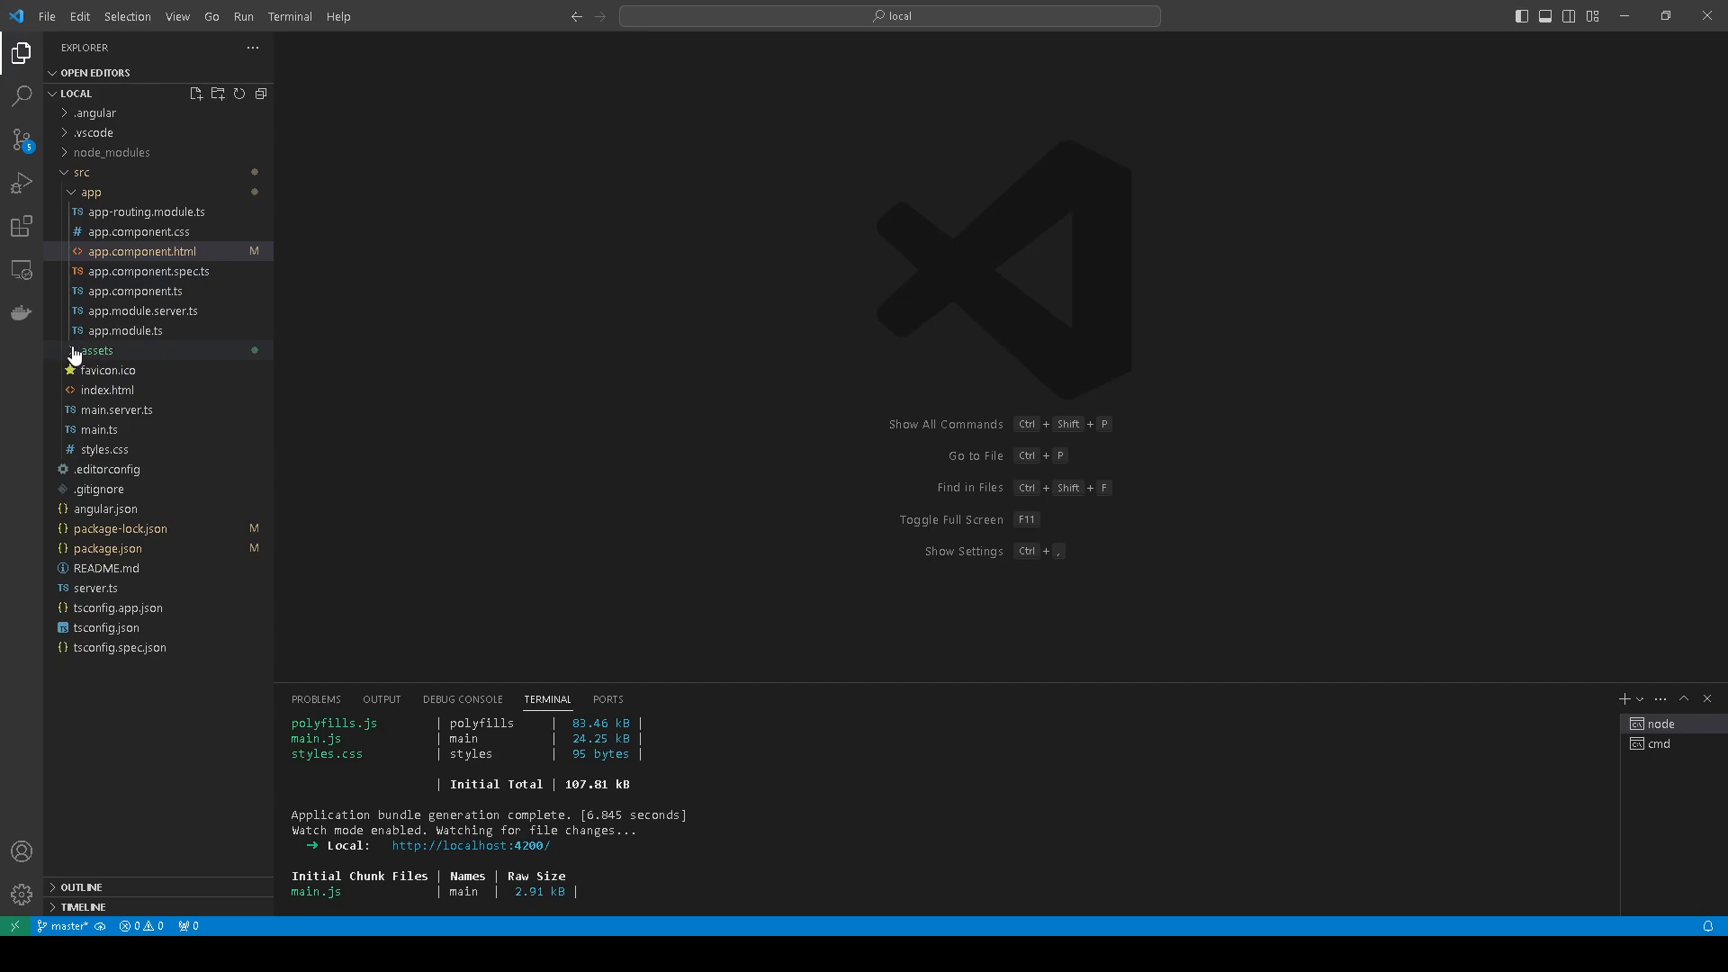
pyautogui.click(97, 351)
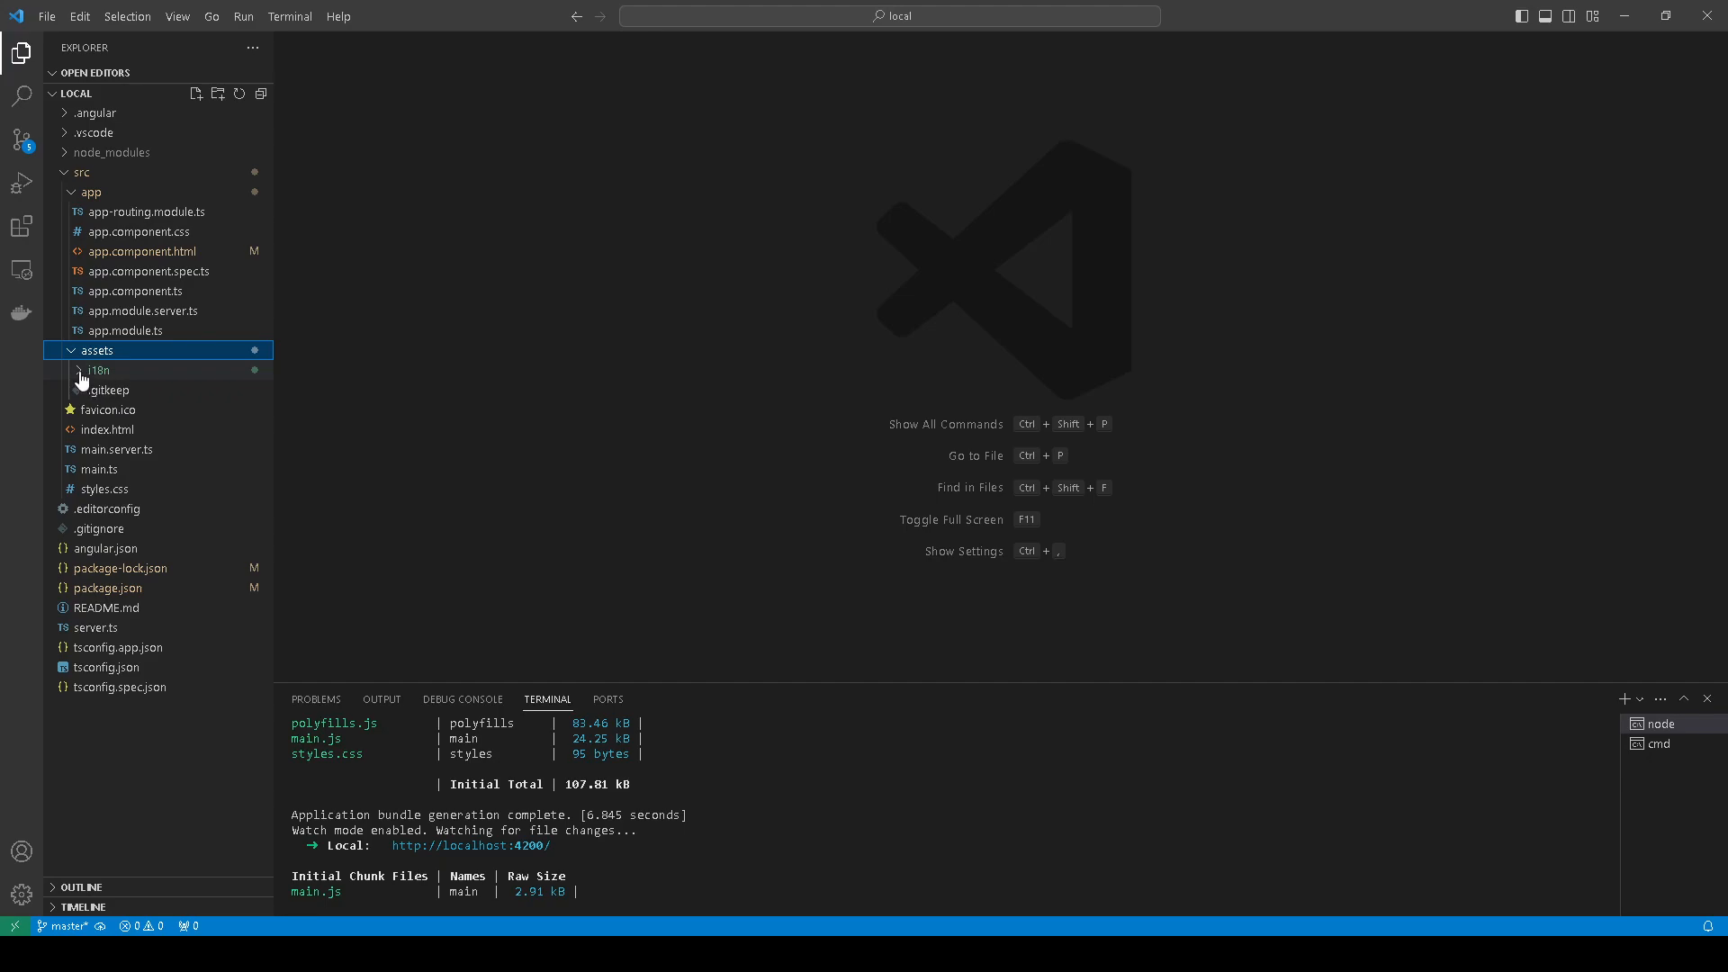
pyautogui.click(97, 369)
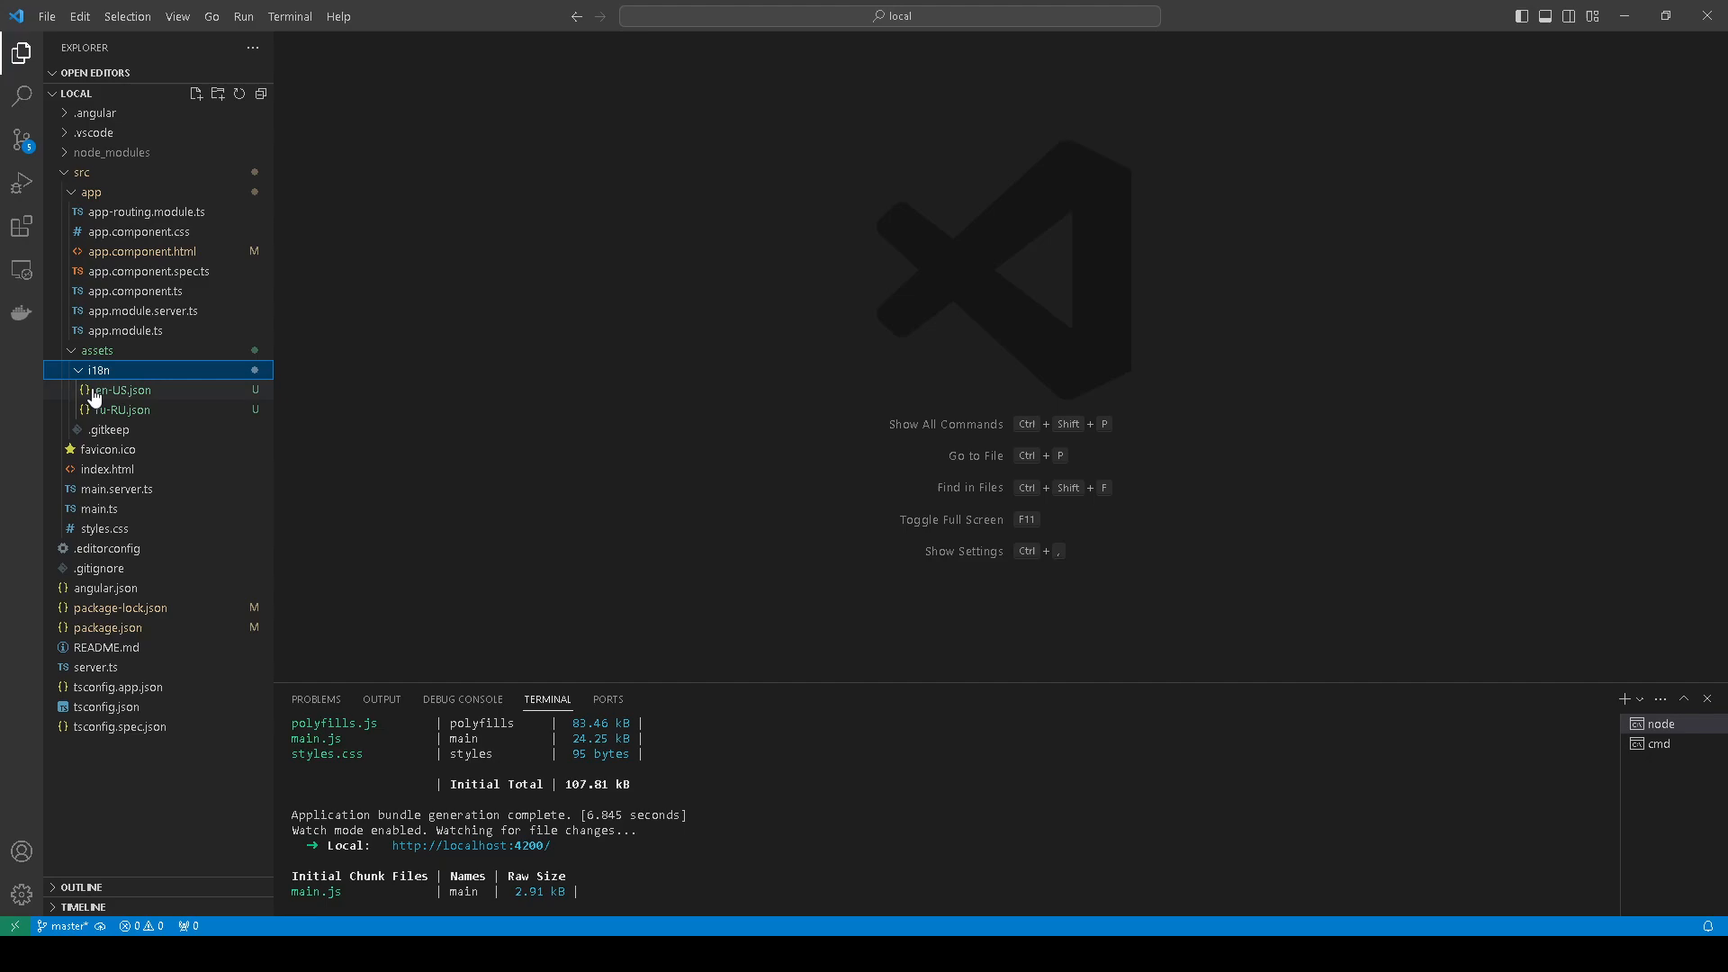
pyautogui.moveTo(126, 402)
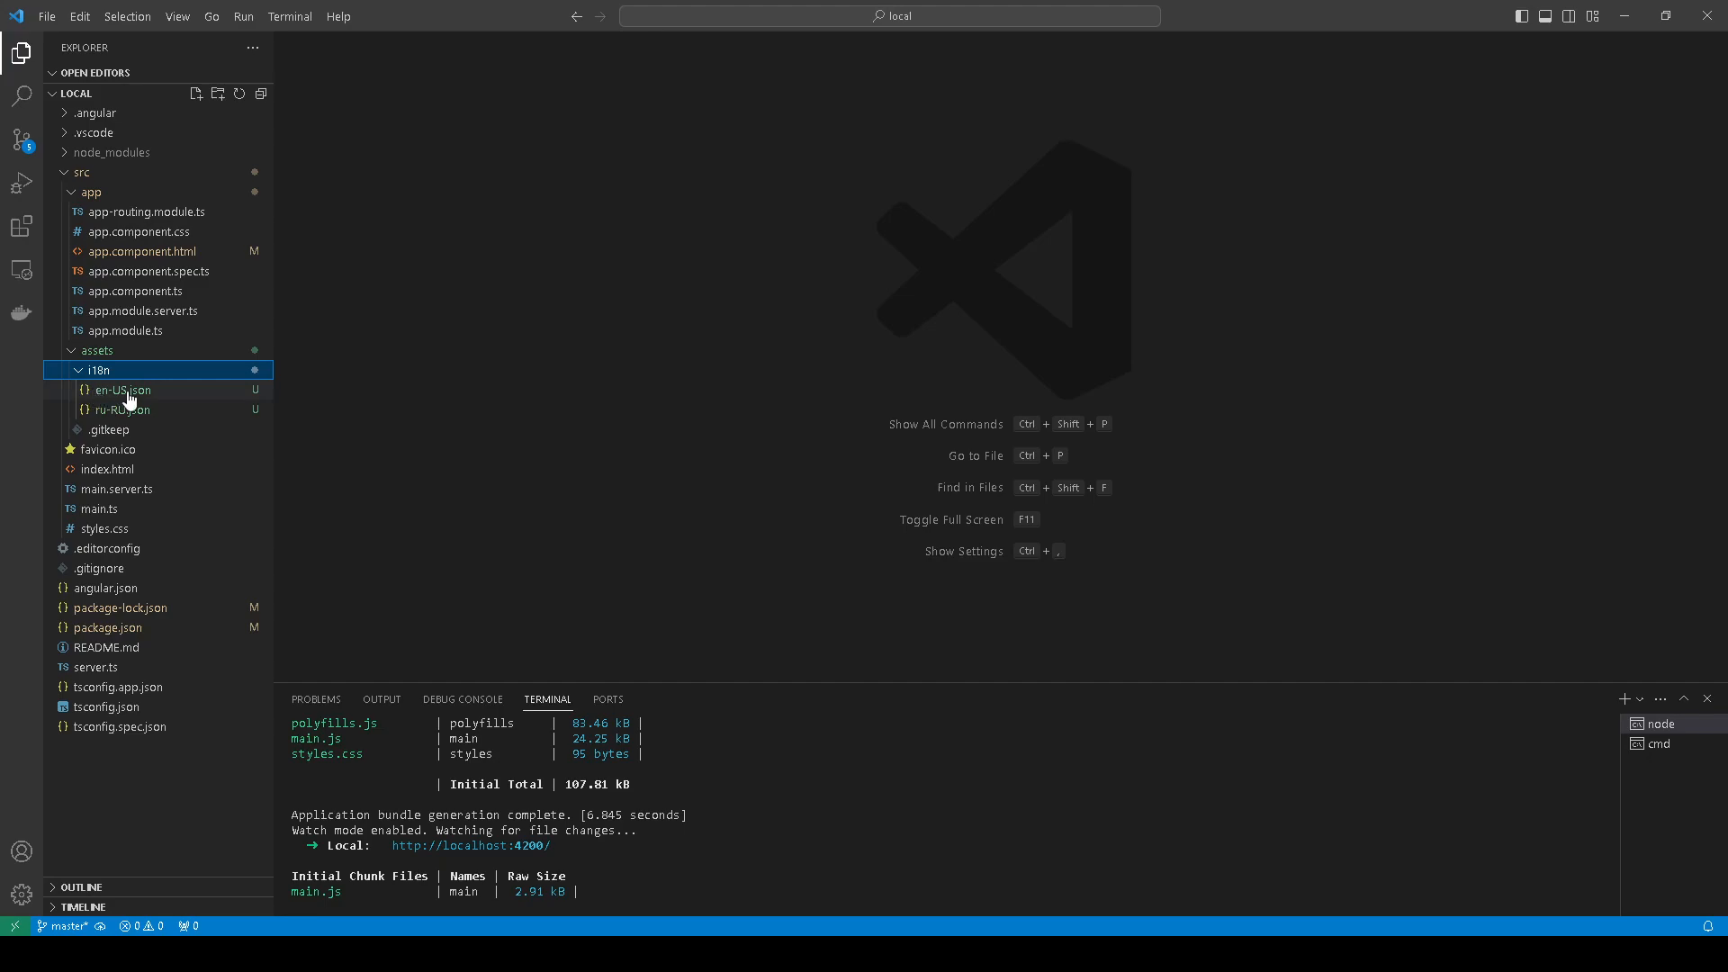
pyautogui.moveTo(130, 402)
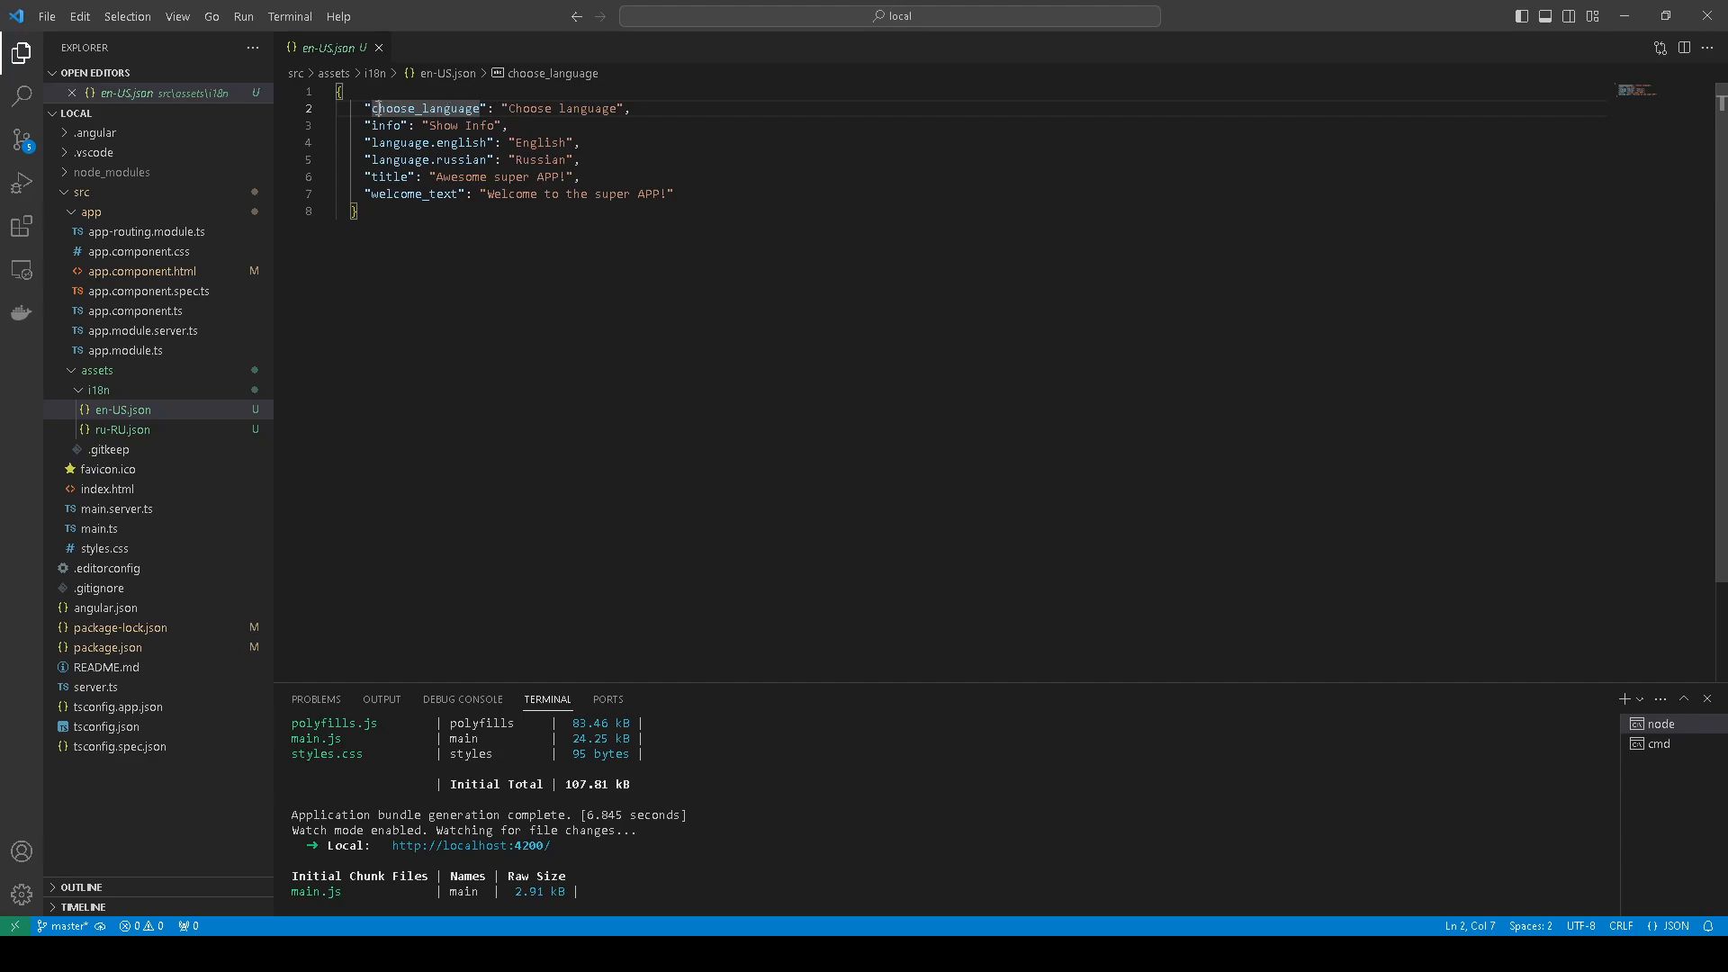
# Highlight the choose_language key, its value and the Russian value in en-US.json, then show ru-RU.json
pyautogui.doubleClick(425, 108)
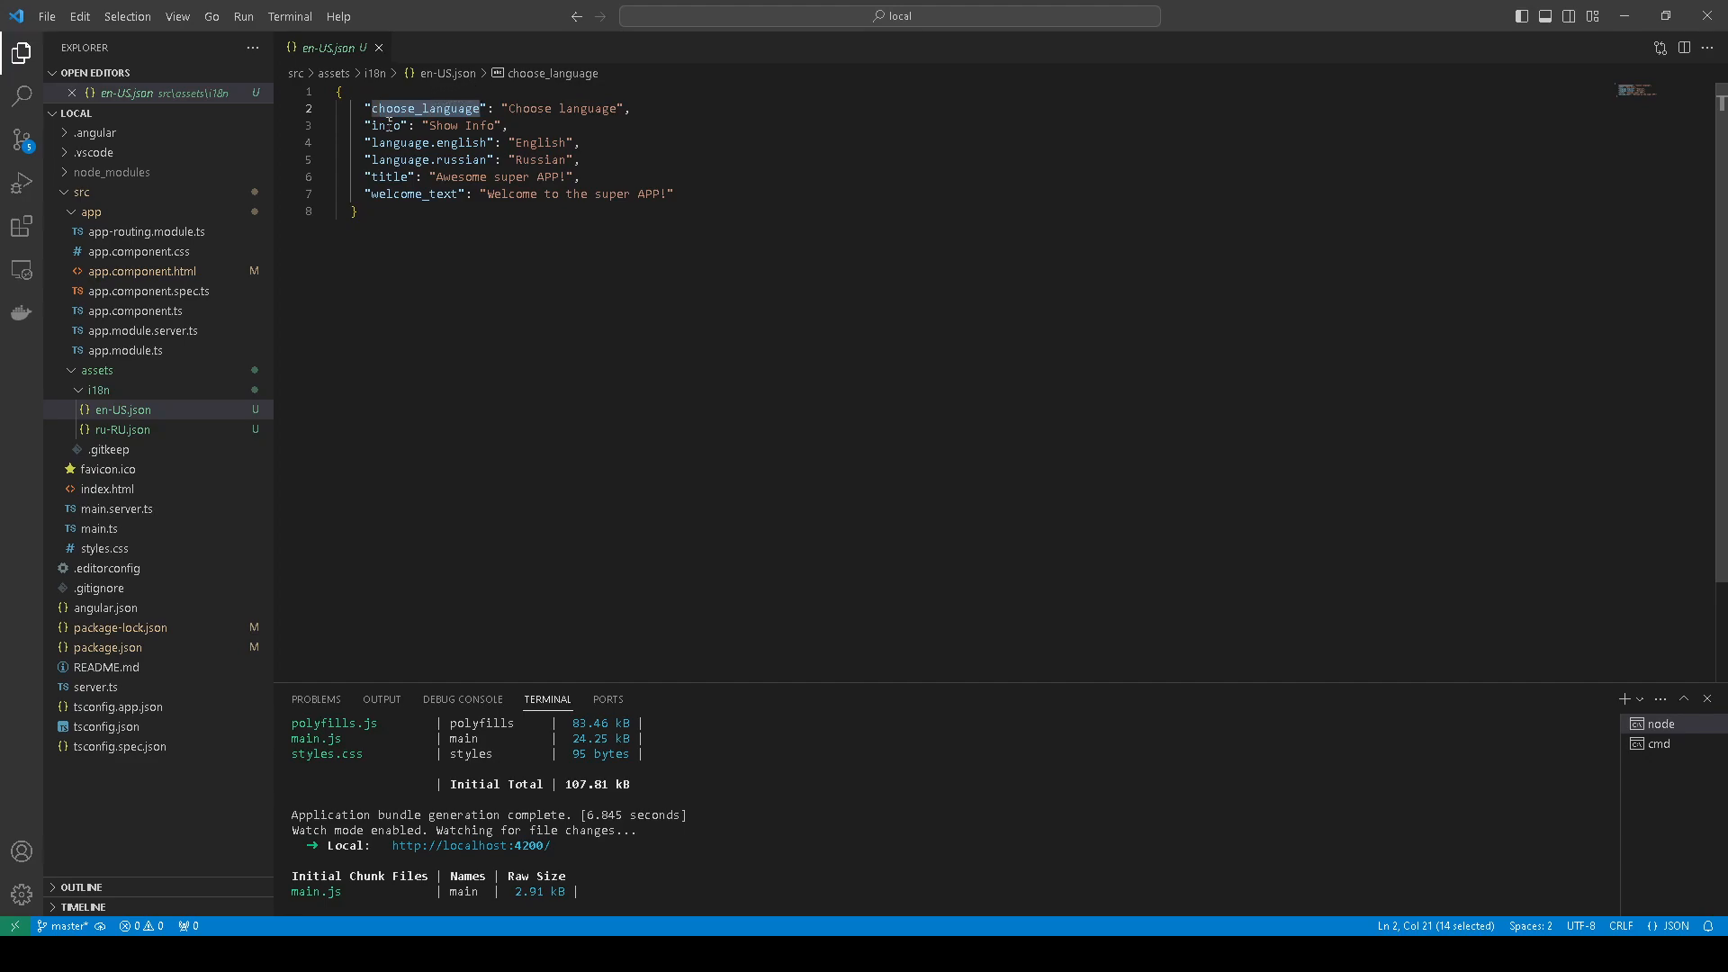
pyautogui.click(538, 108)
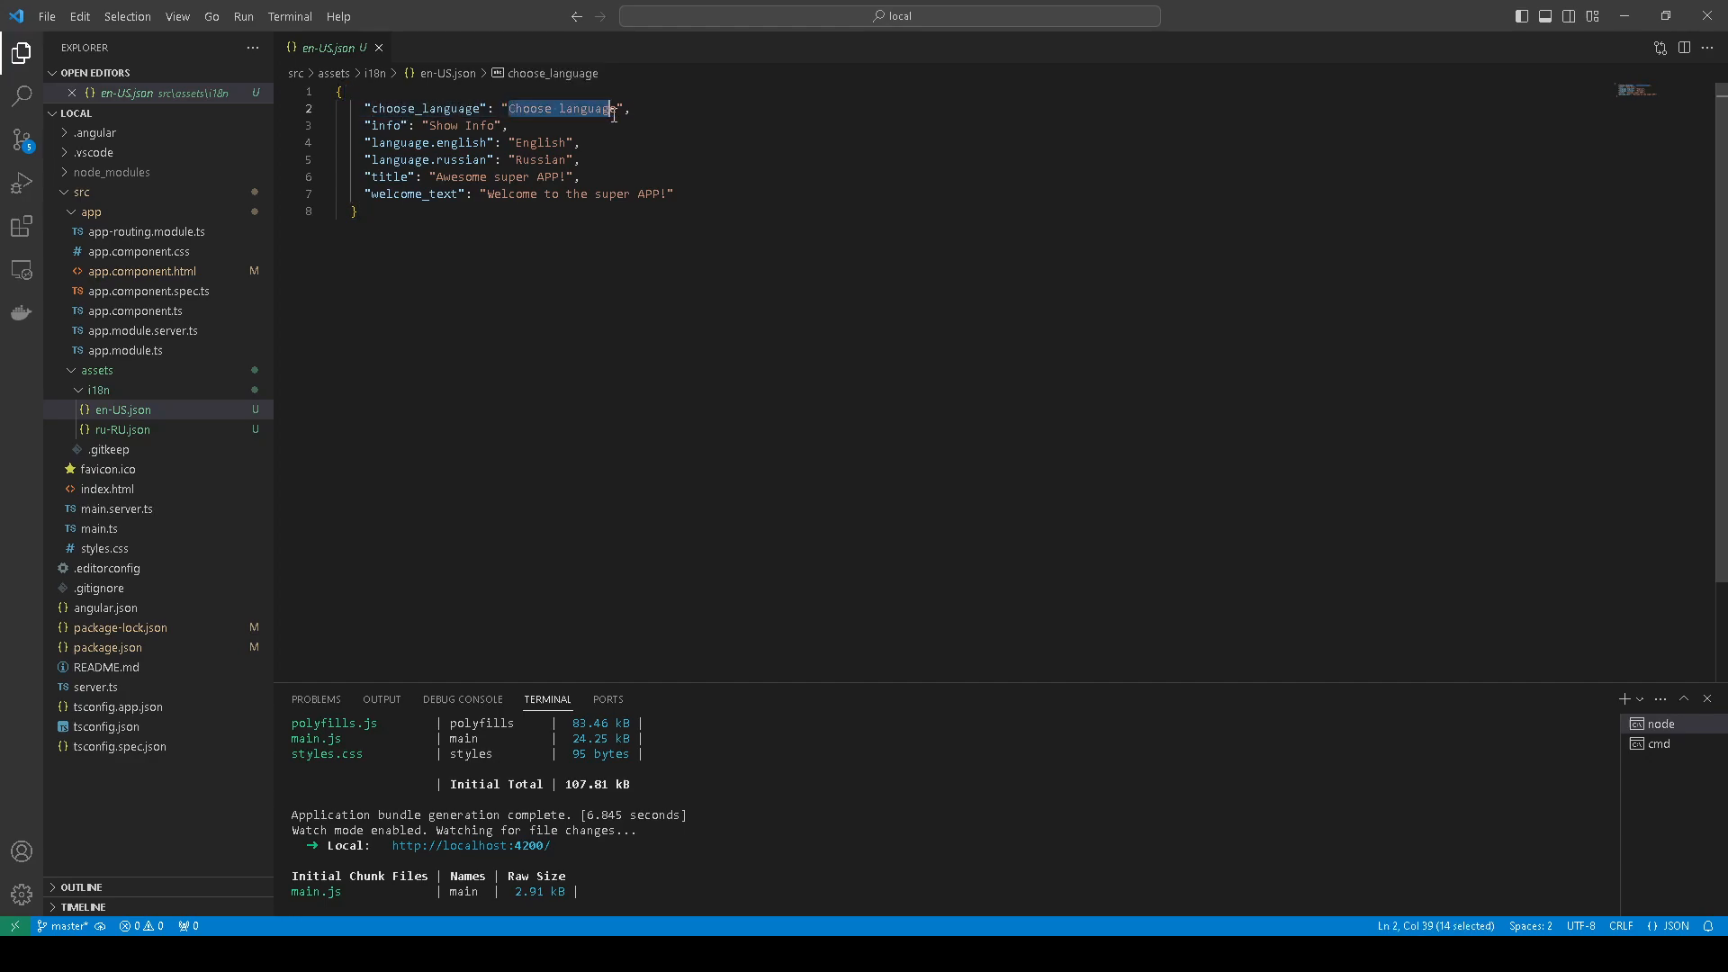
pyautogui.press('shift+Right')
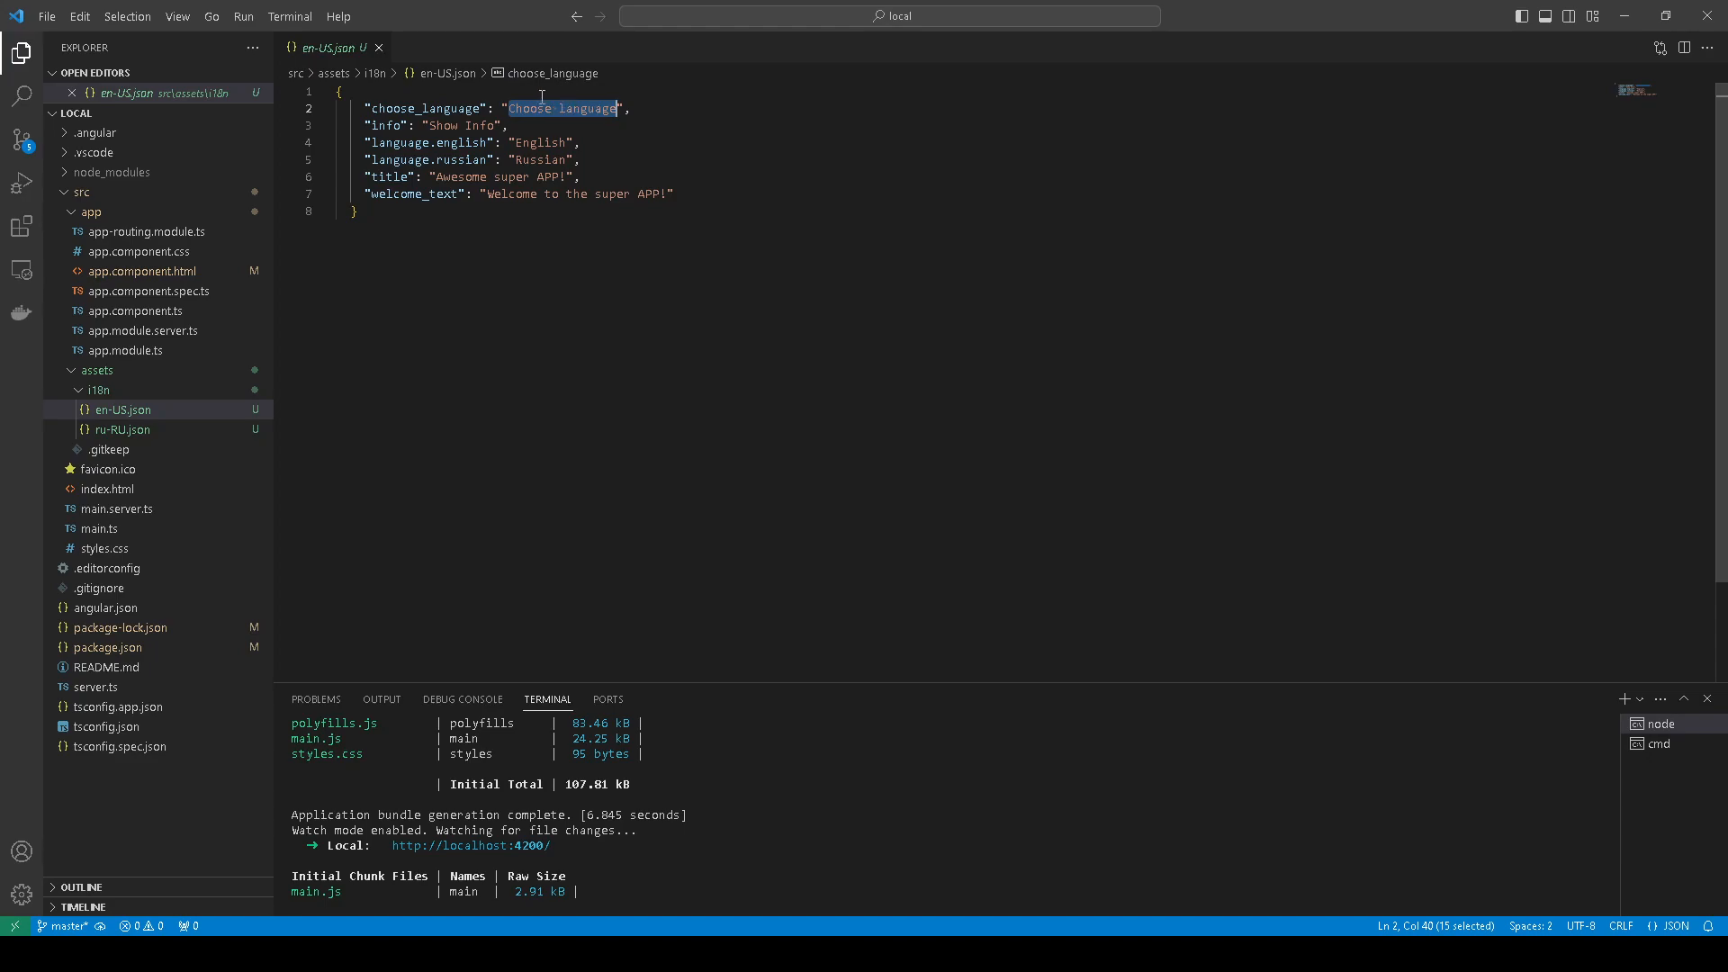
pyautogui.moveTo(450, 124)
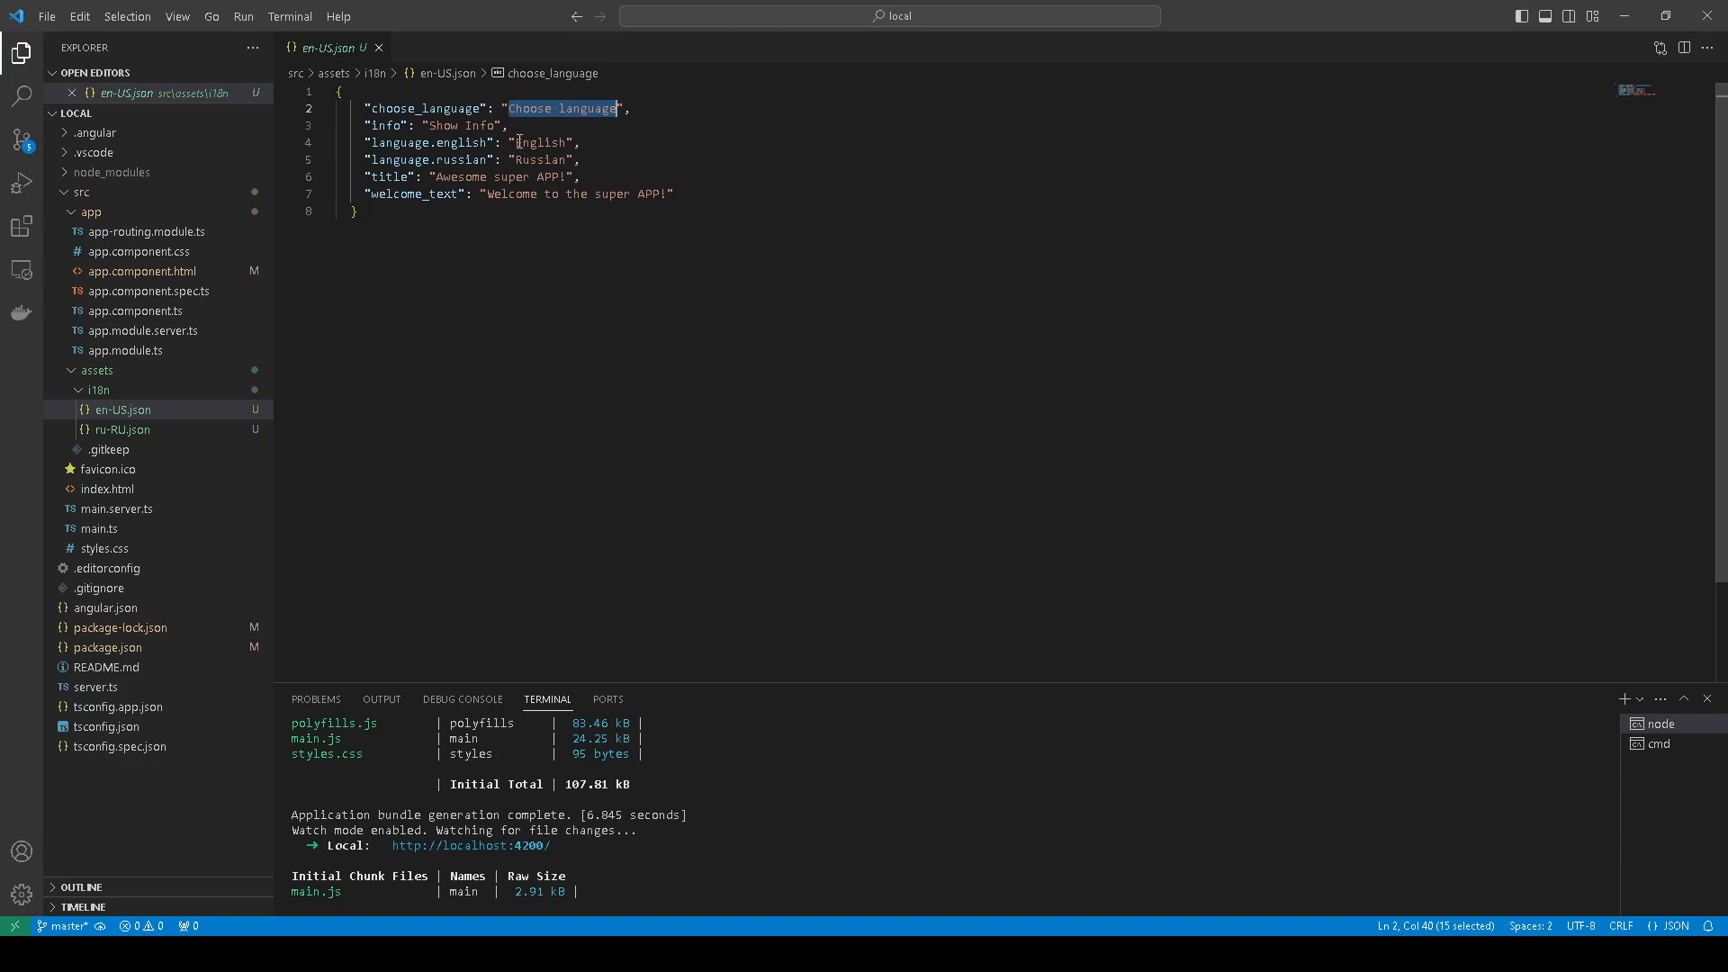
pyautogui.doubleClick(540, 160)
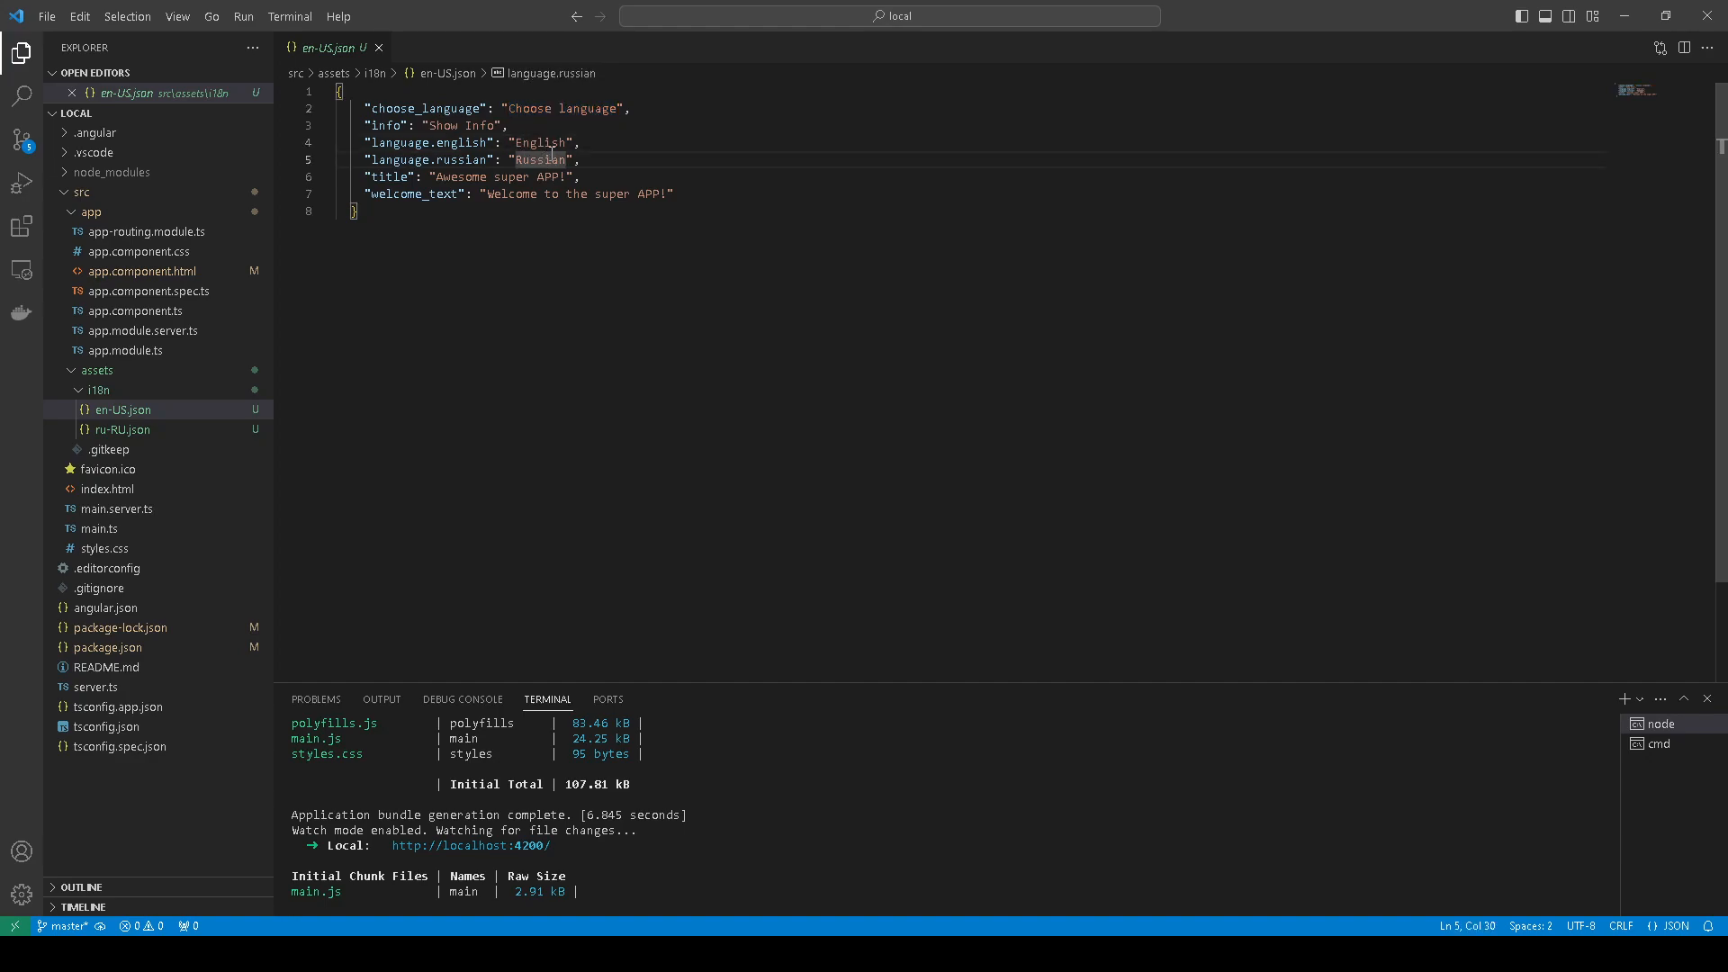
pyautogui.moveTo(473, 186)
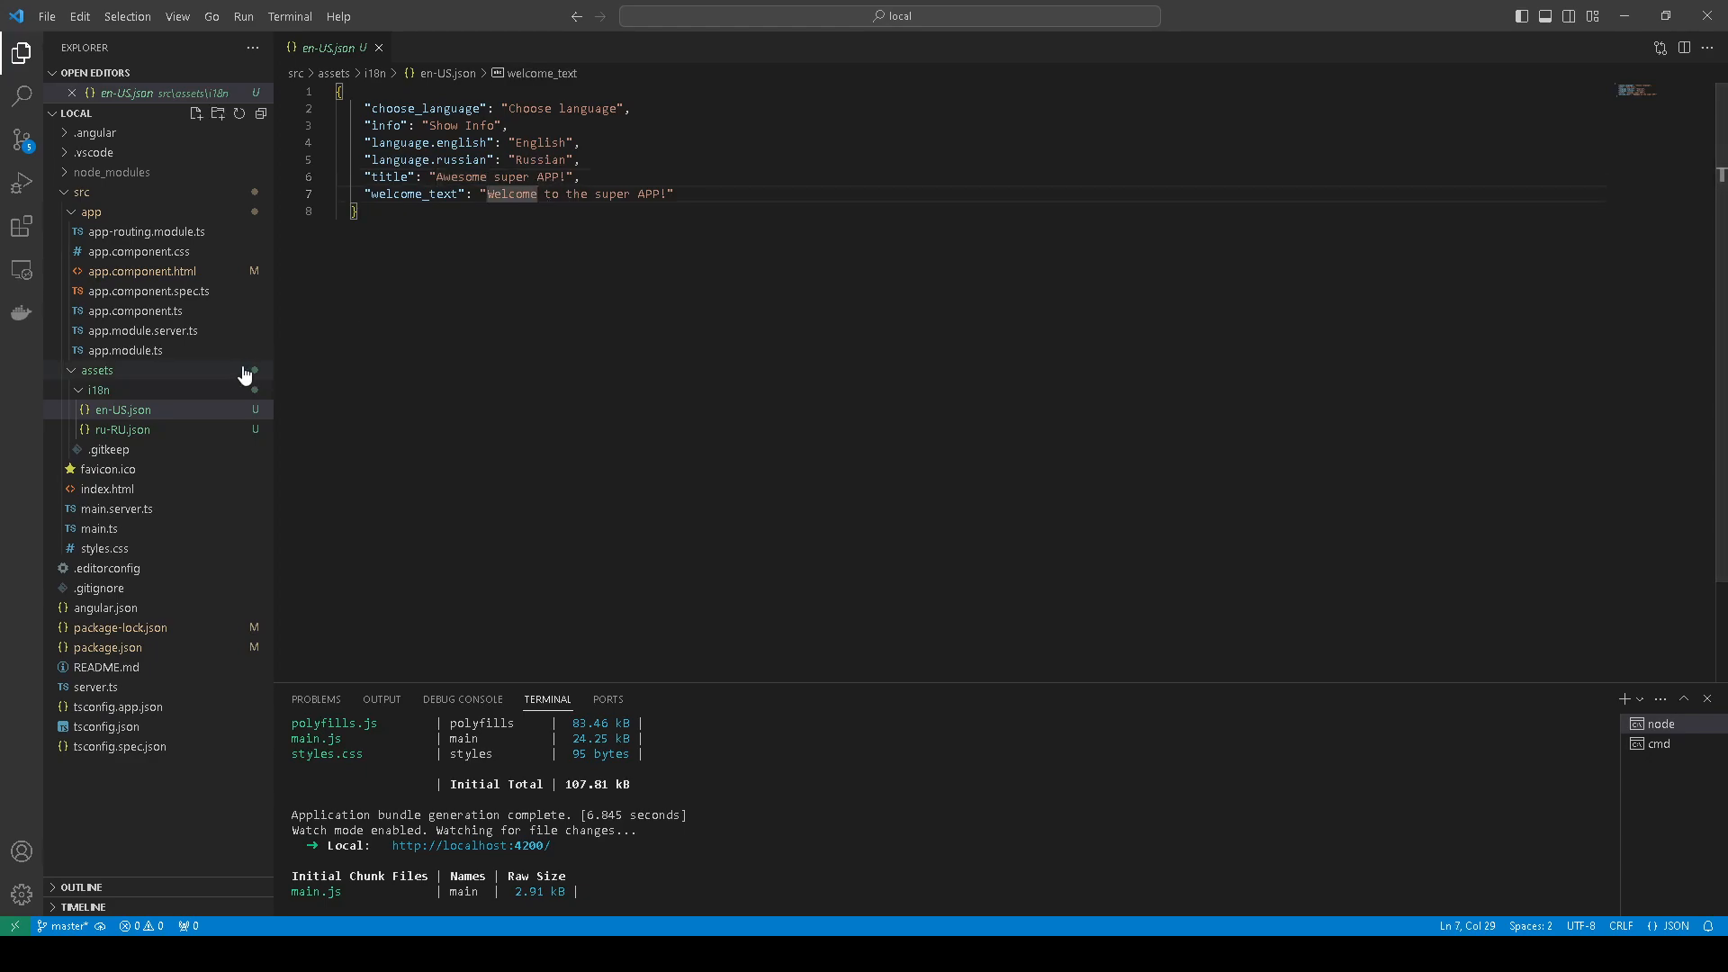
pyautogui.moveTo(149, 443)
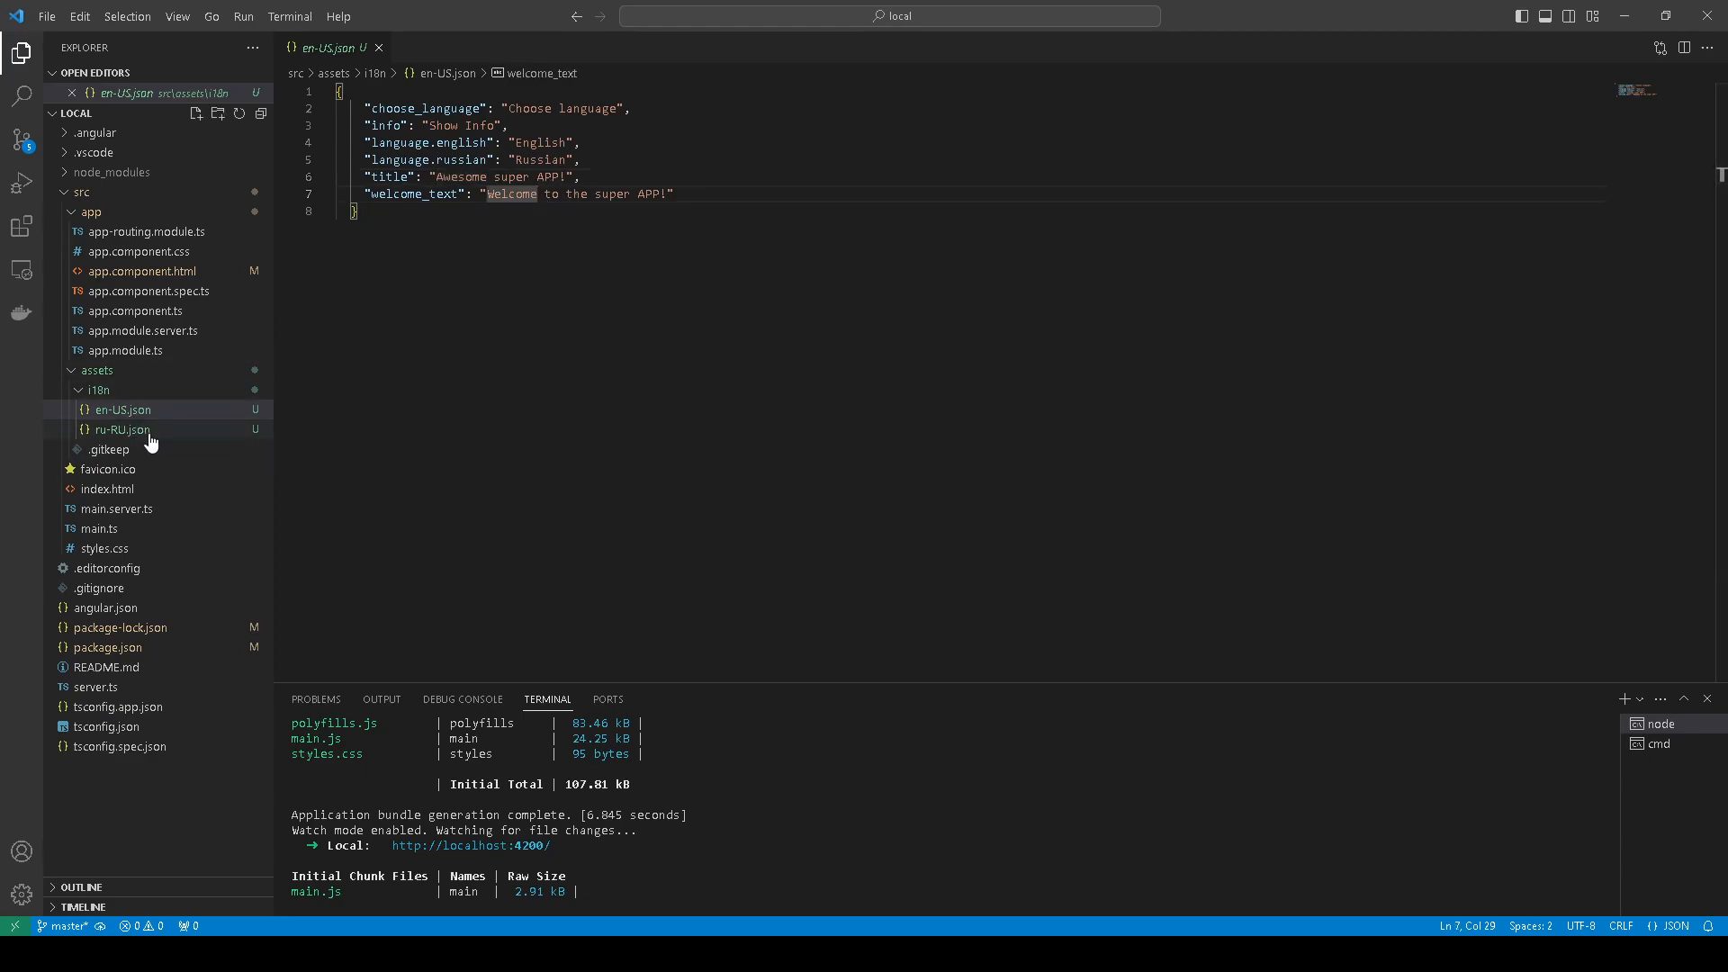
pyautogui.click(121, 428)
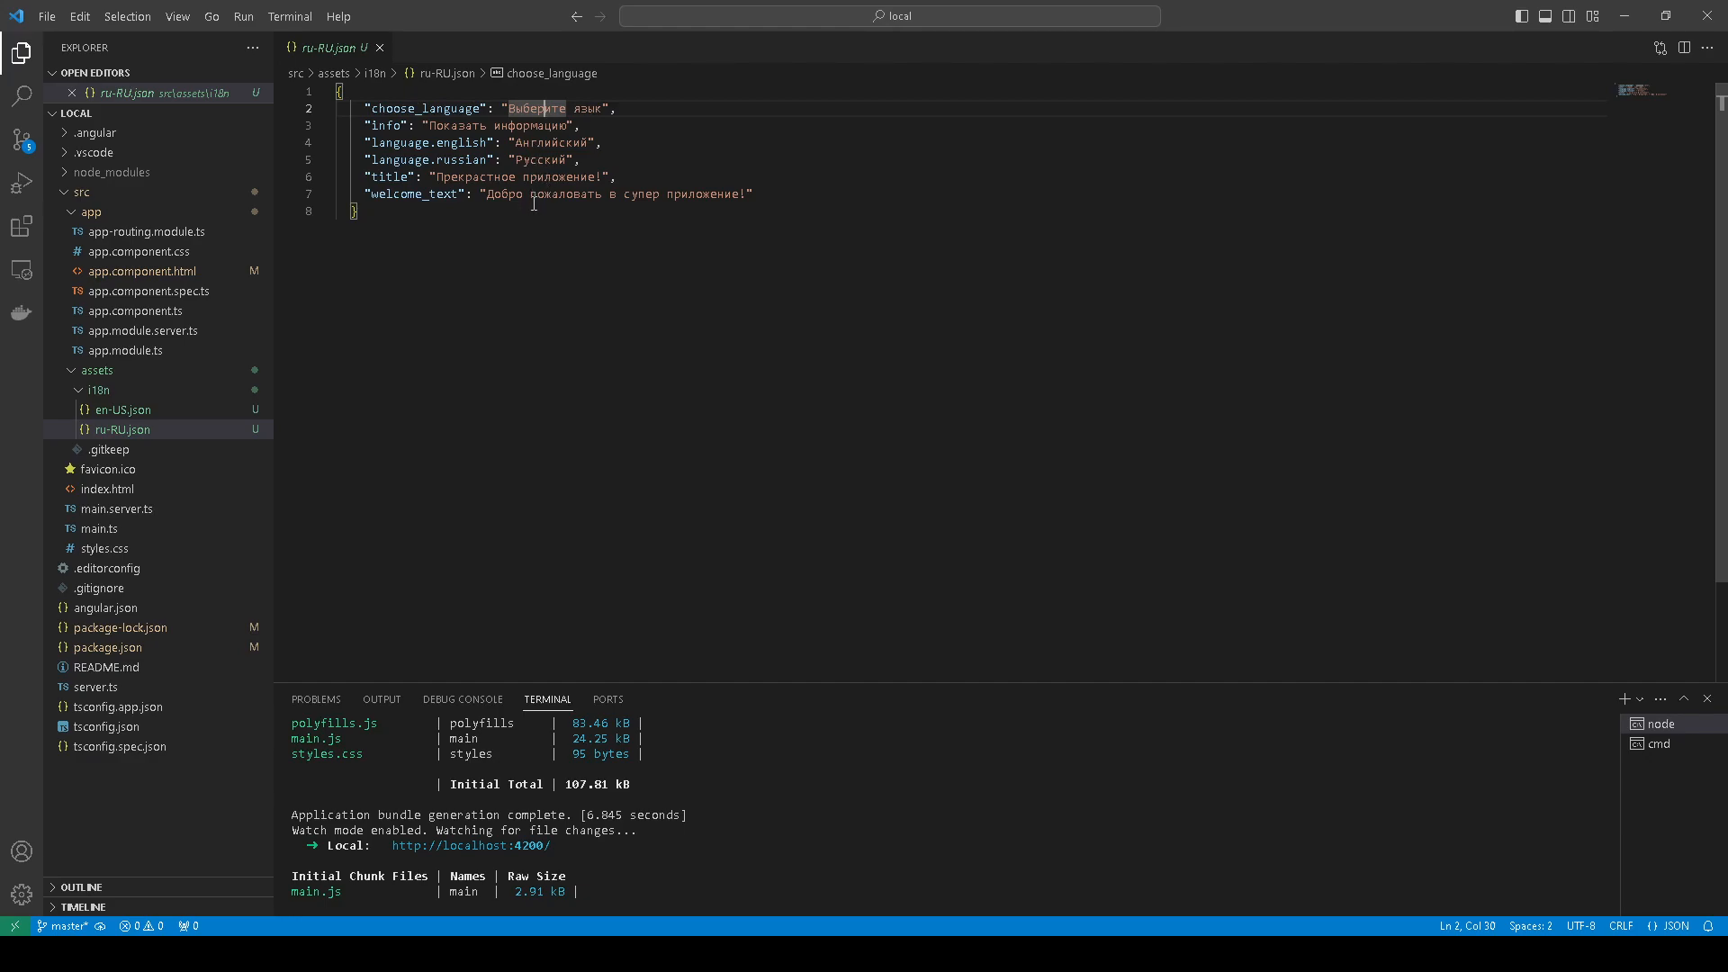
# Select all of ru-RU.json, go back to en-US.json and collapse the assets folder
pyautogui.press('ctrl+a')
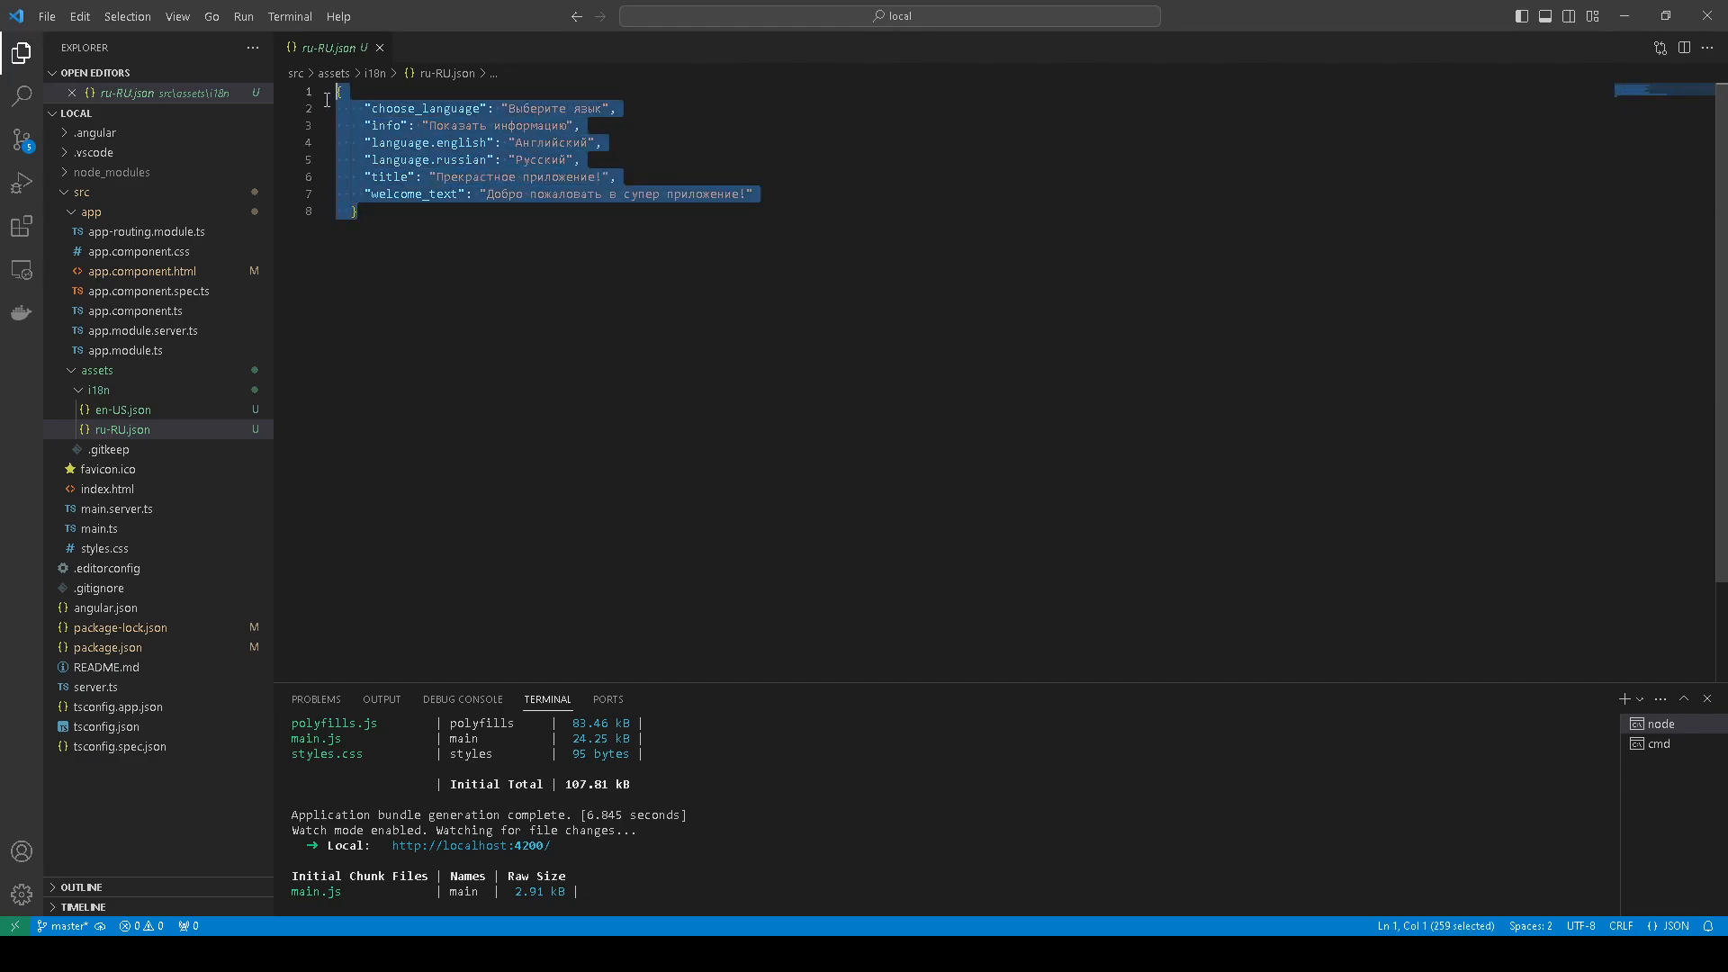
pyautogui.moveTo(176, 283)
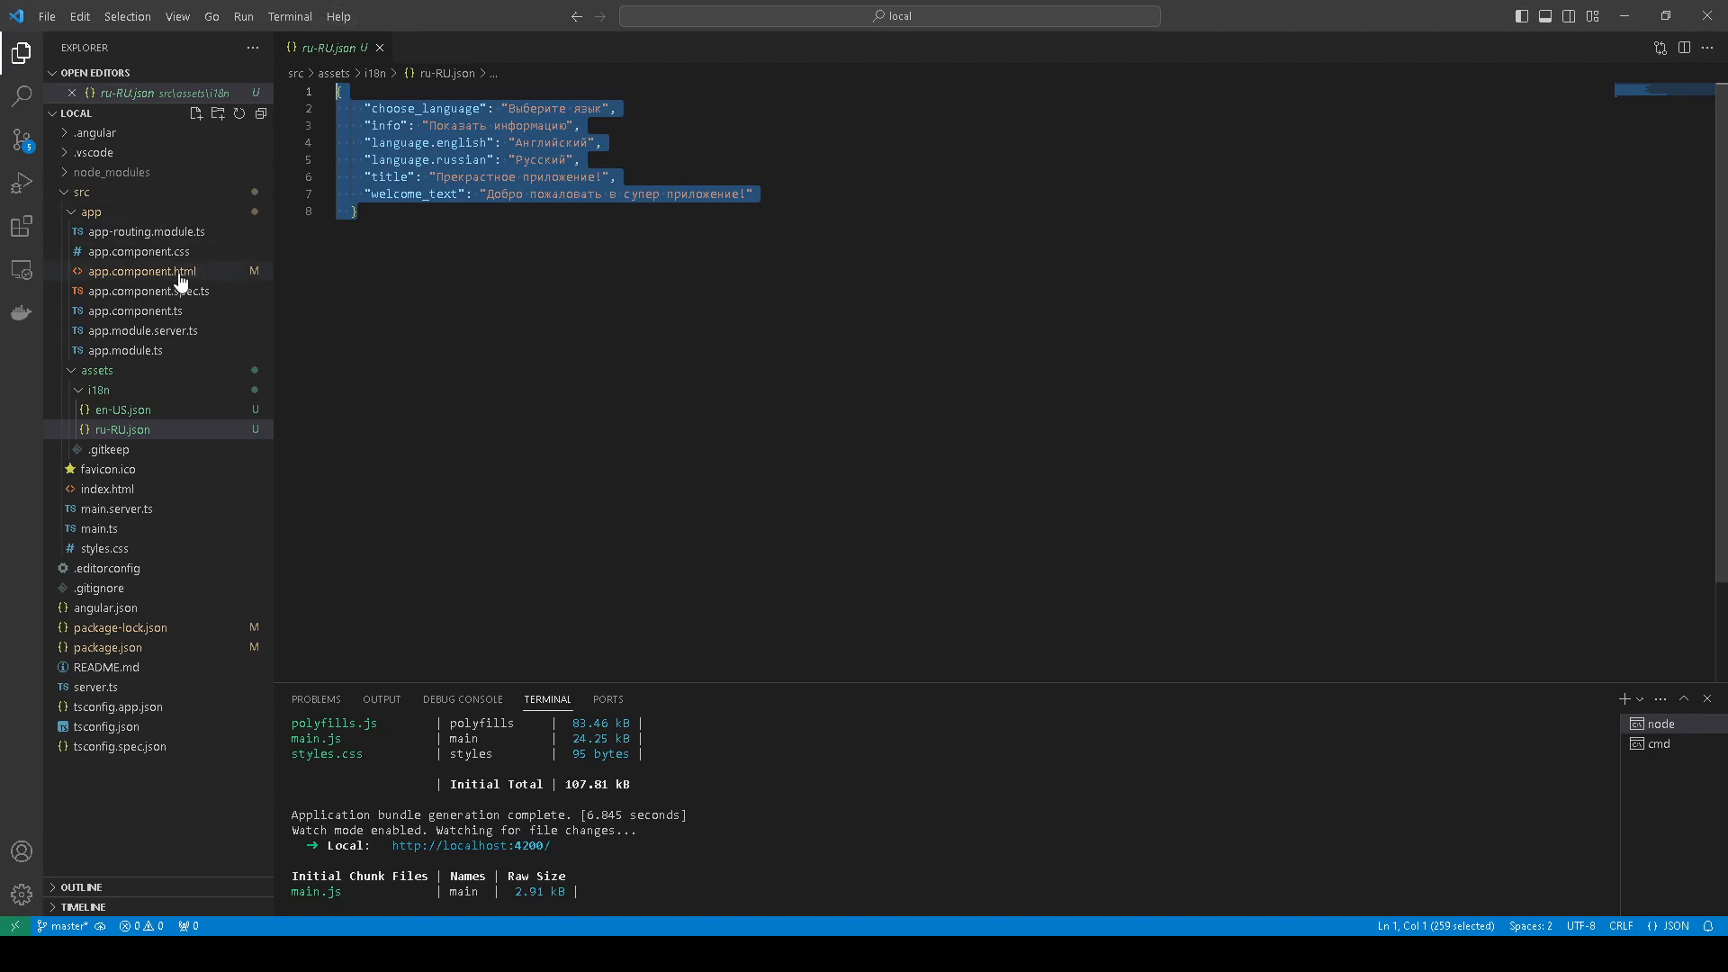
pyautogui.click(120, 408)
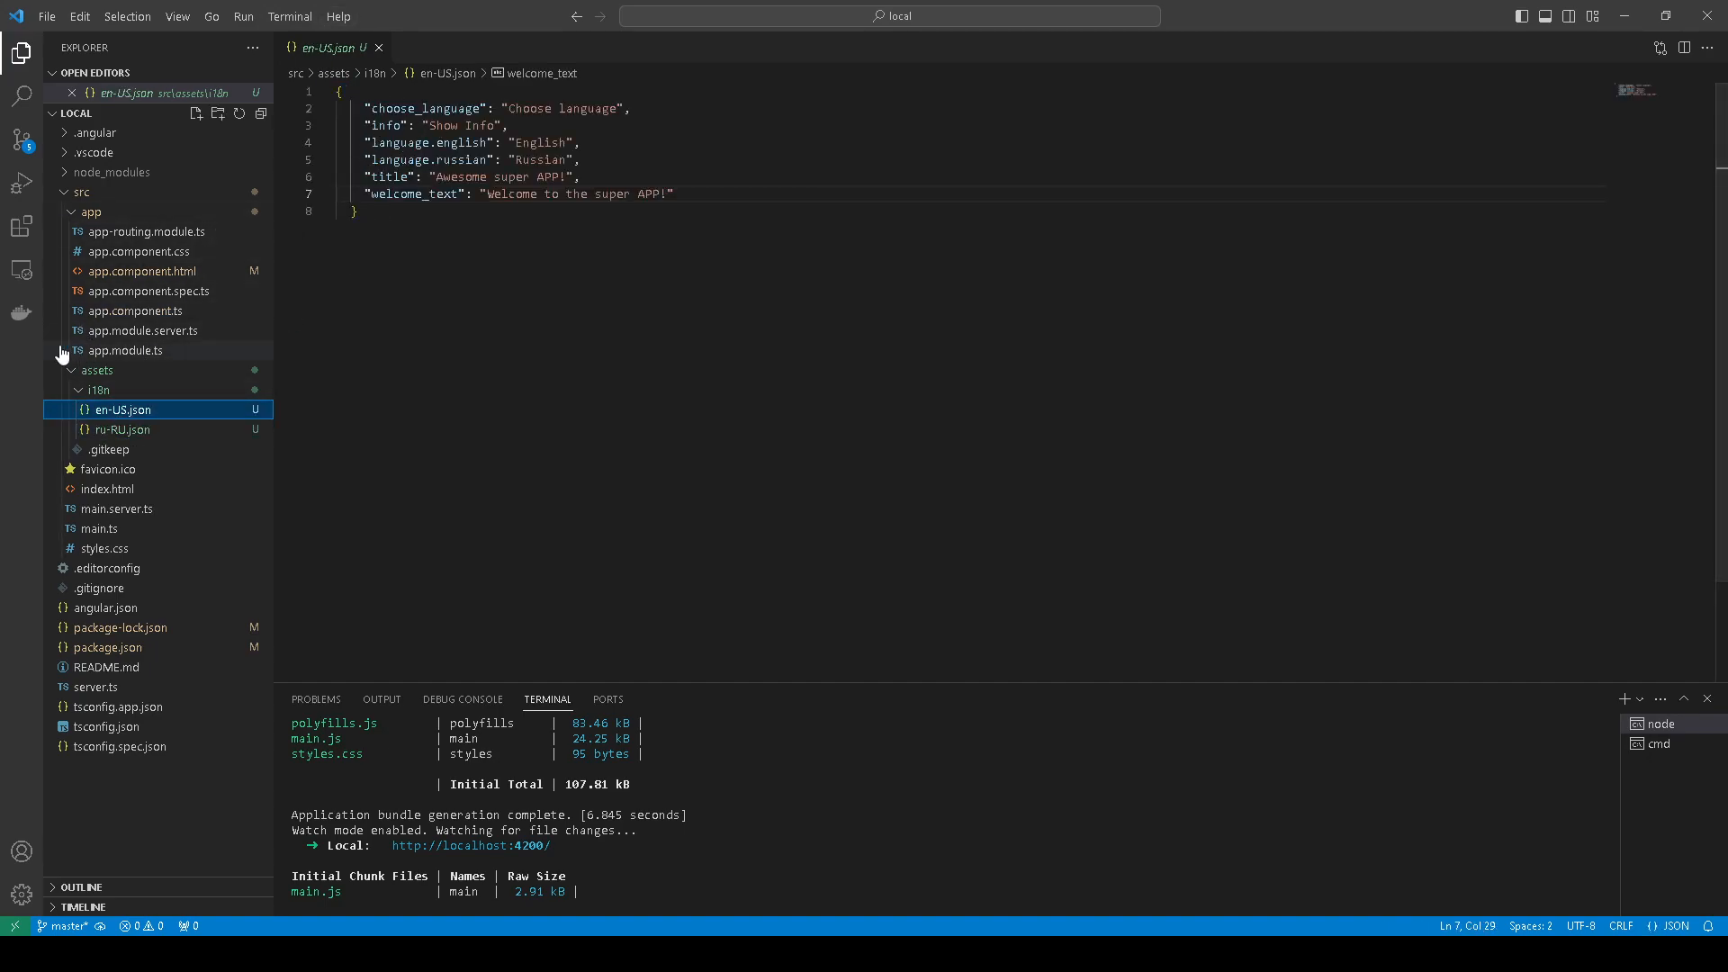
pyautogui.click(98, 371)
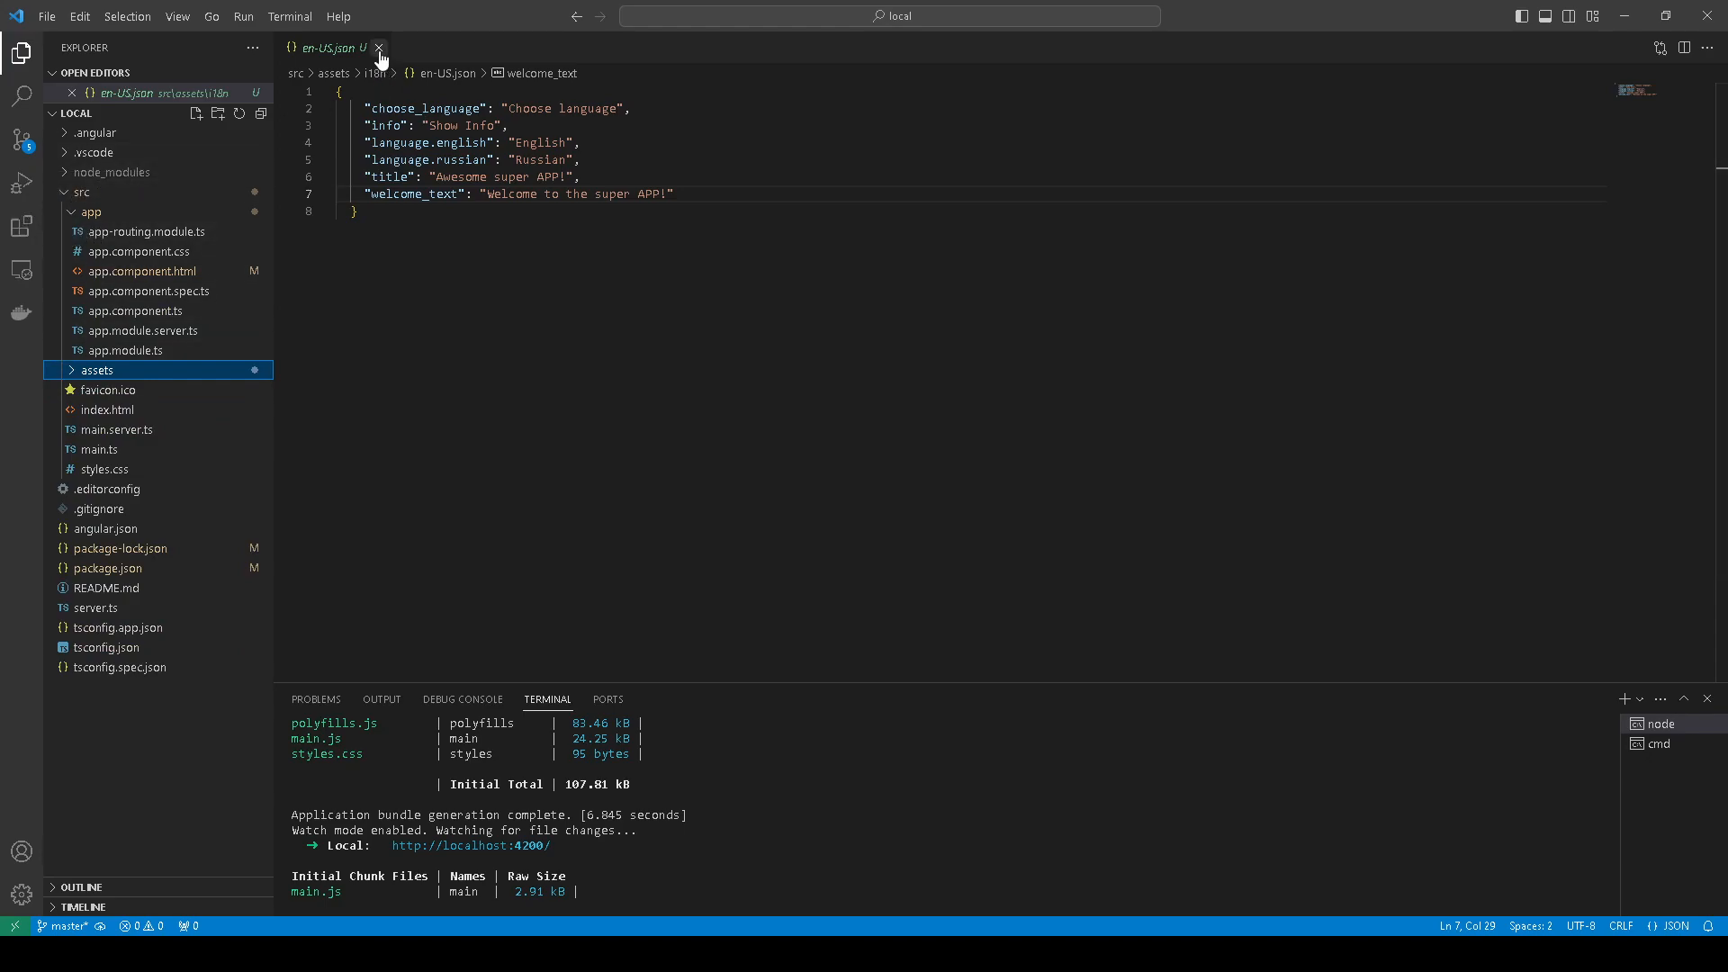
pyautogui.click(380, 47)
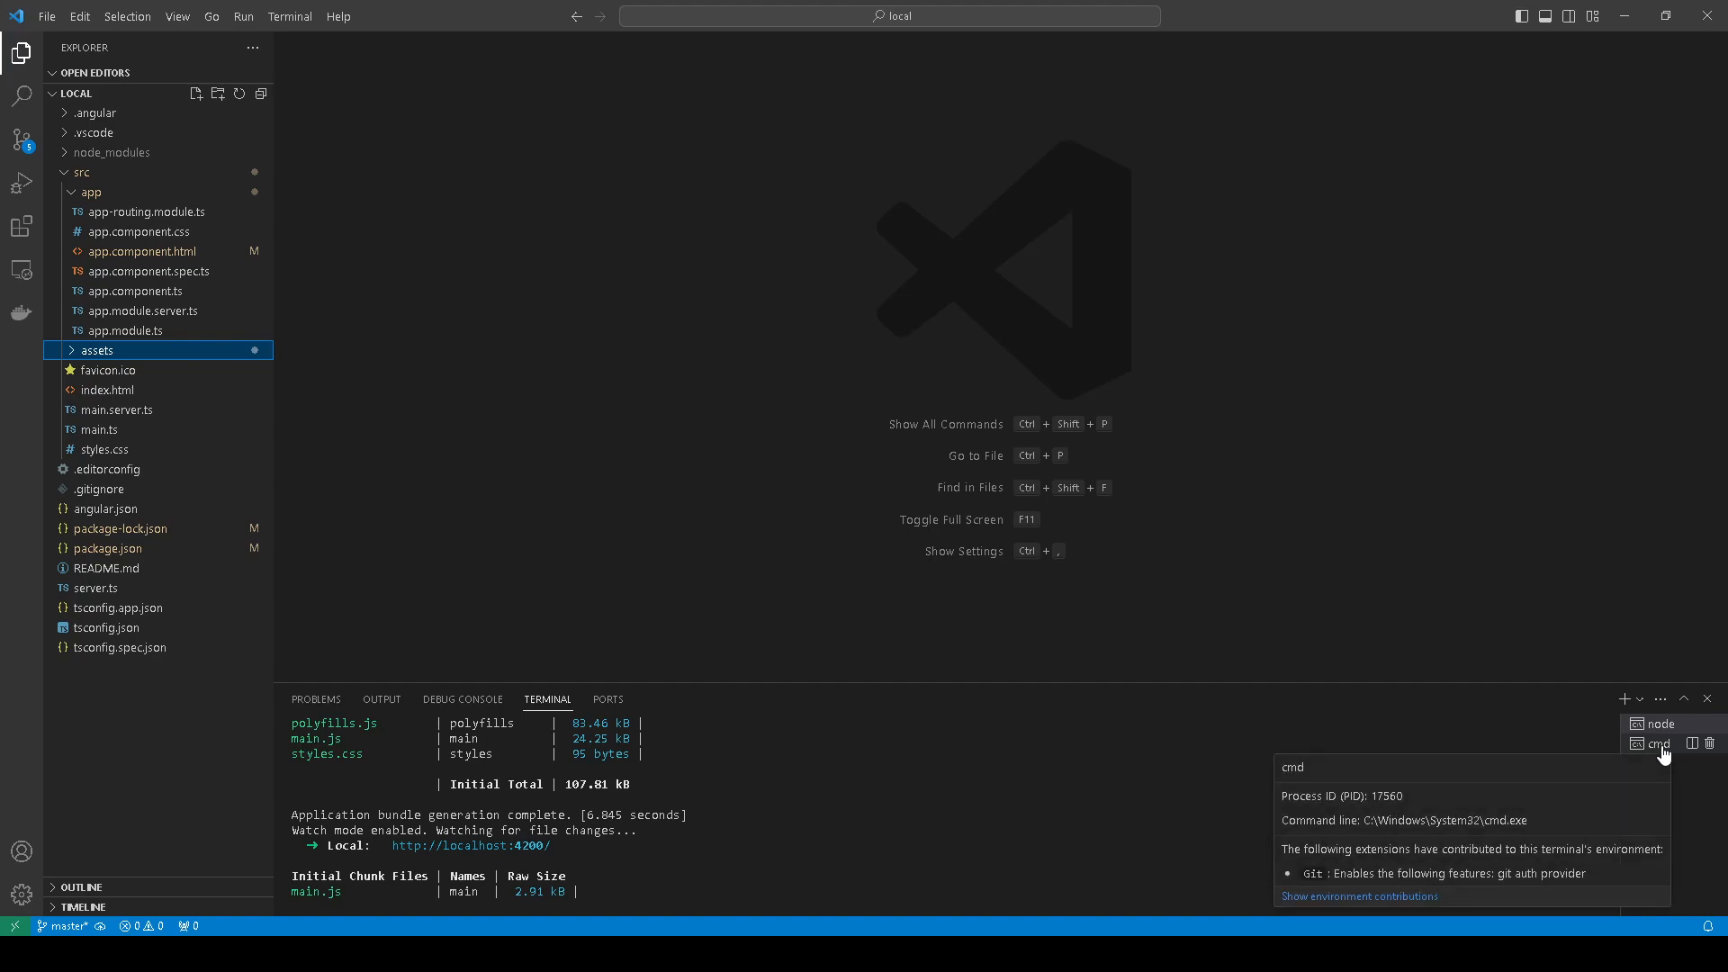
pyautogui.click(1658, 743)
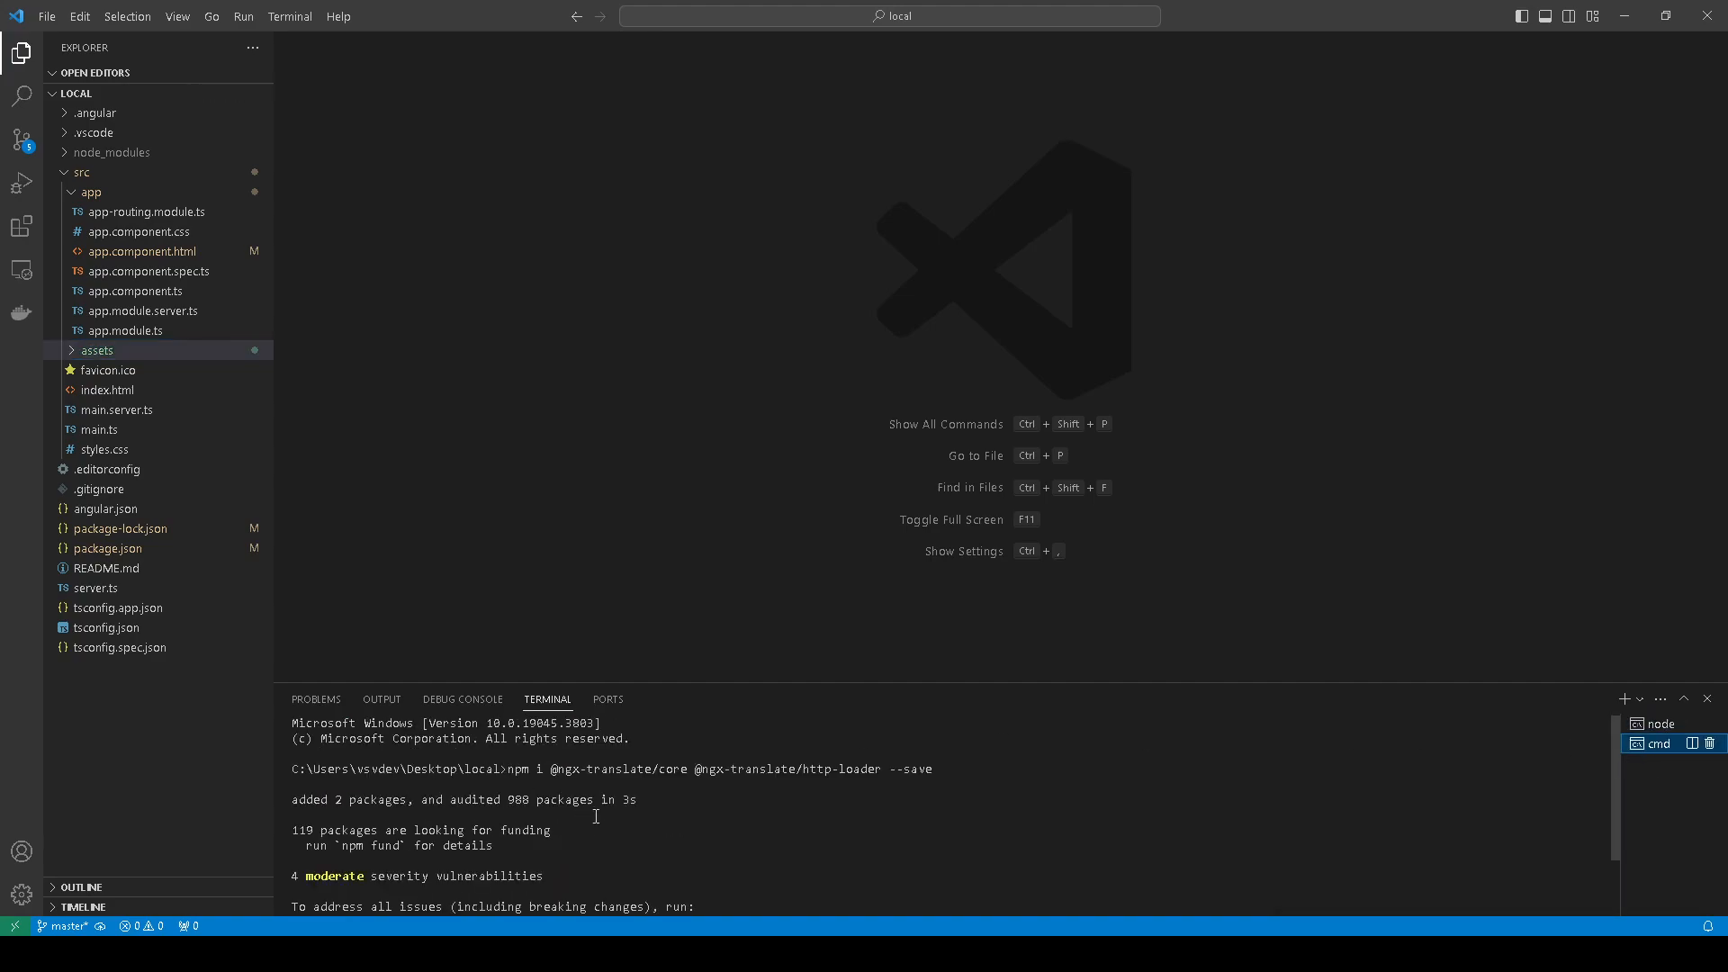
pyautogui.moveTo(507, 768)
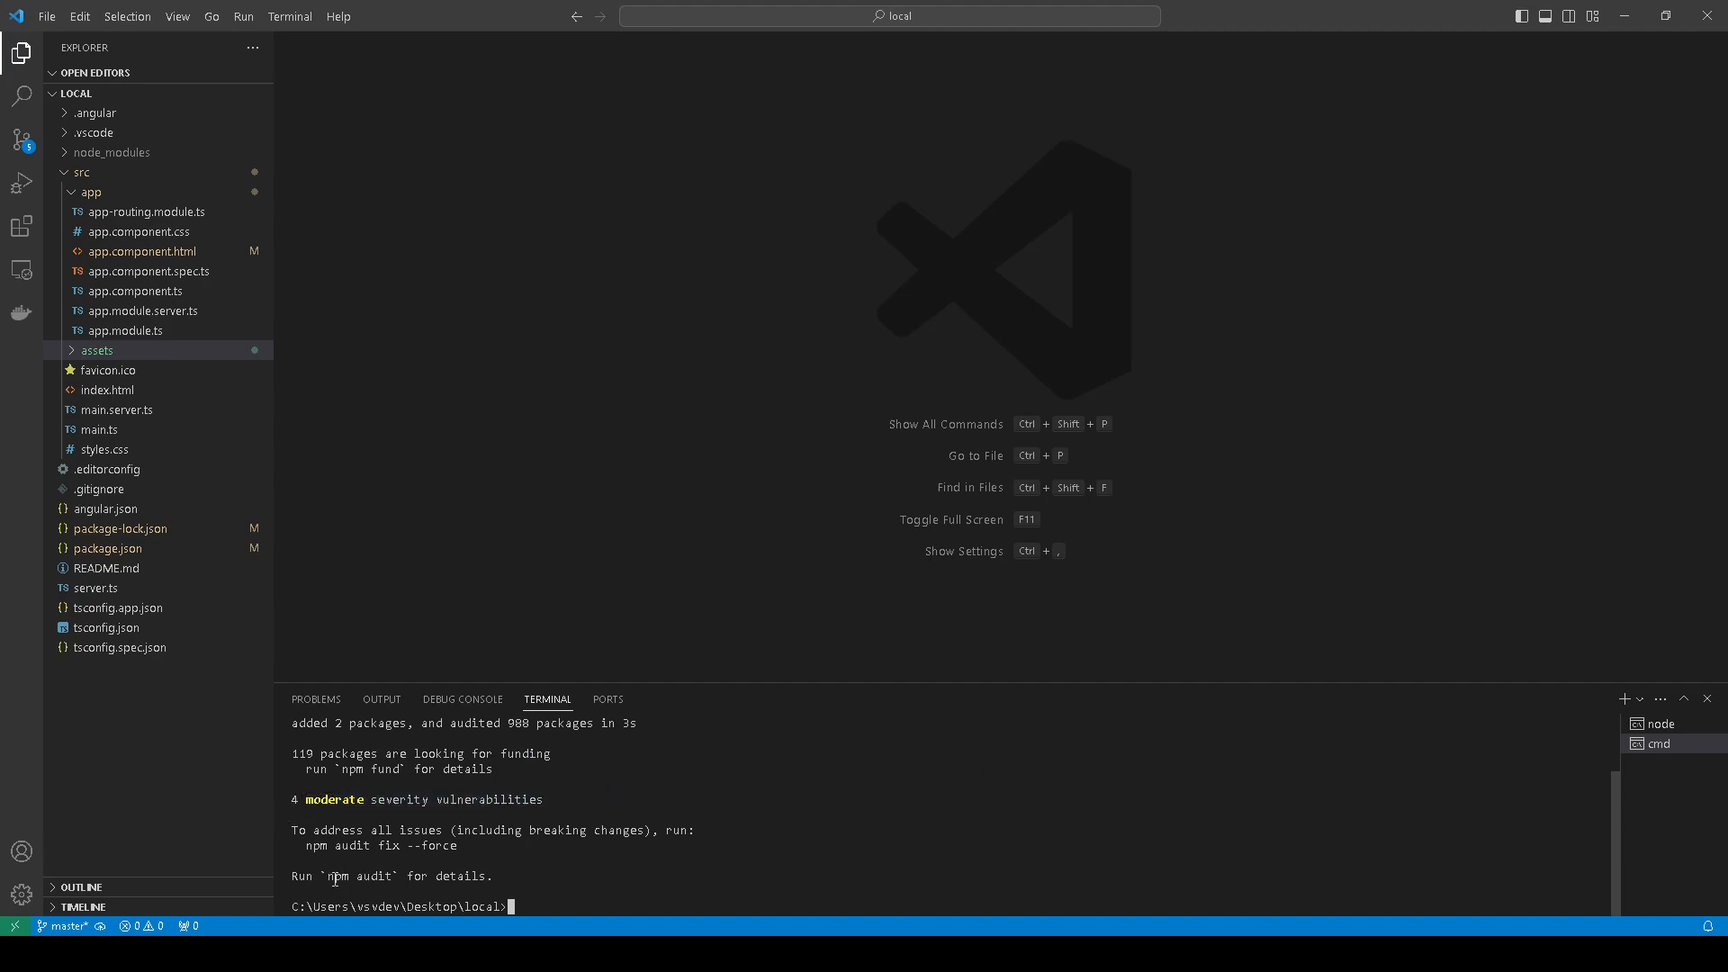
pyautogui.doubleClick(386, 846)
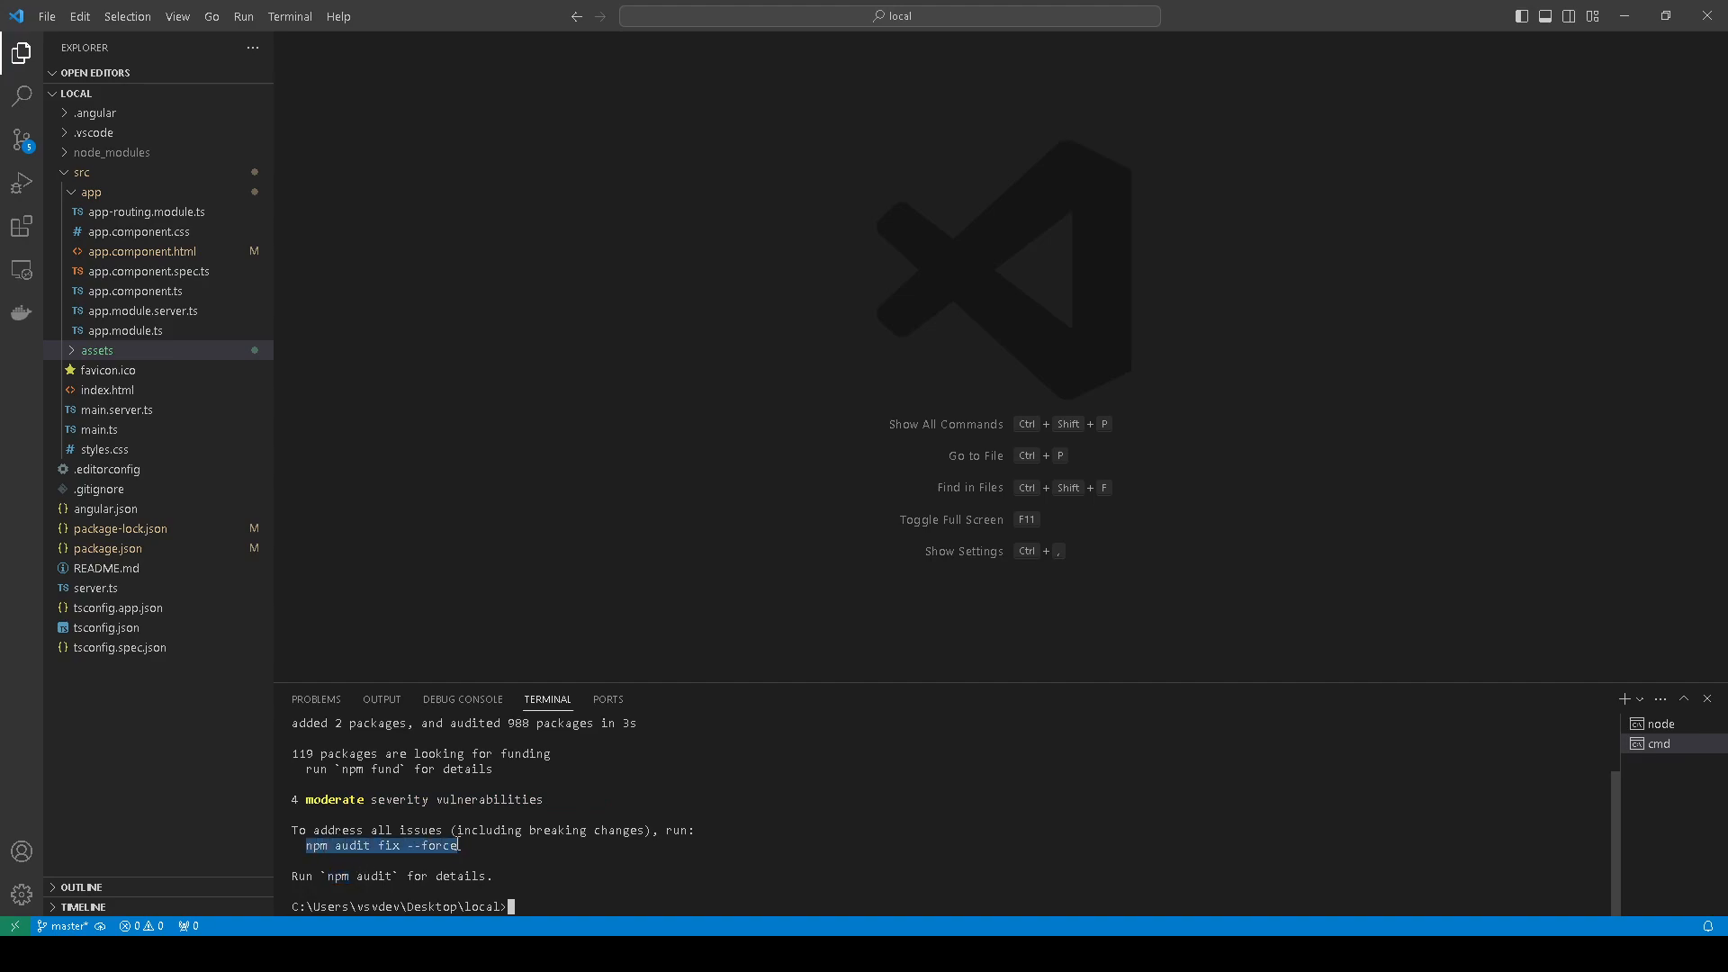
pyautogui.moveTo(783, 842)
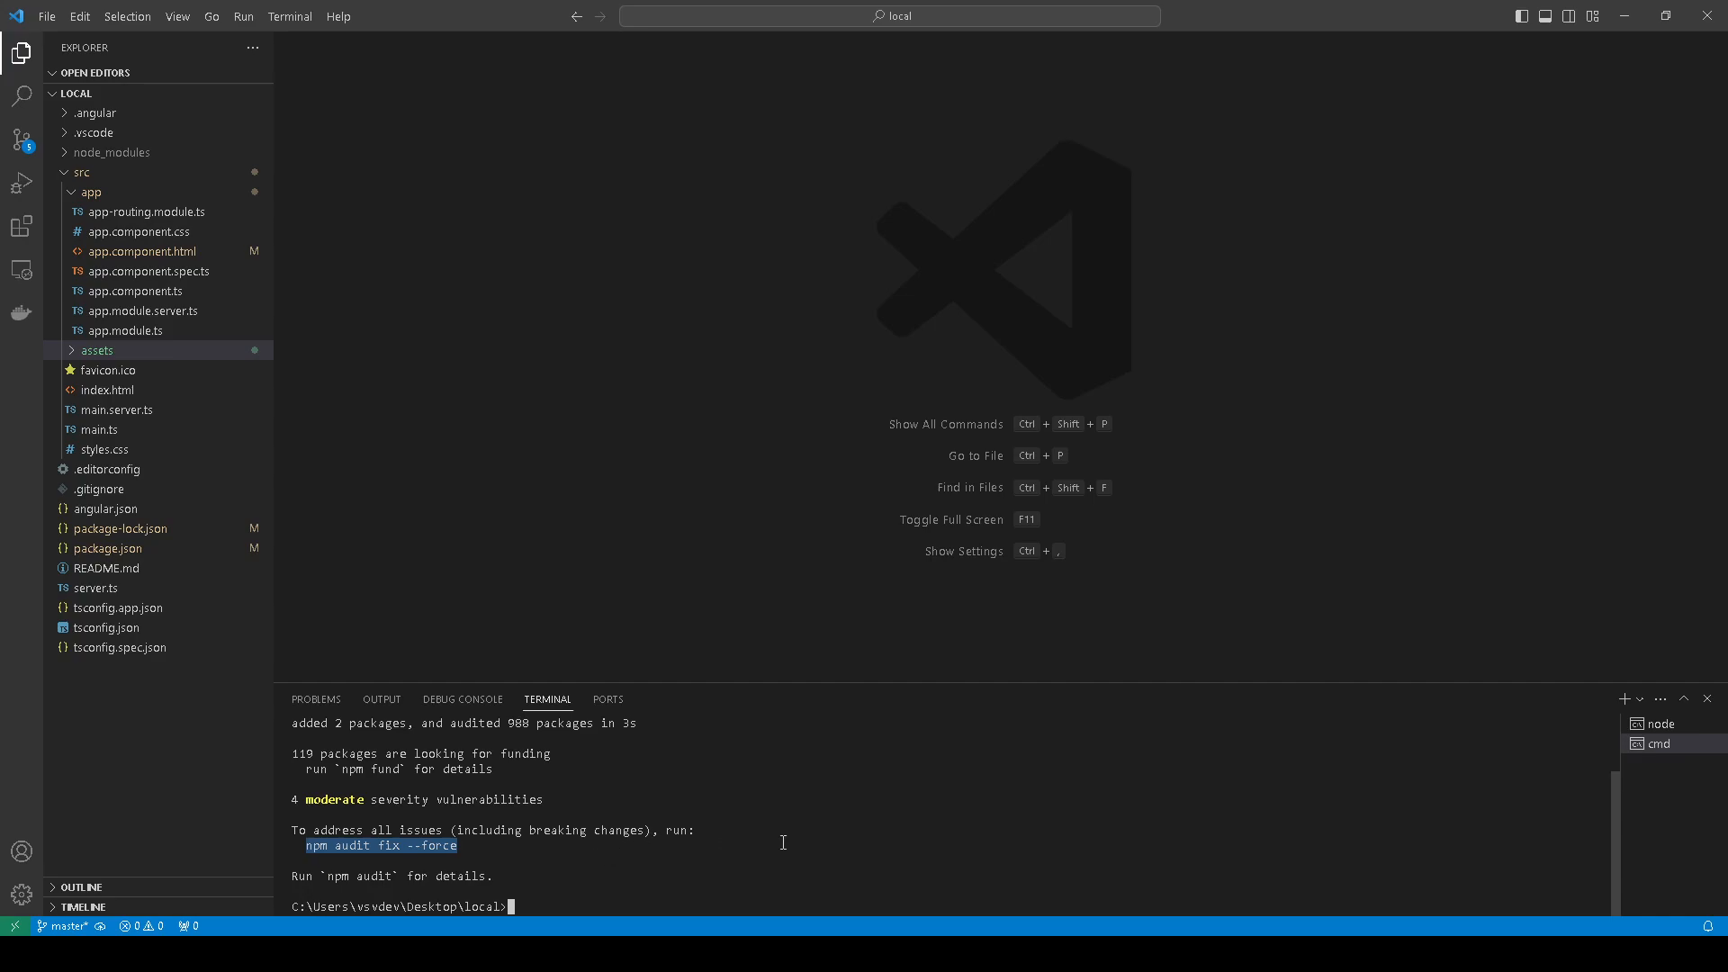
pyautogui.moveTo(725, 794)
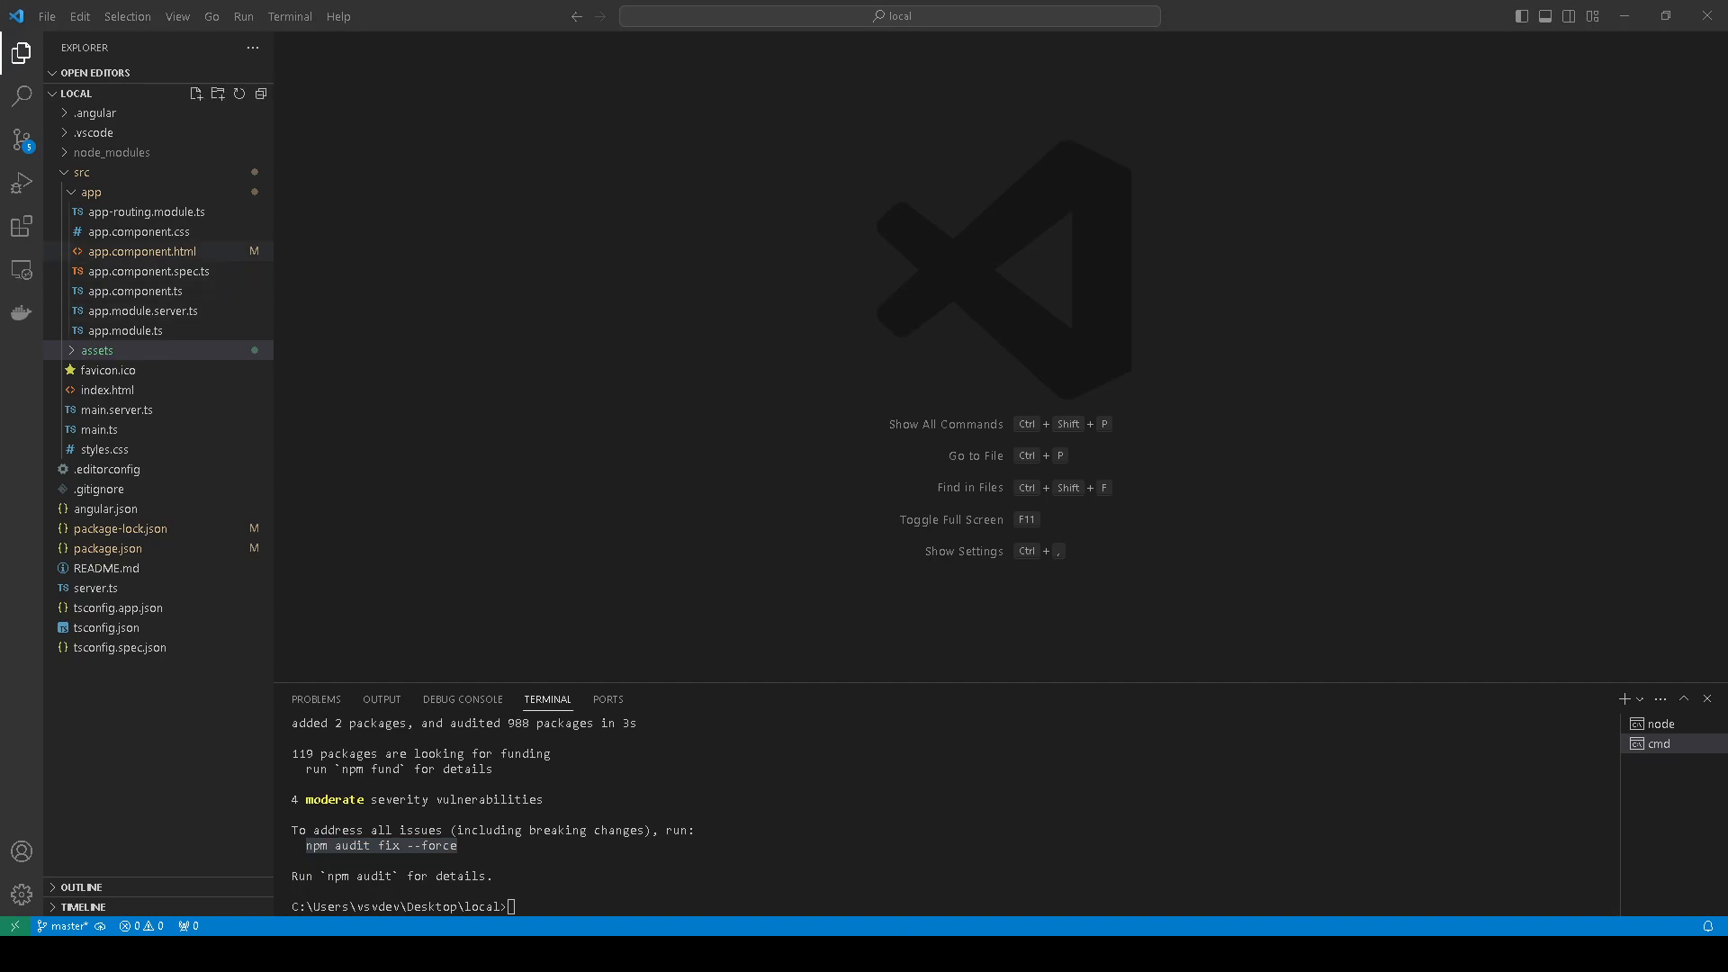
pyautogui.click(126, 351)
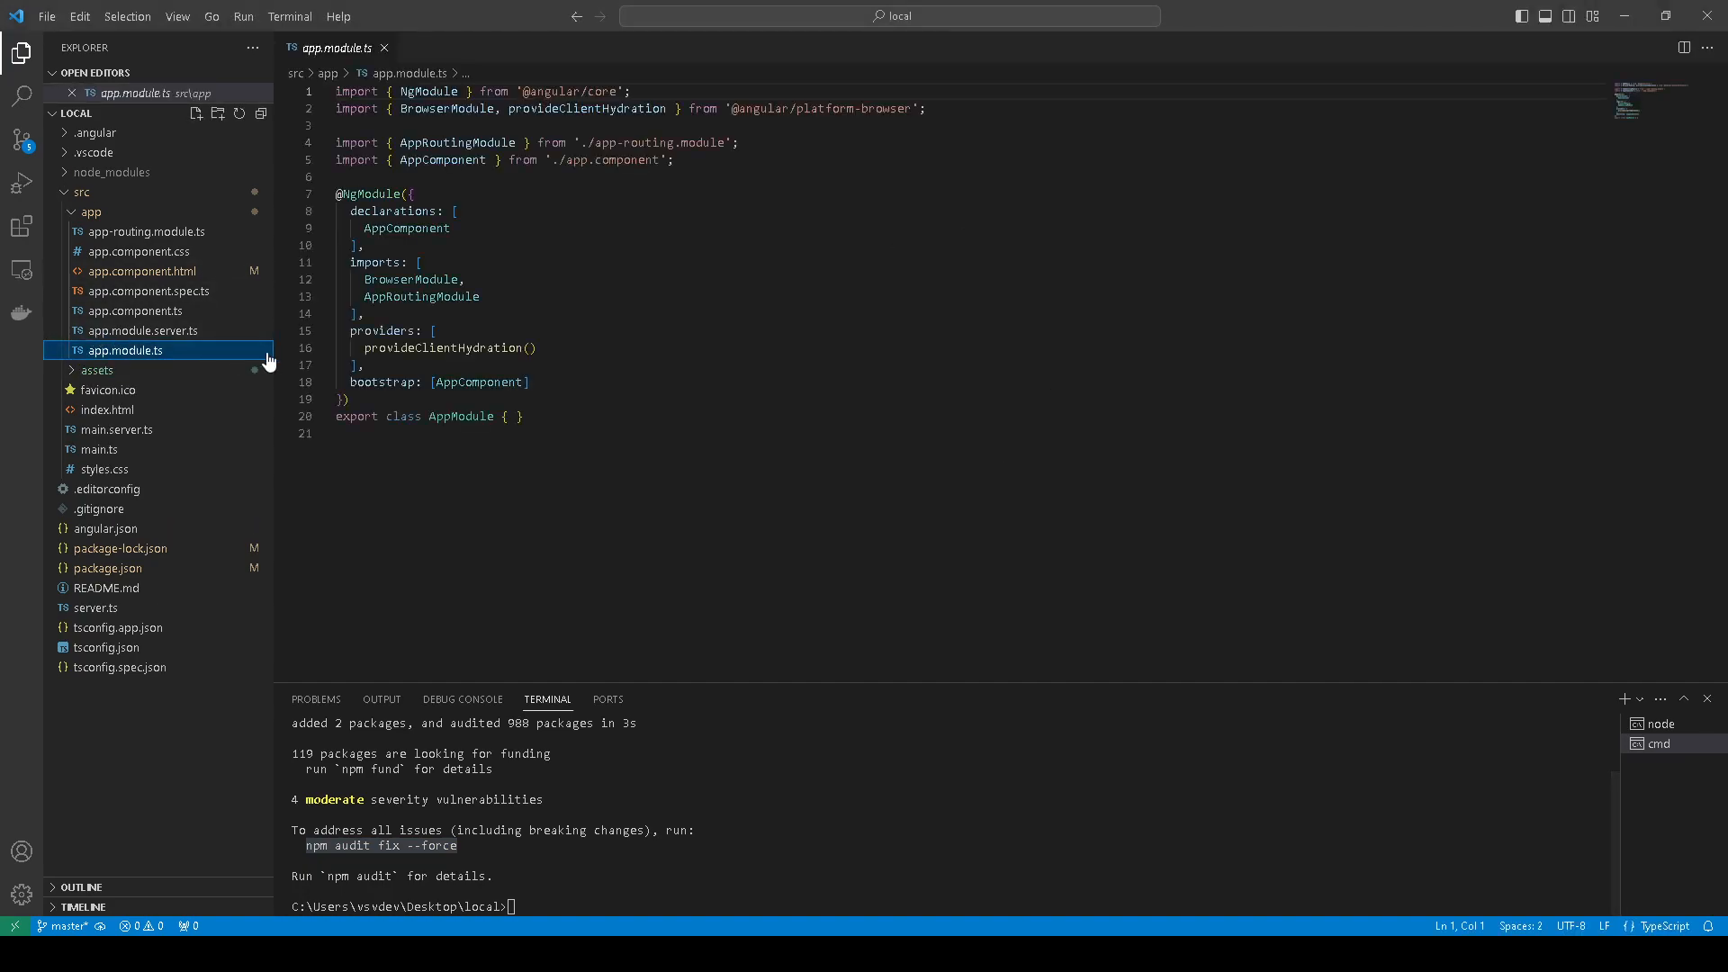
pyautogui.click(674, 160)
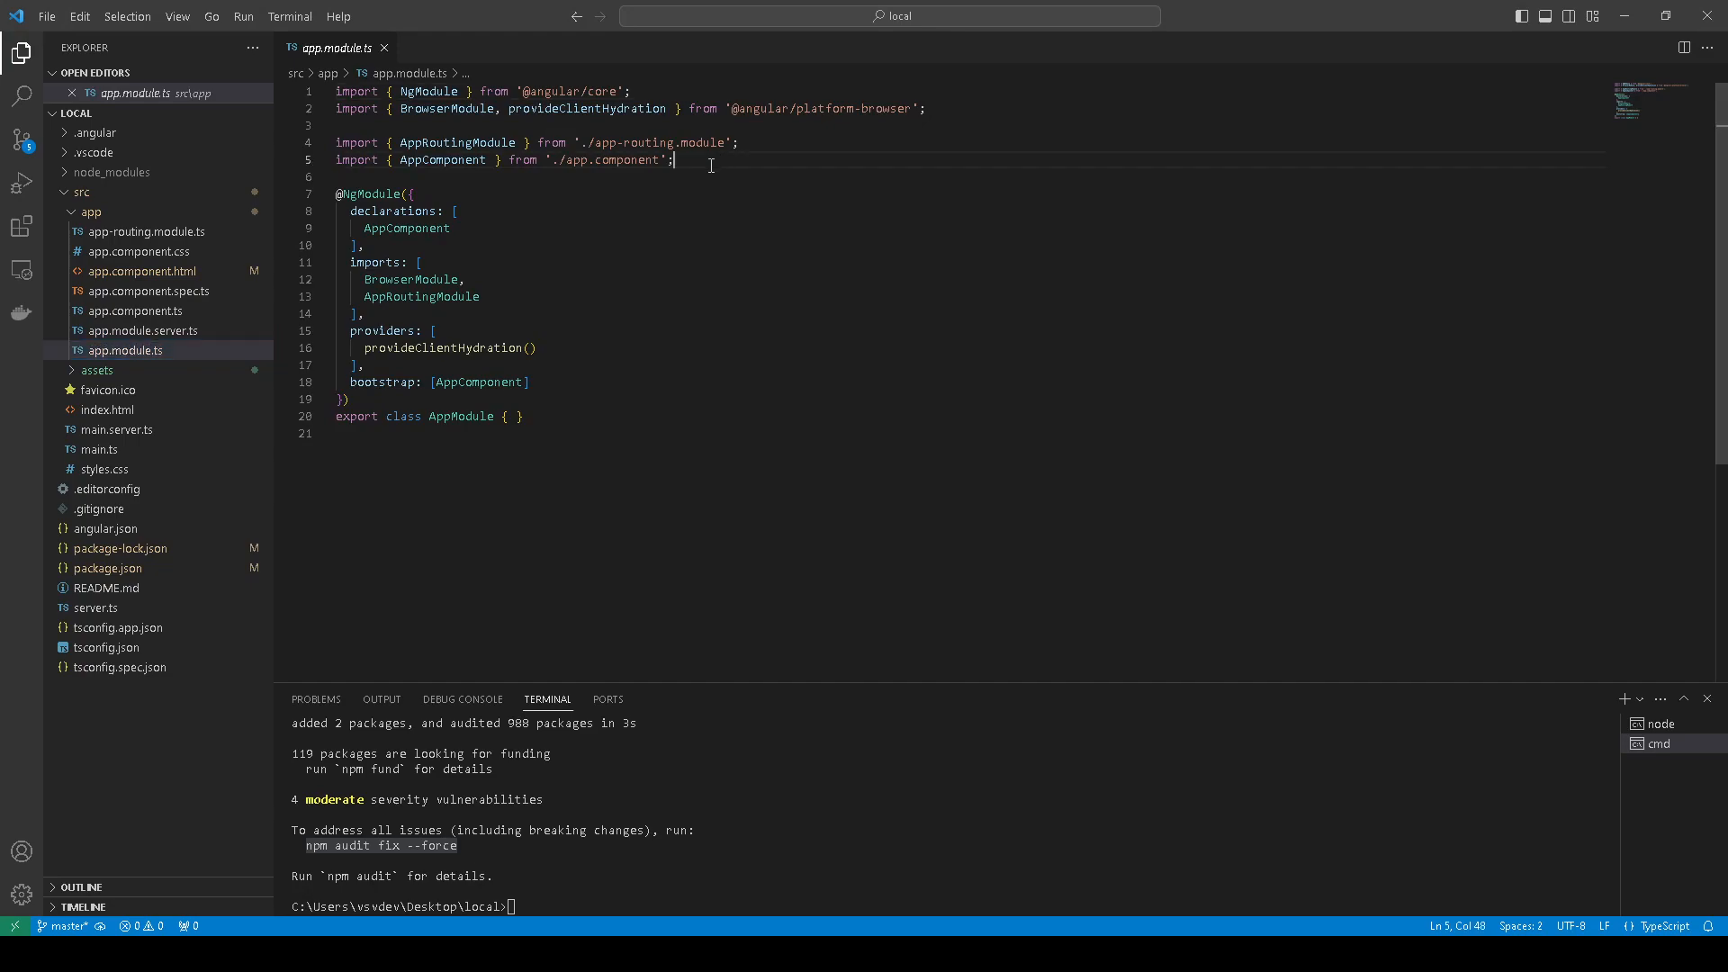
pyautogui.press('Enter')
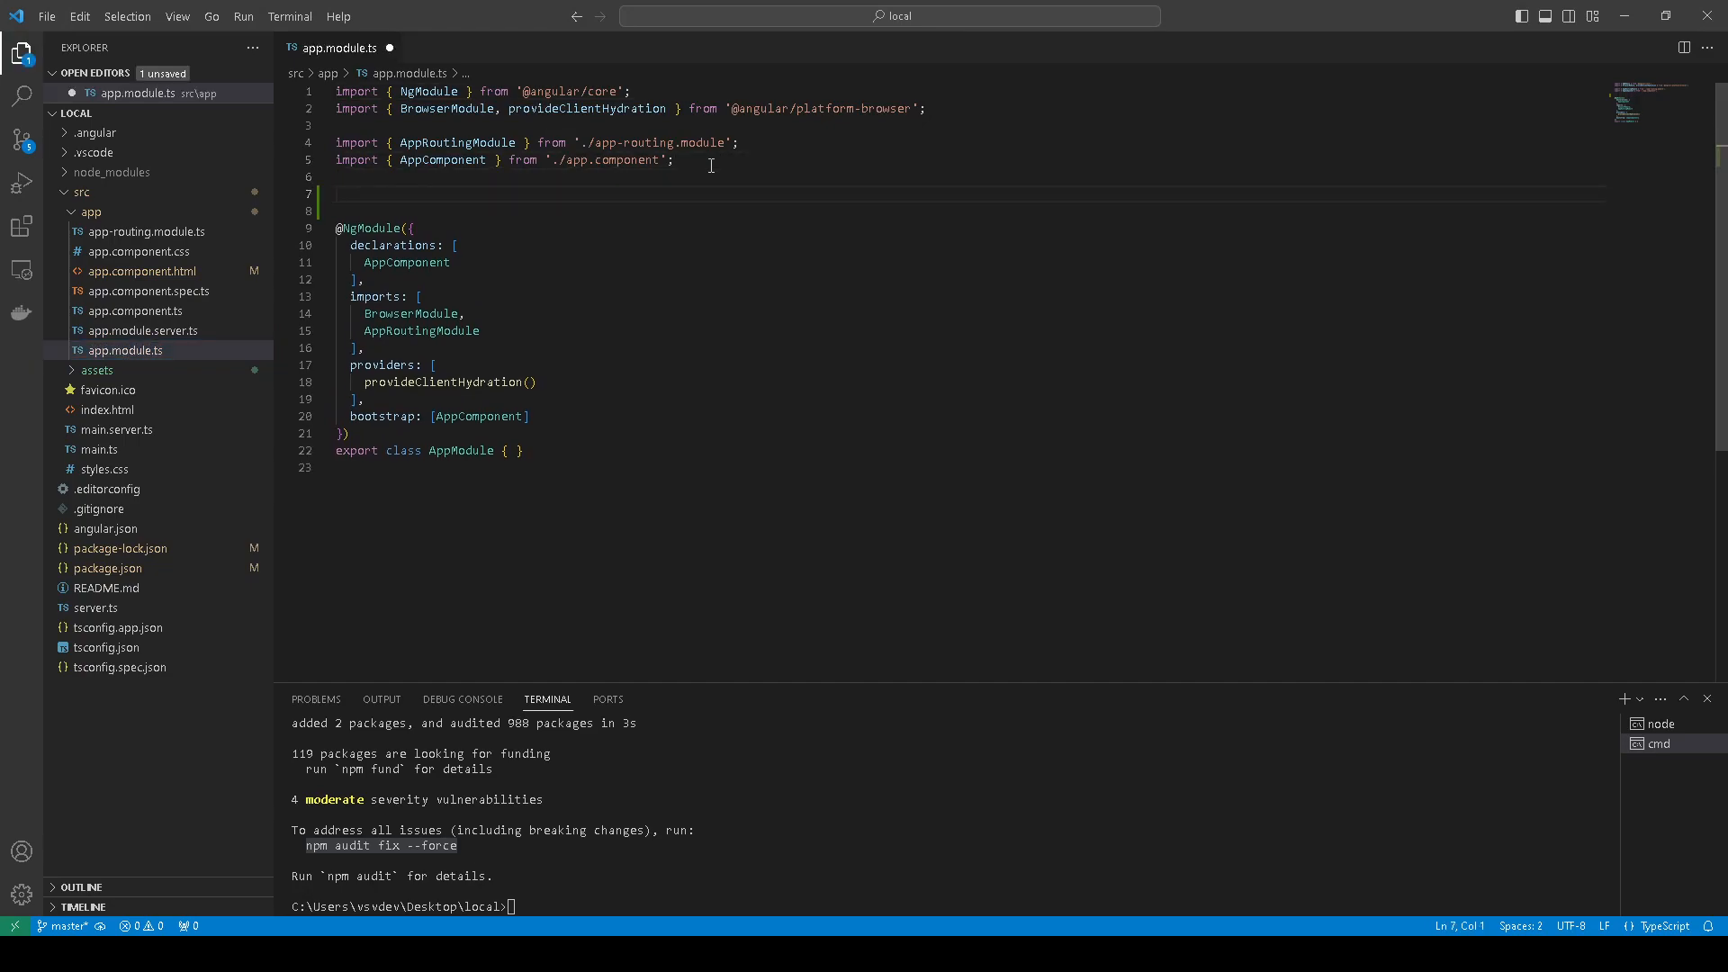
pyautogui.write('export function HttpLoaderFactory(http: HttpClient) {')
pyautogui.write("return new TranslateHttpLoader(http, './assets/i18n/', '.json');")
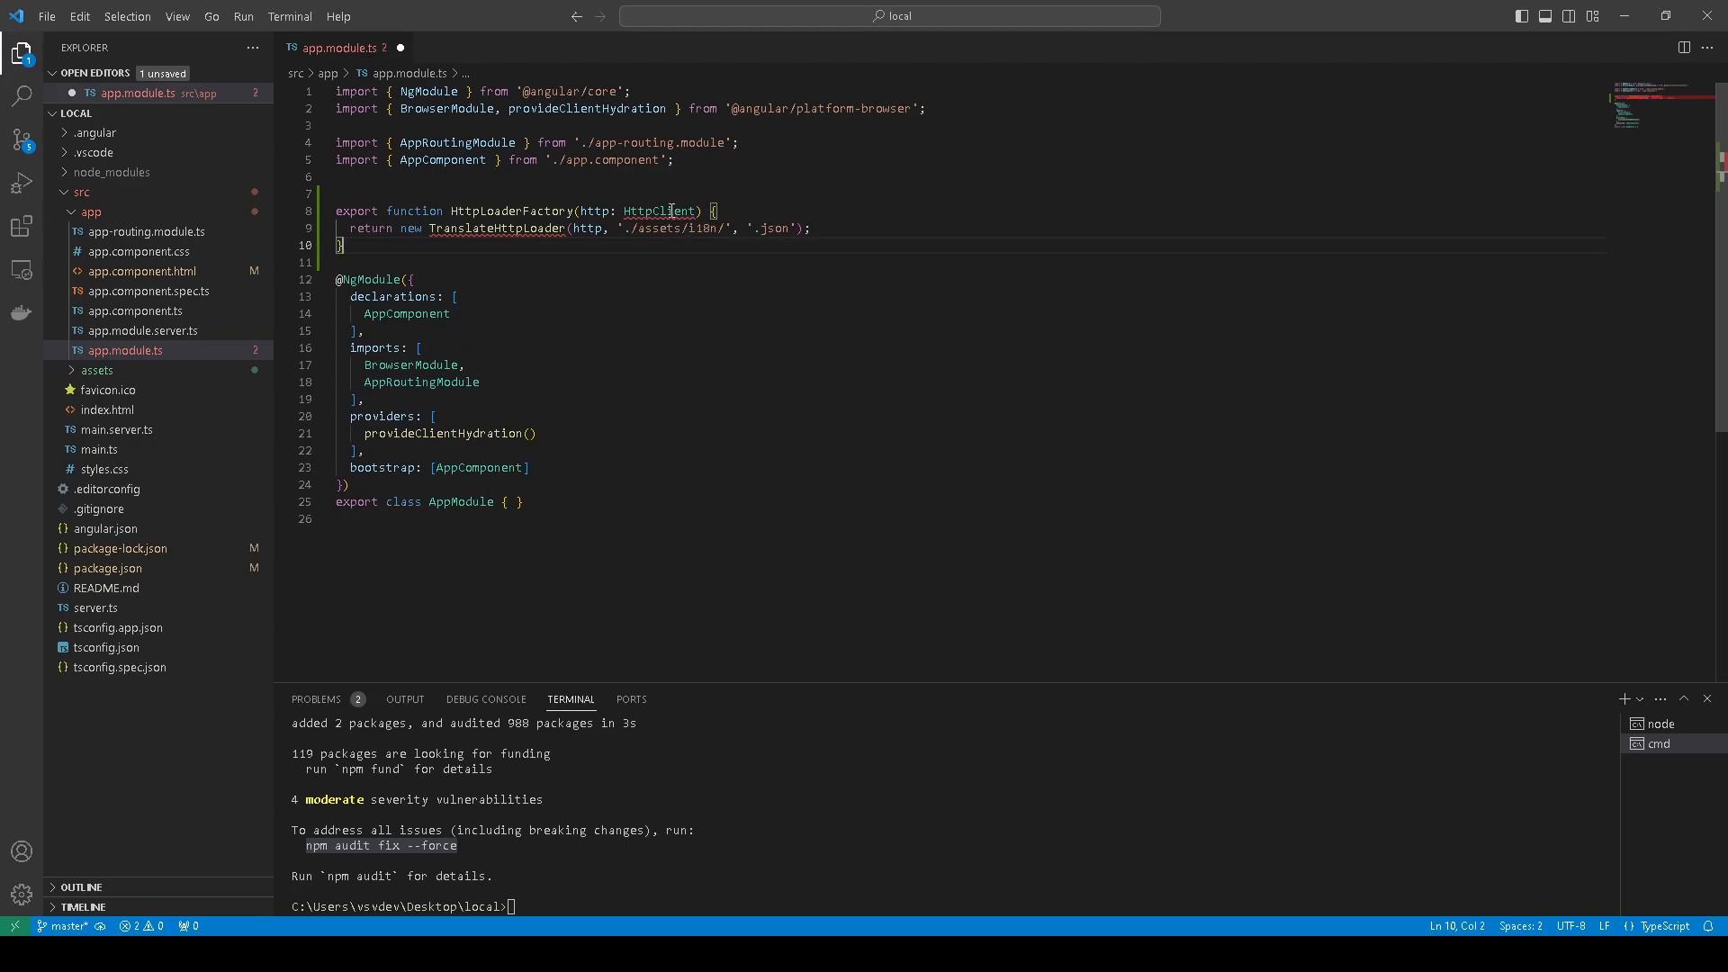
pyautogui.moveTo(657, 211)
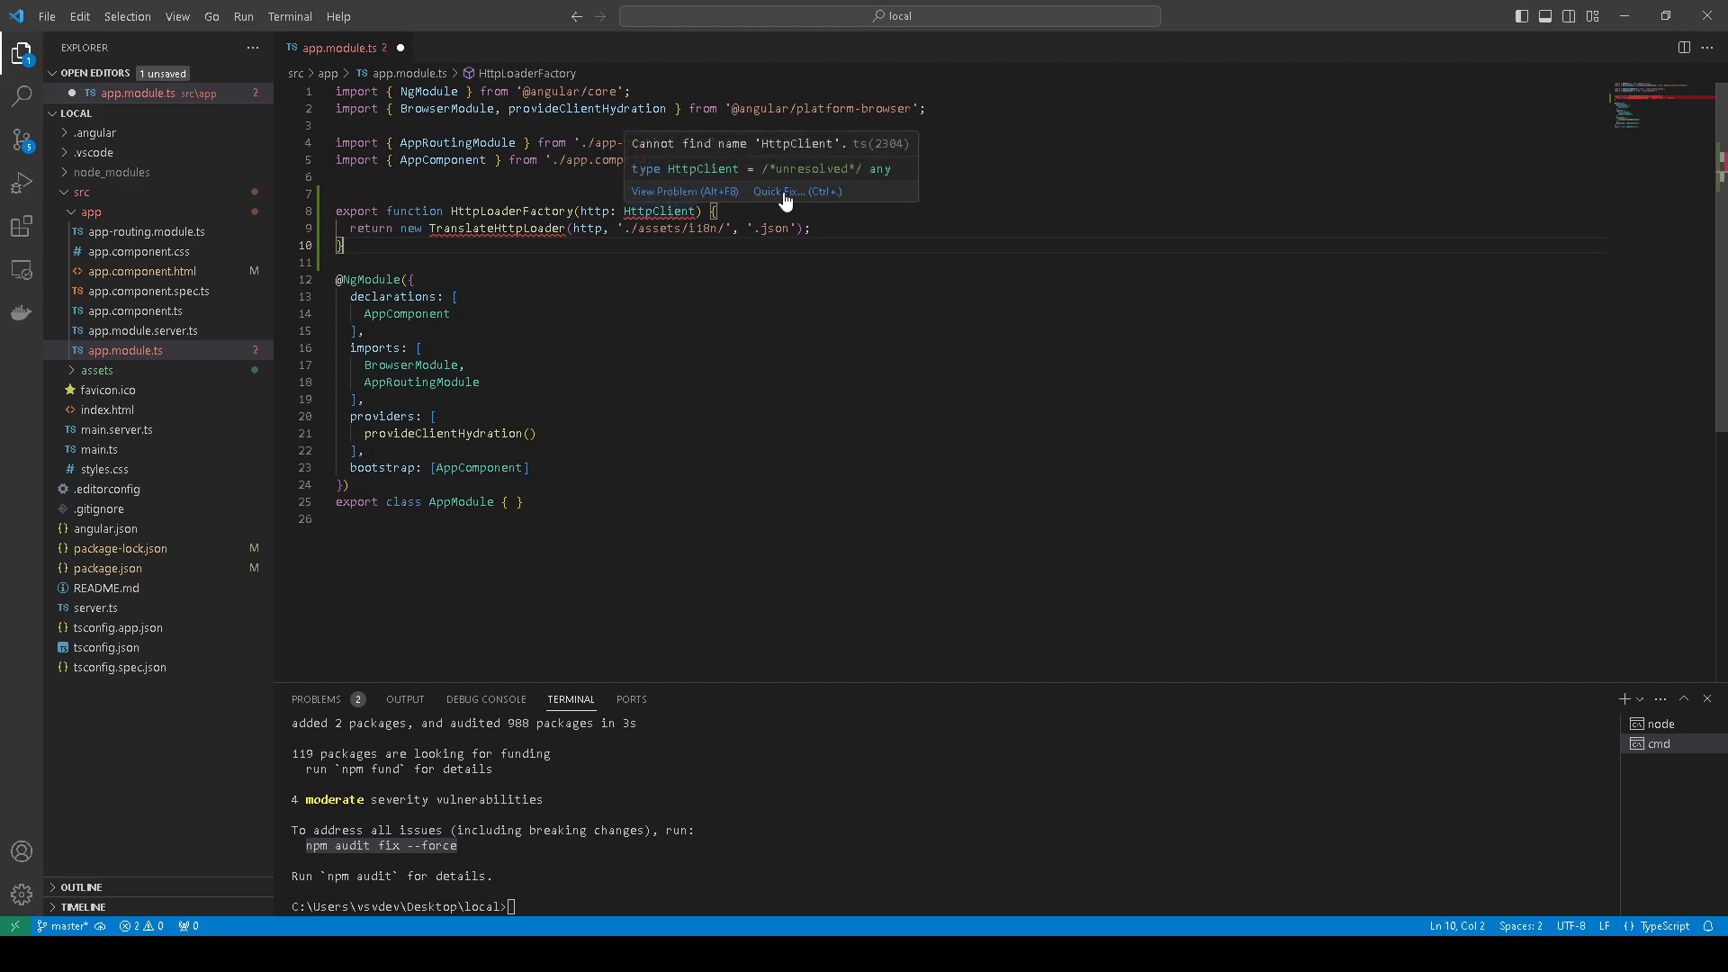
pyautogui.click(778, 191)
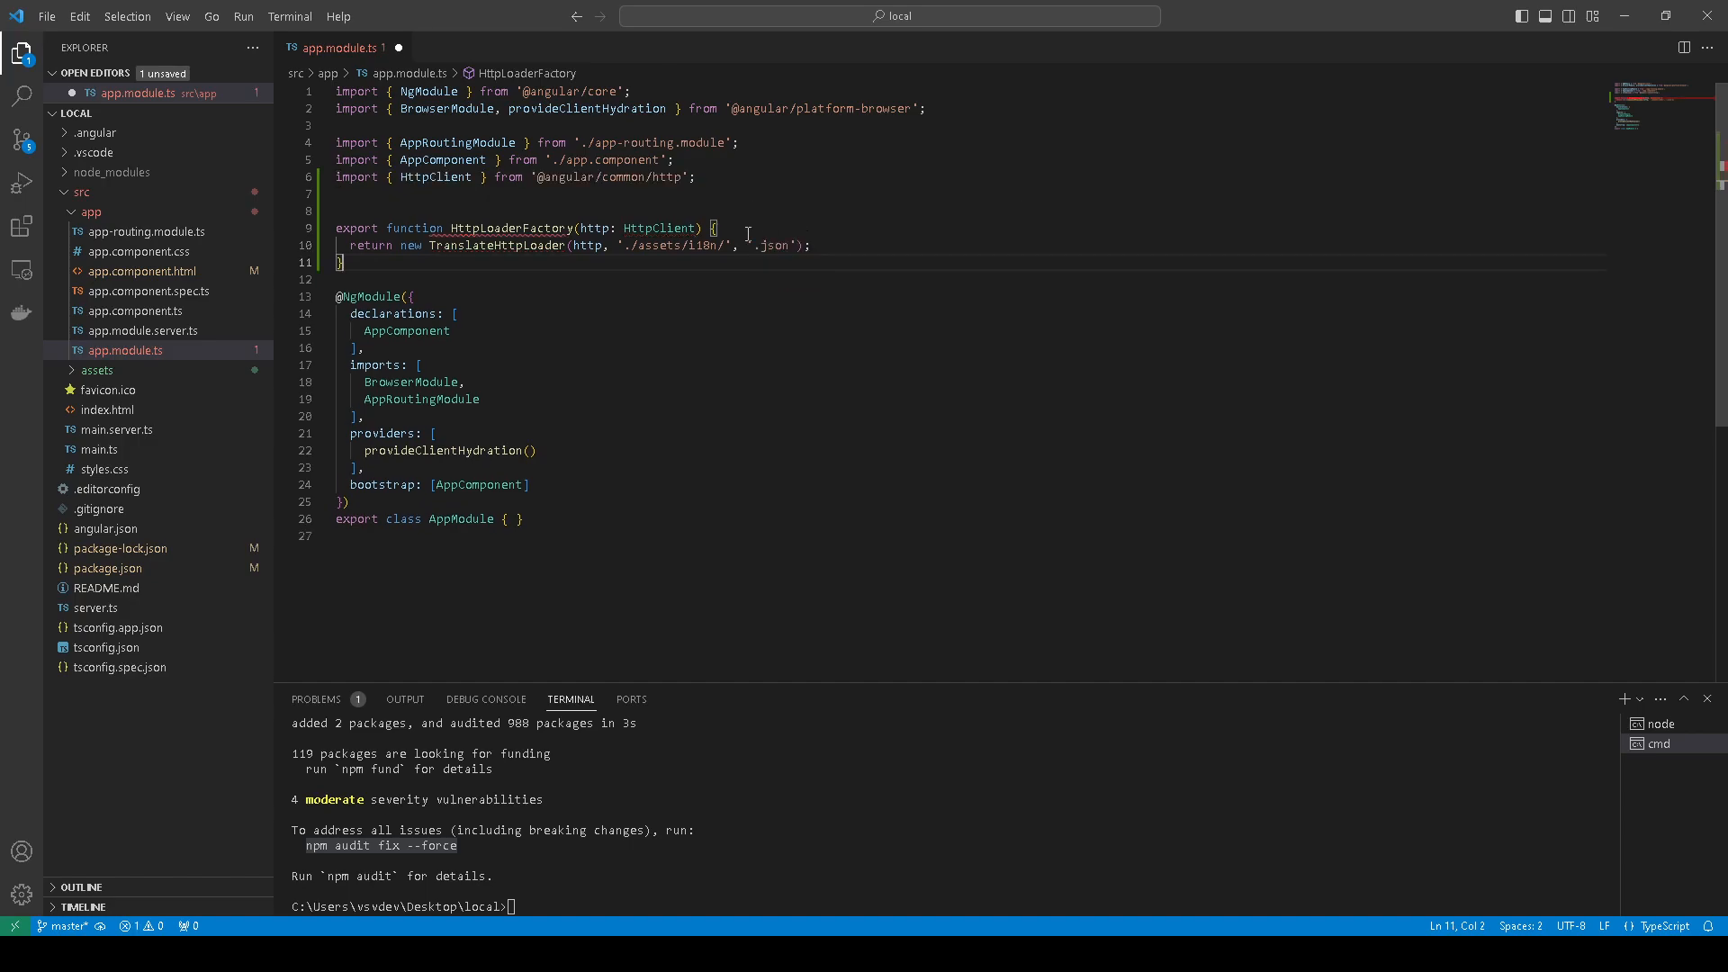
pyautogui.moveTo(496, 245)
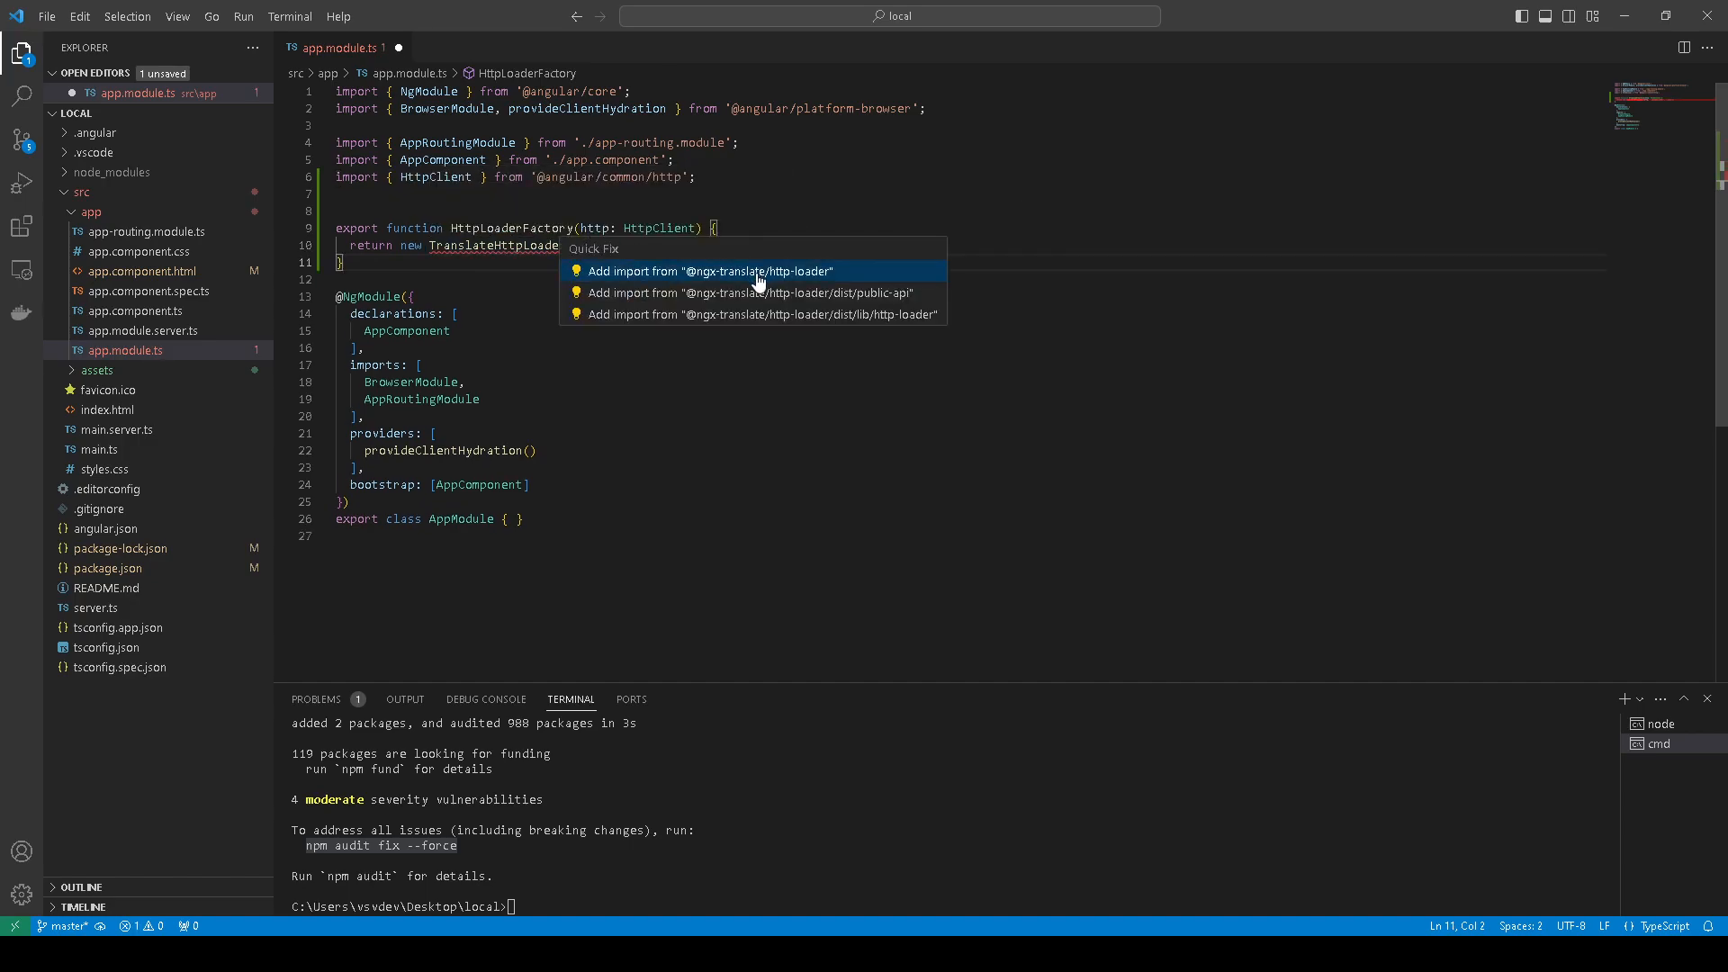
pyautogui.moveTo(758, 291)
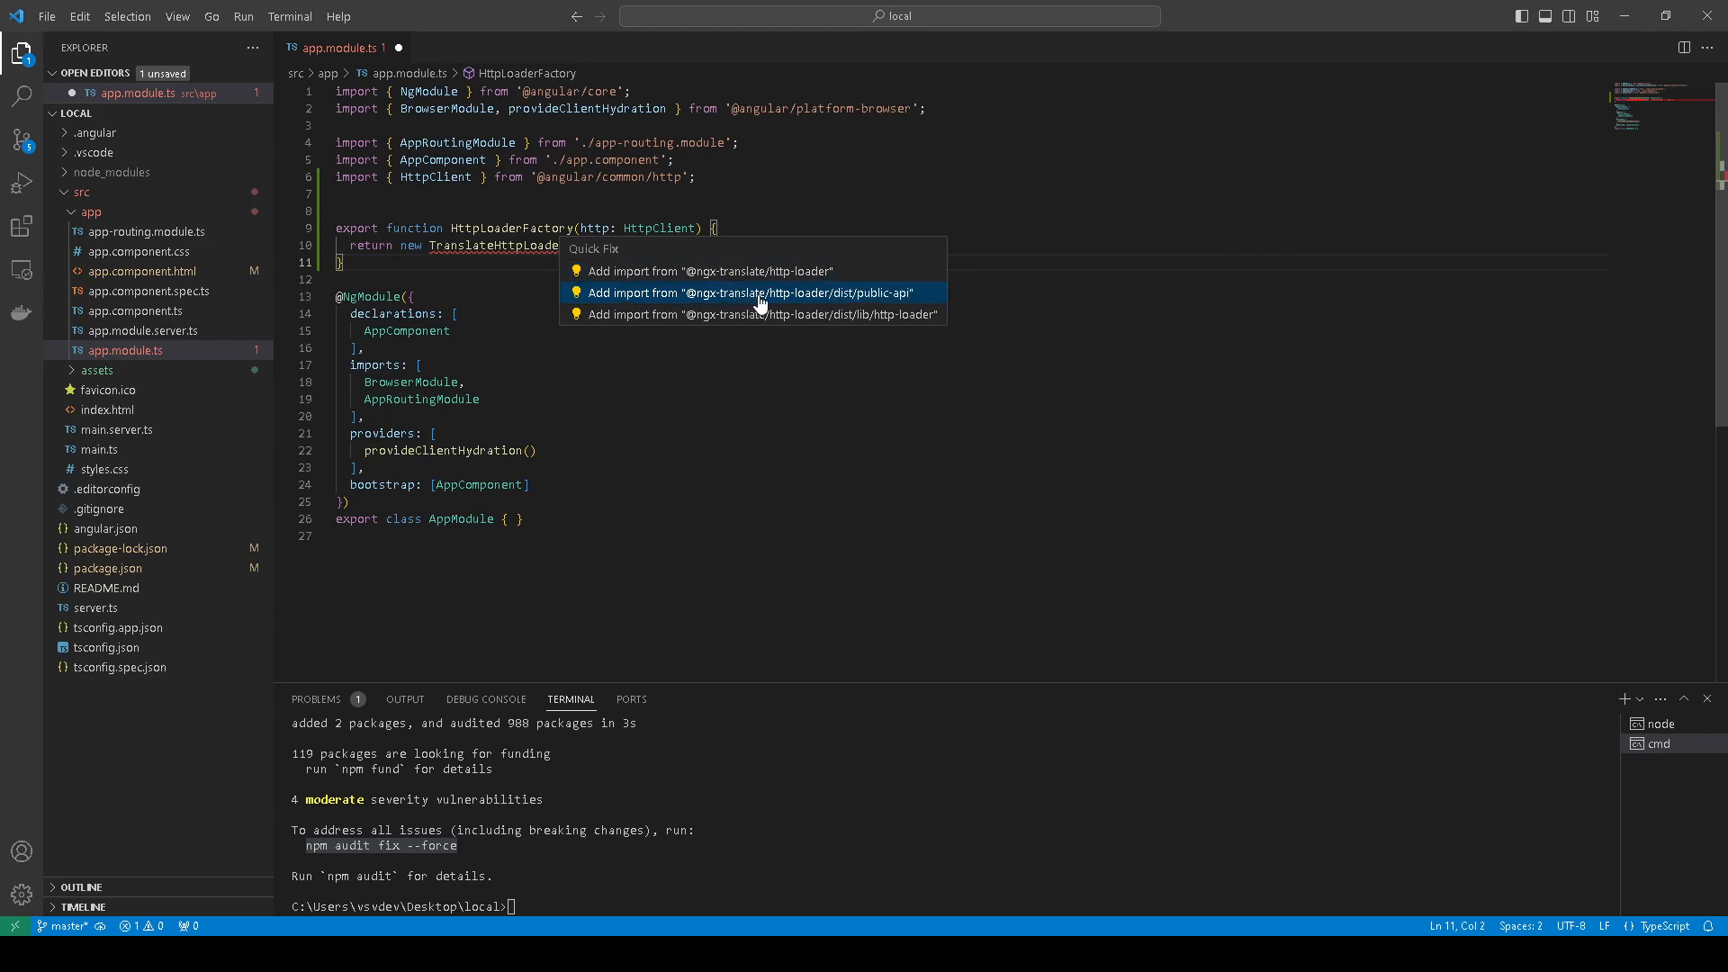
pyautogui.moveTo(829, 320)
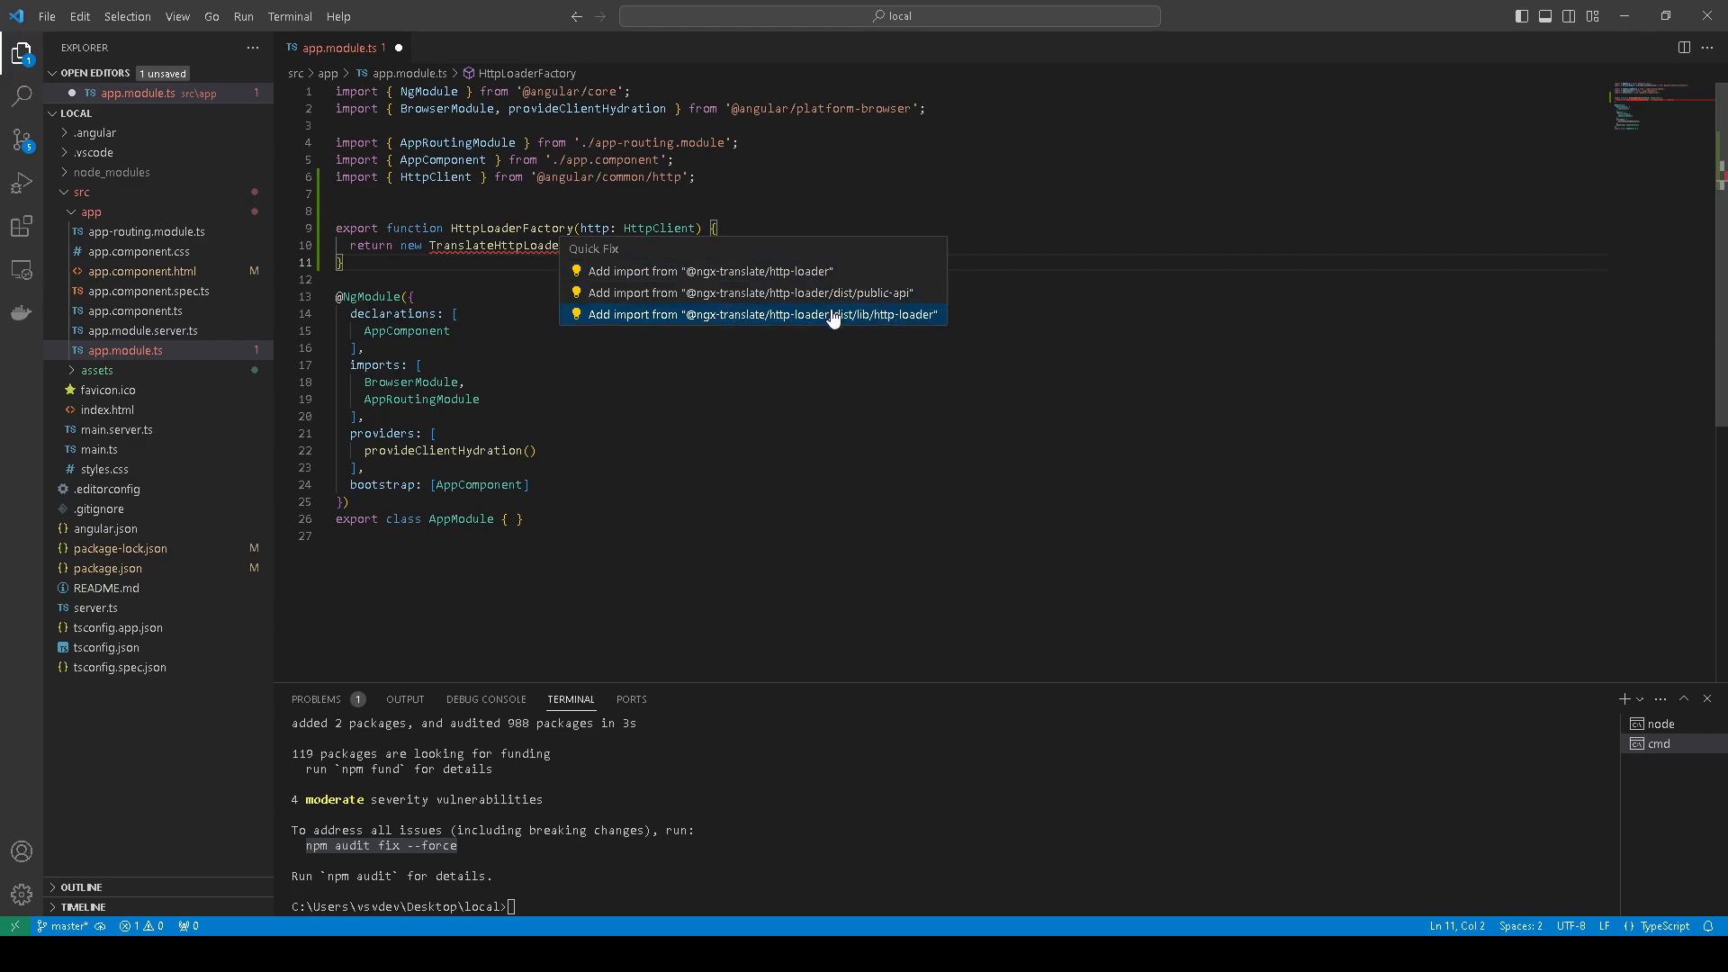
pyautogui.moveTo(813, 317)
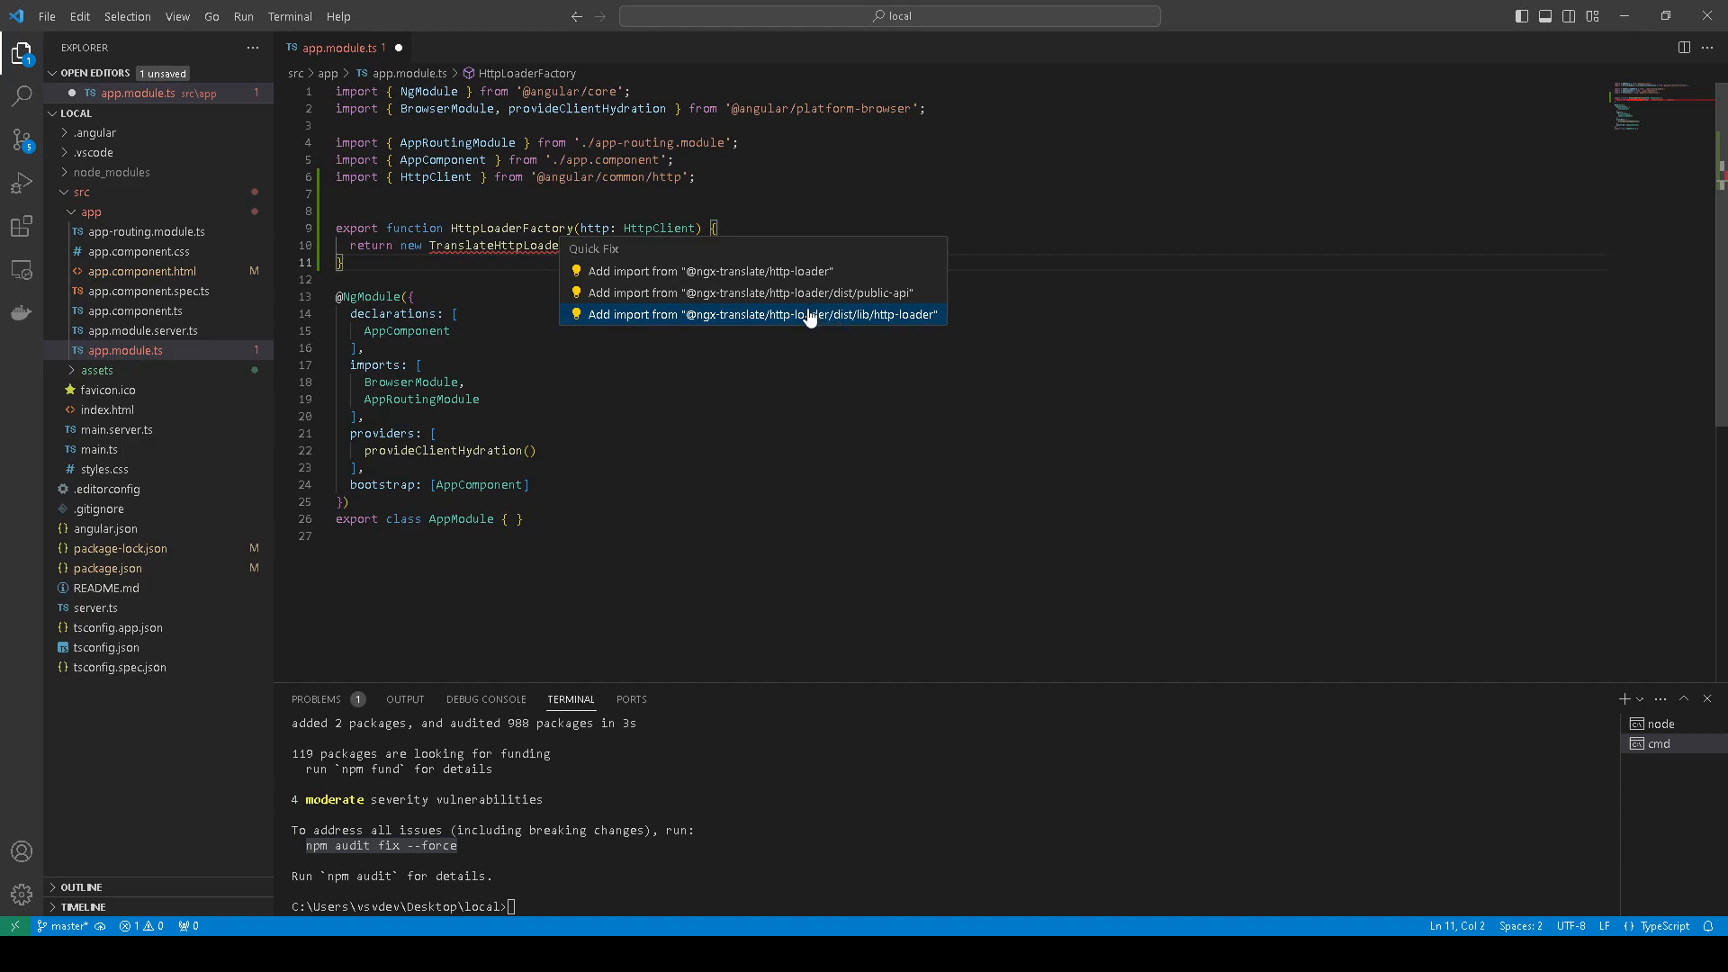
pyautogui.moveTo(848, 874)
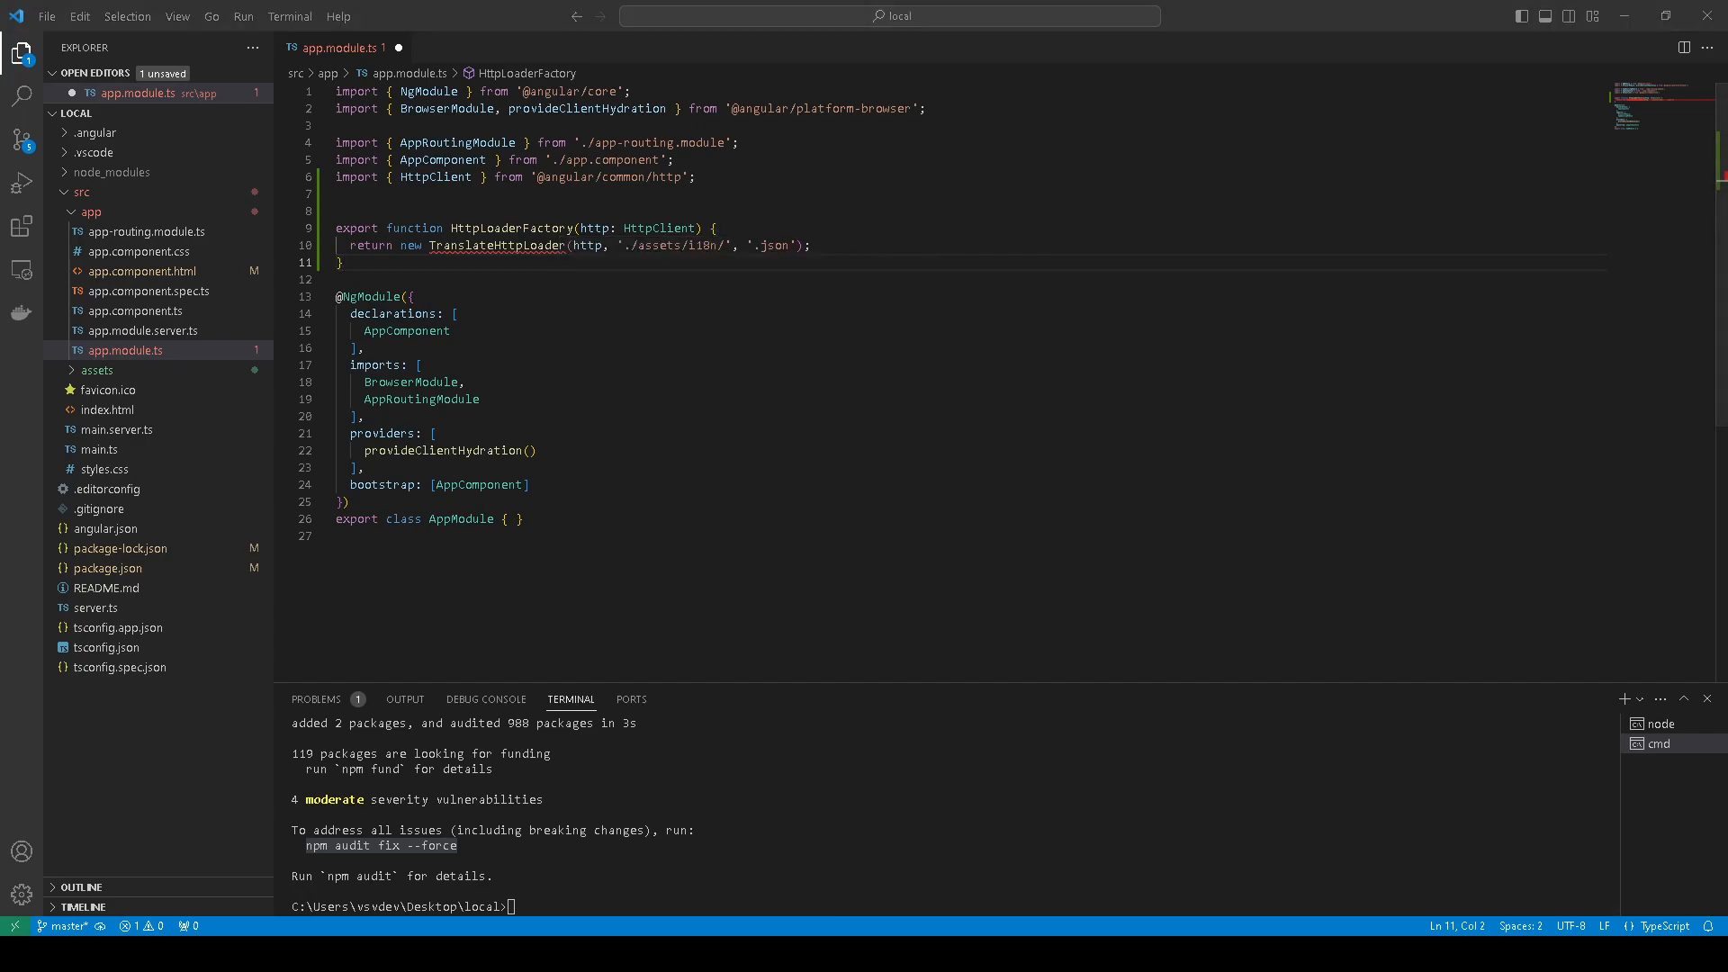
pyautogui.click(527, 246)
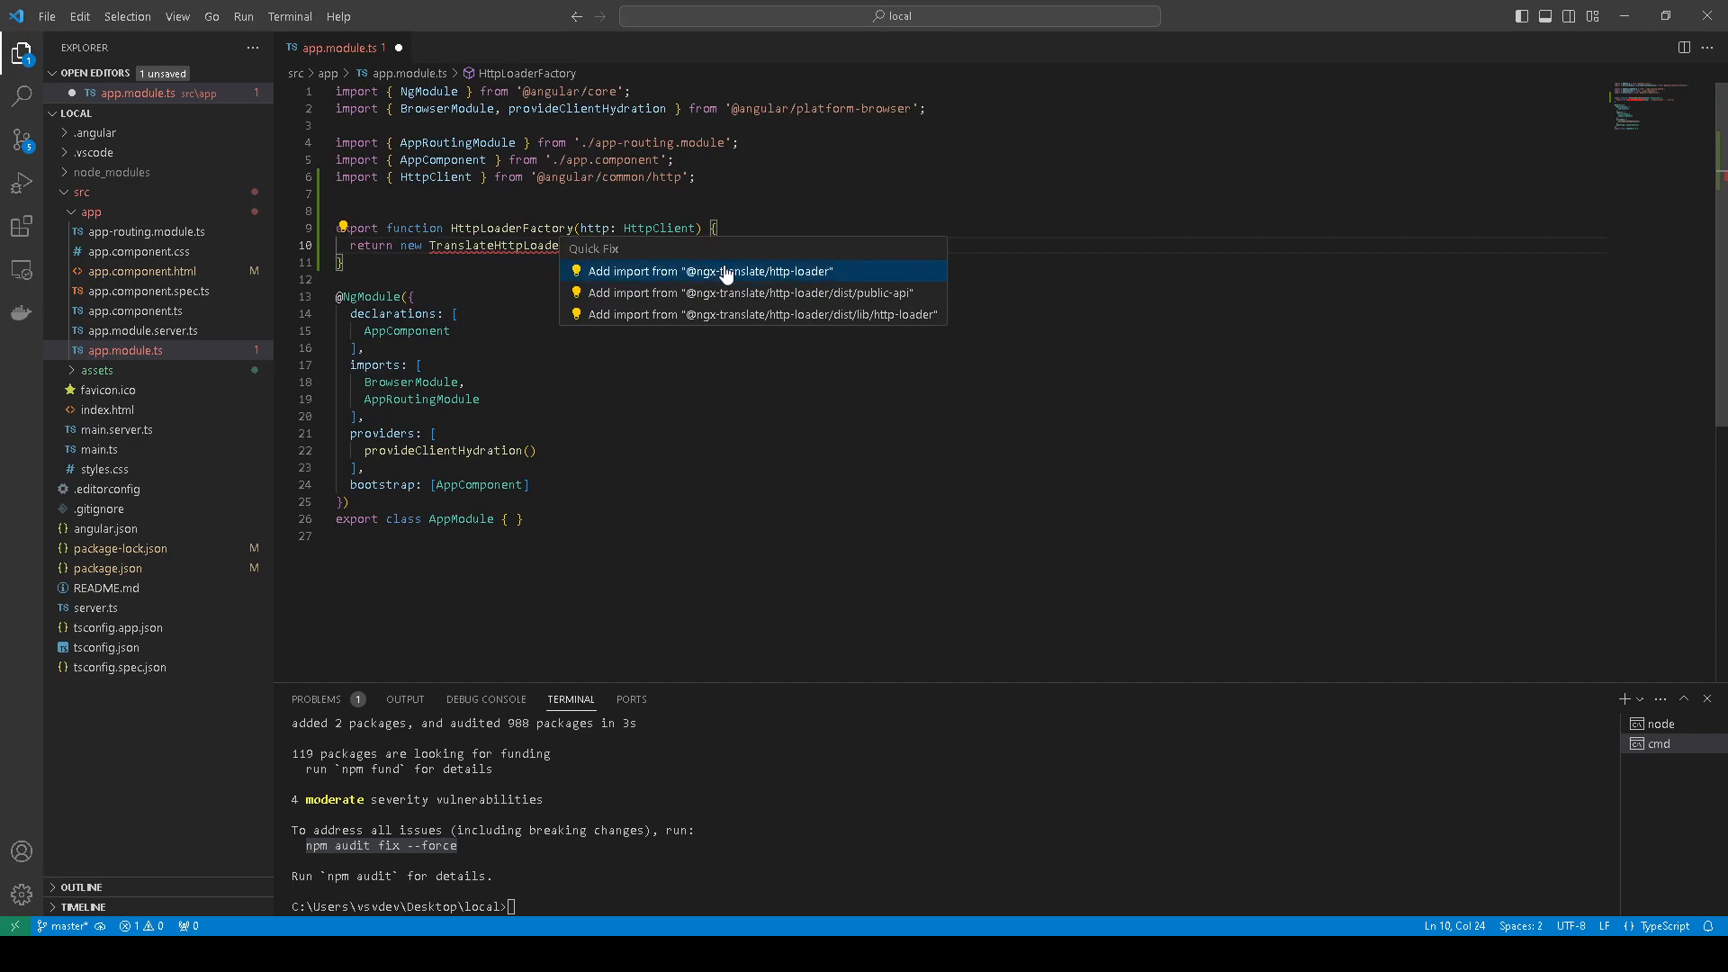
pyautogui.moveTo(803, 292)
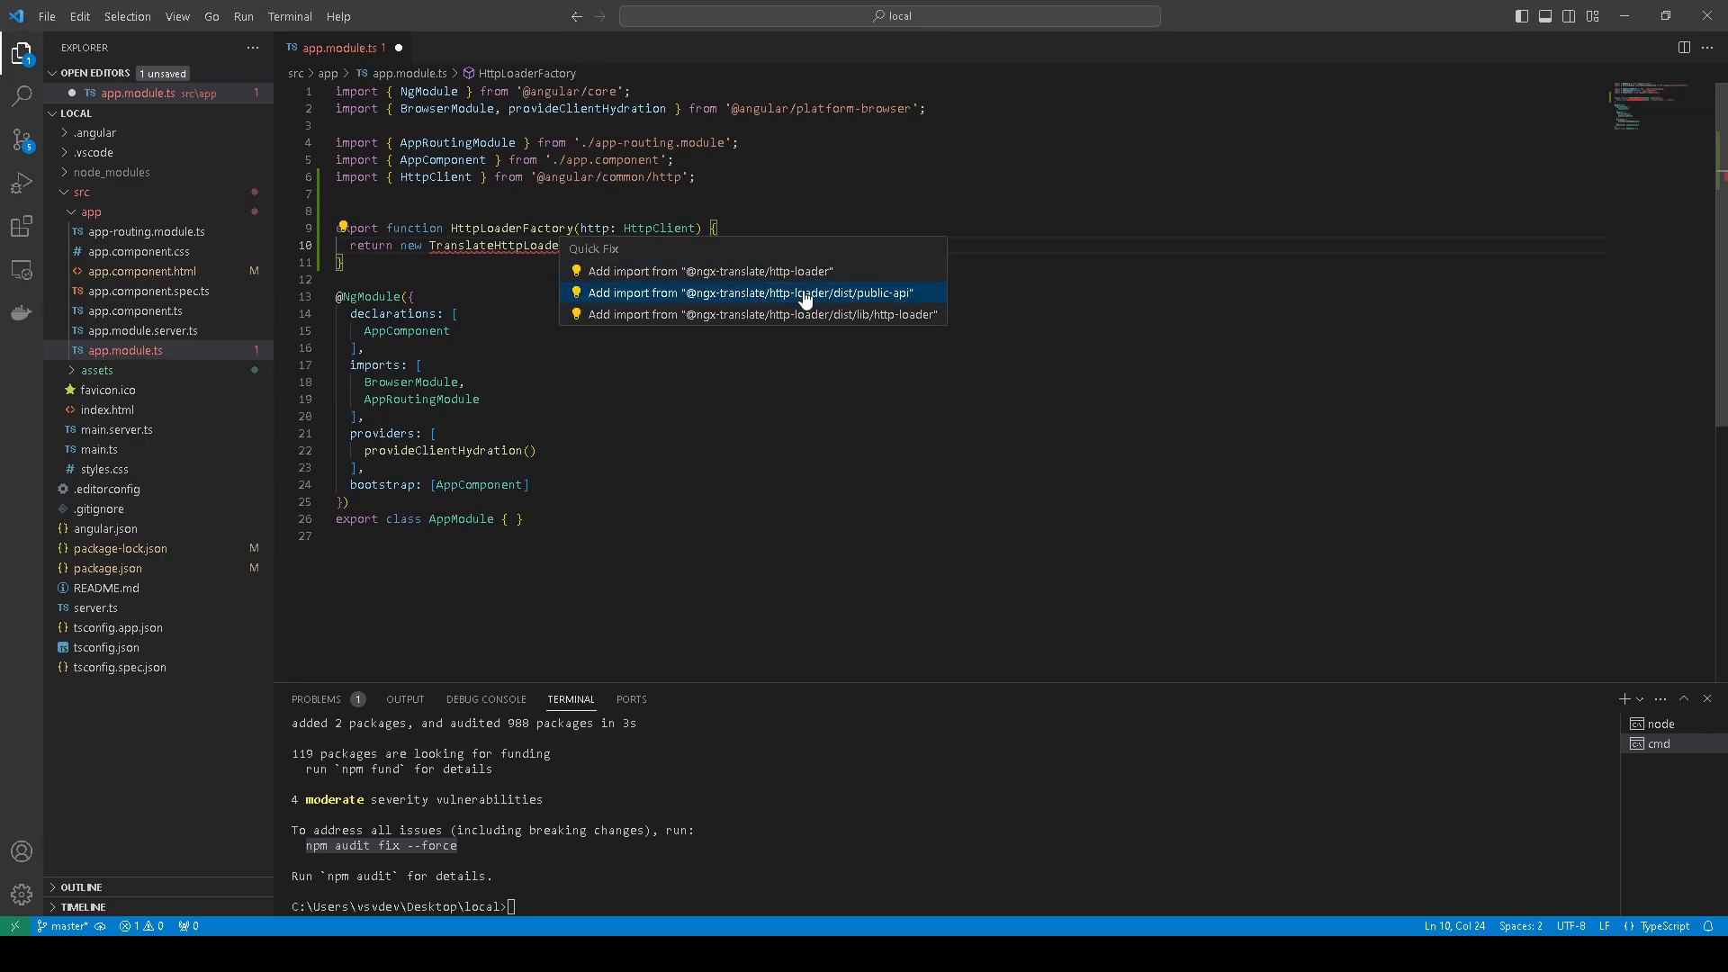
pyautogui.moveTo(853, 300)
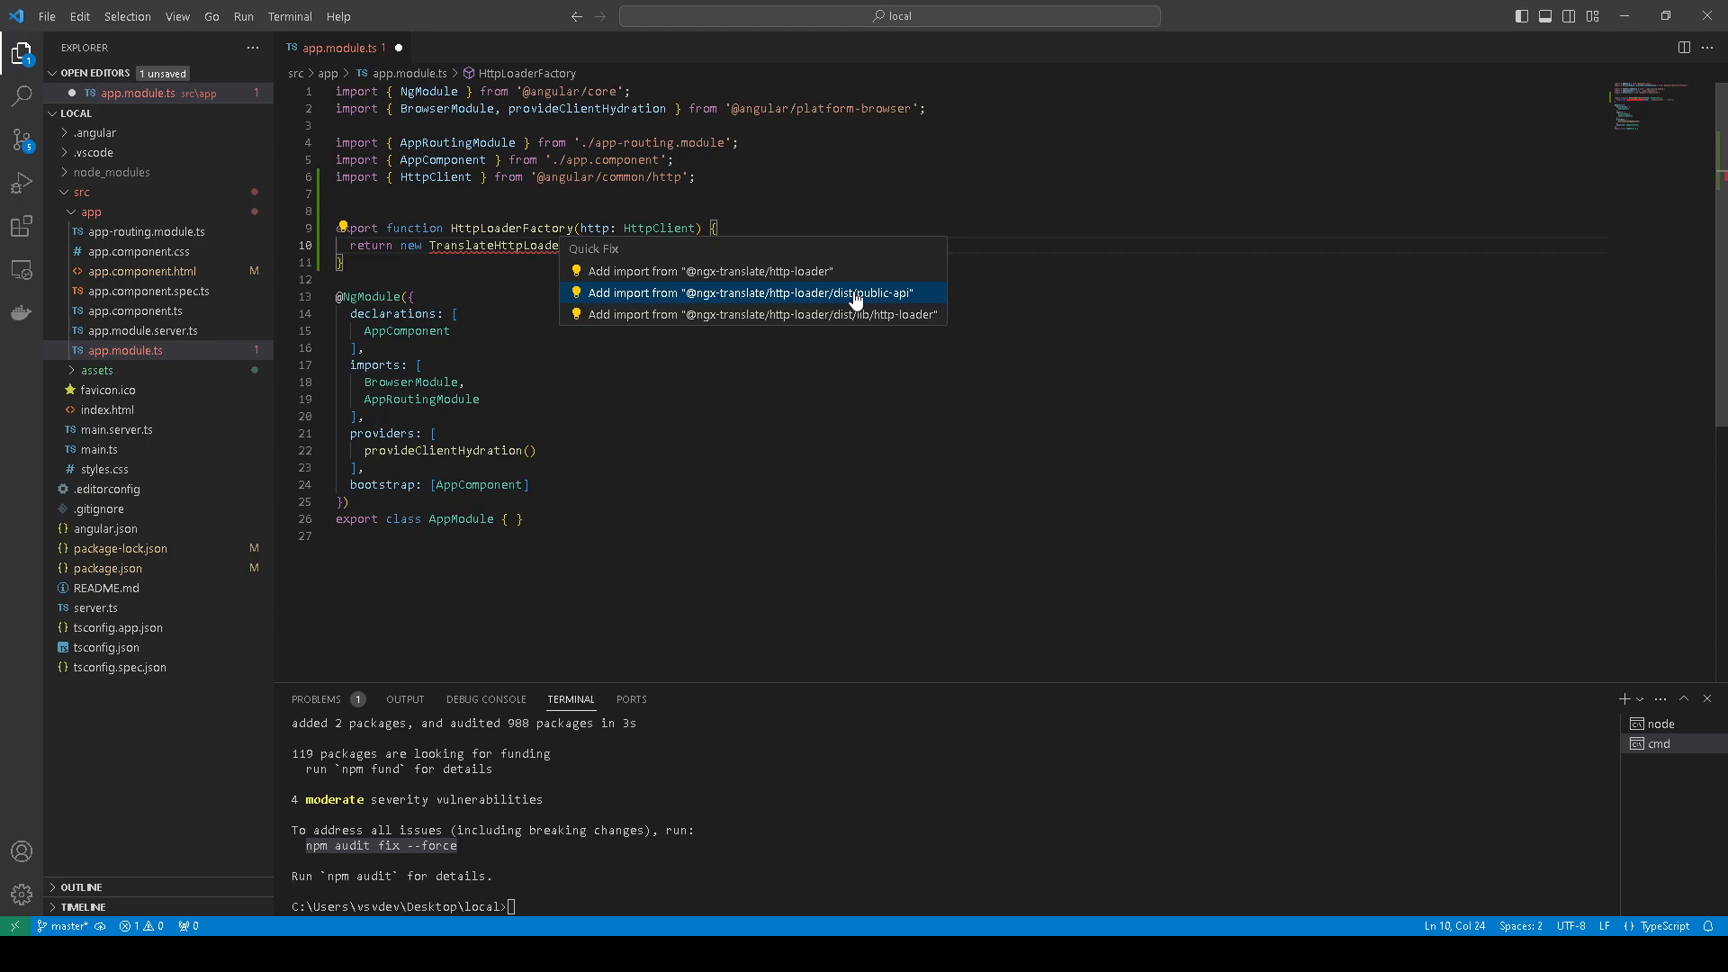
pyautogui.click(750, 292)
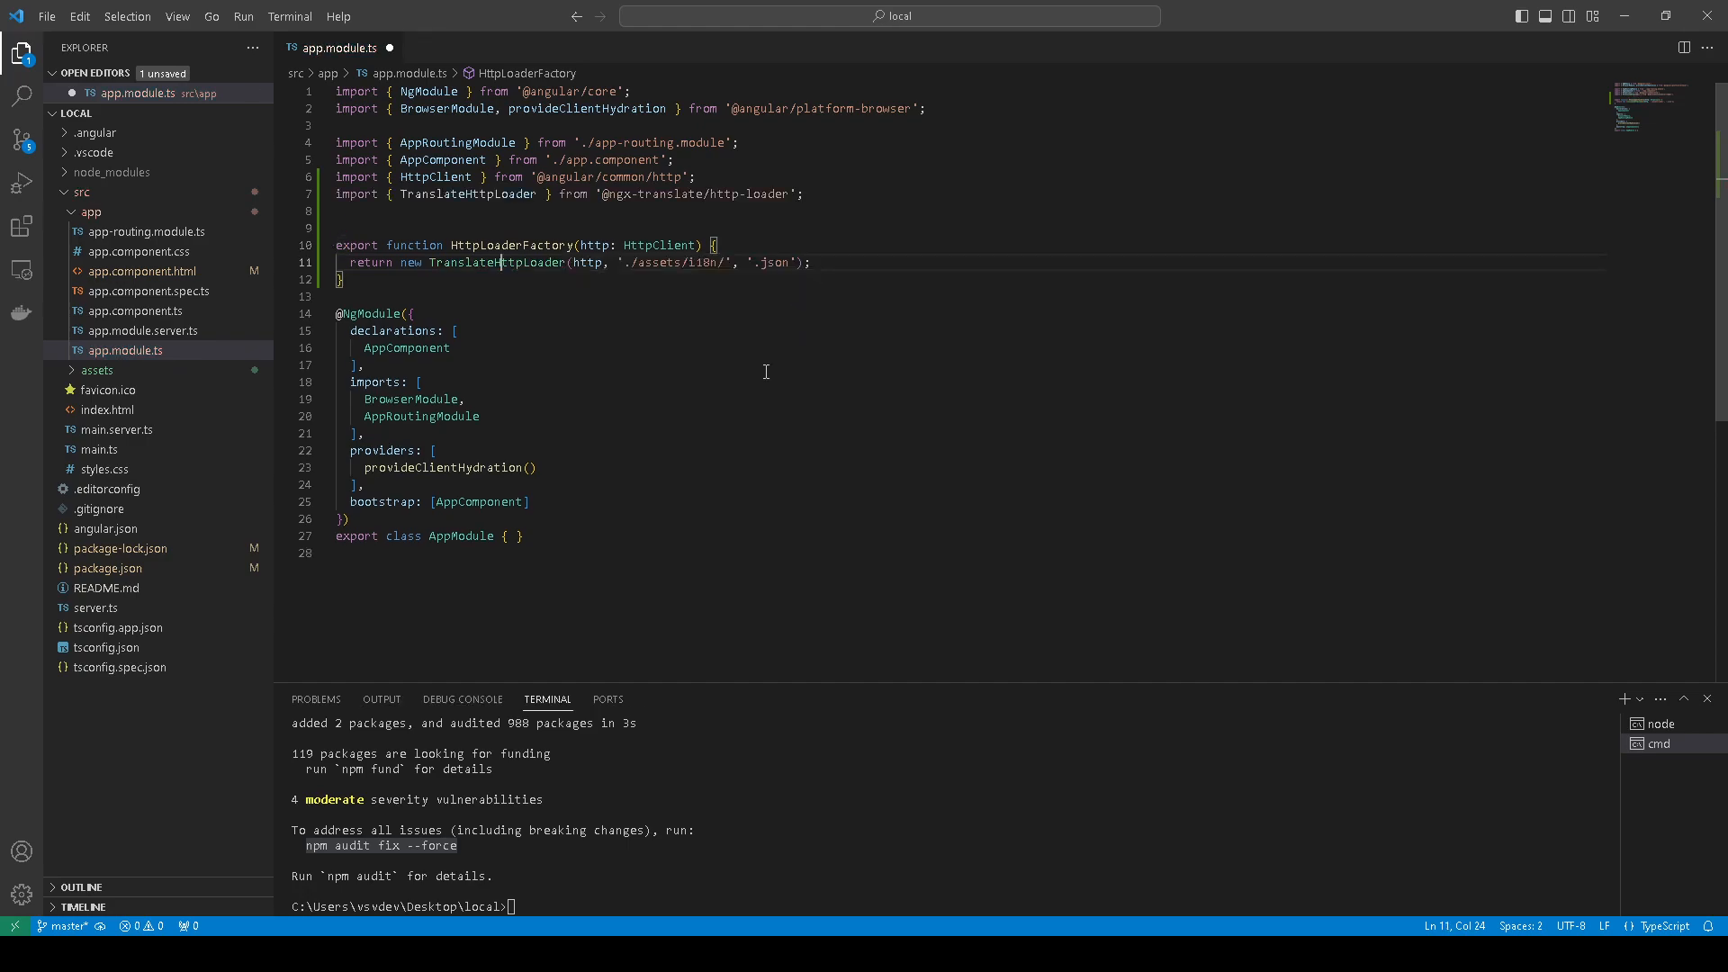
pyautogui.moveTo(648, 410)
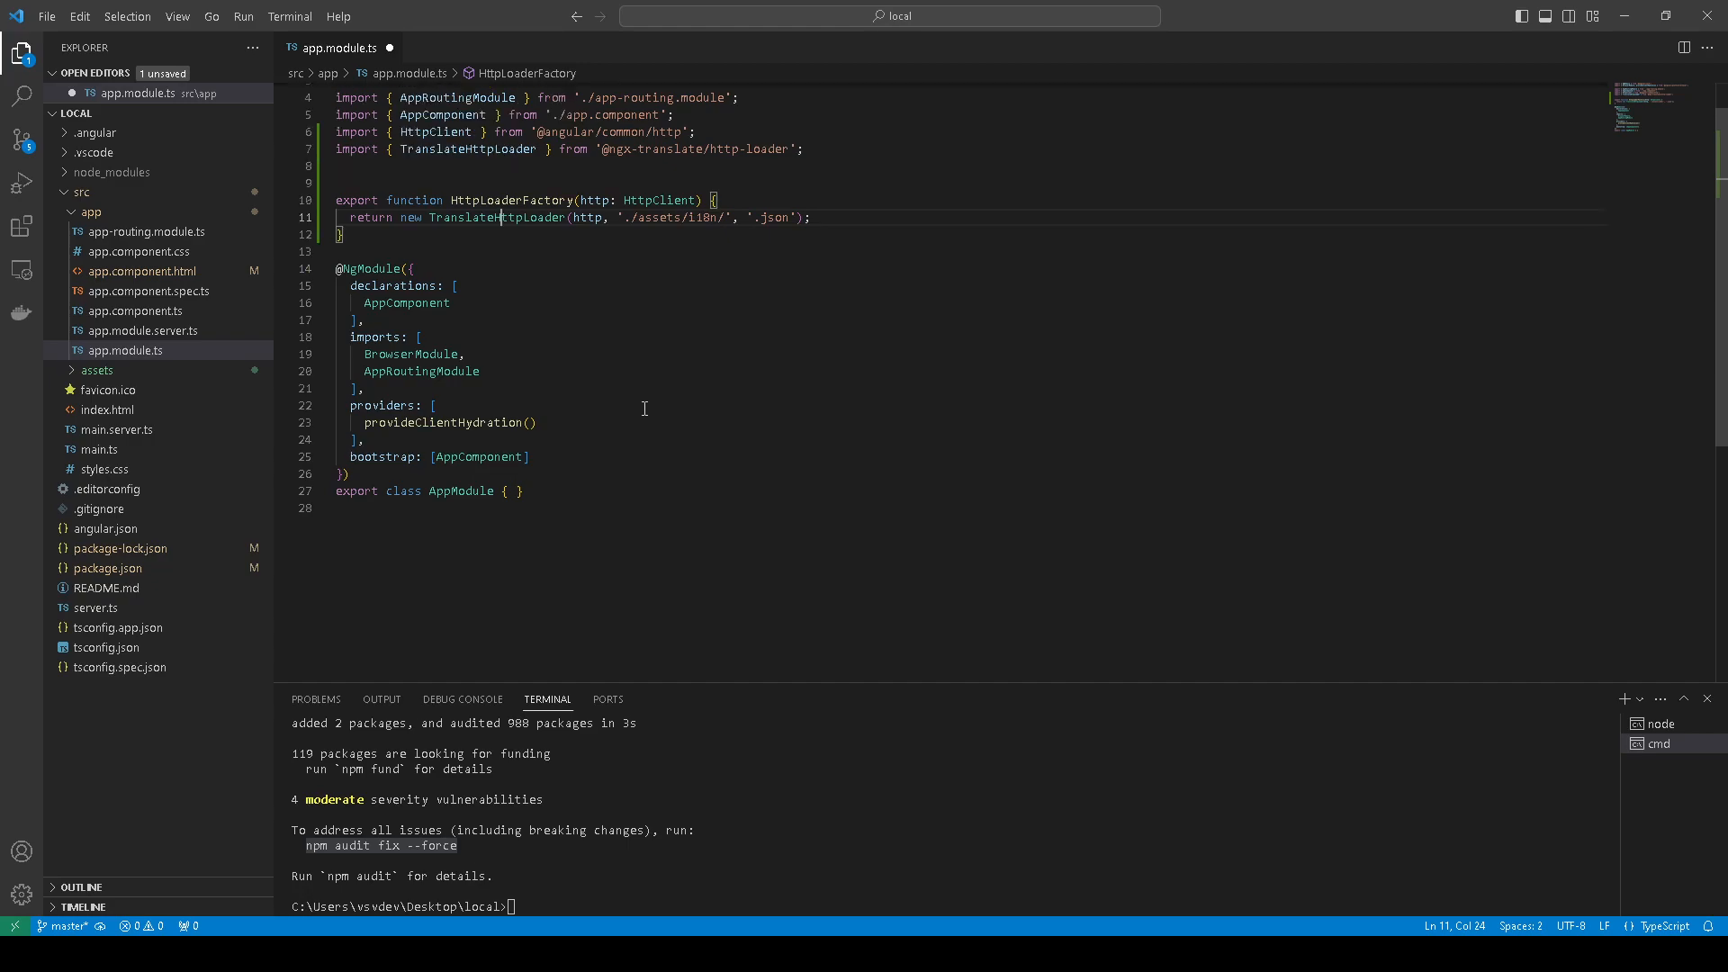
pyautogui.scroll(3)
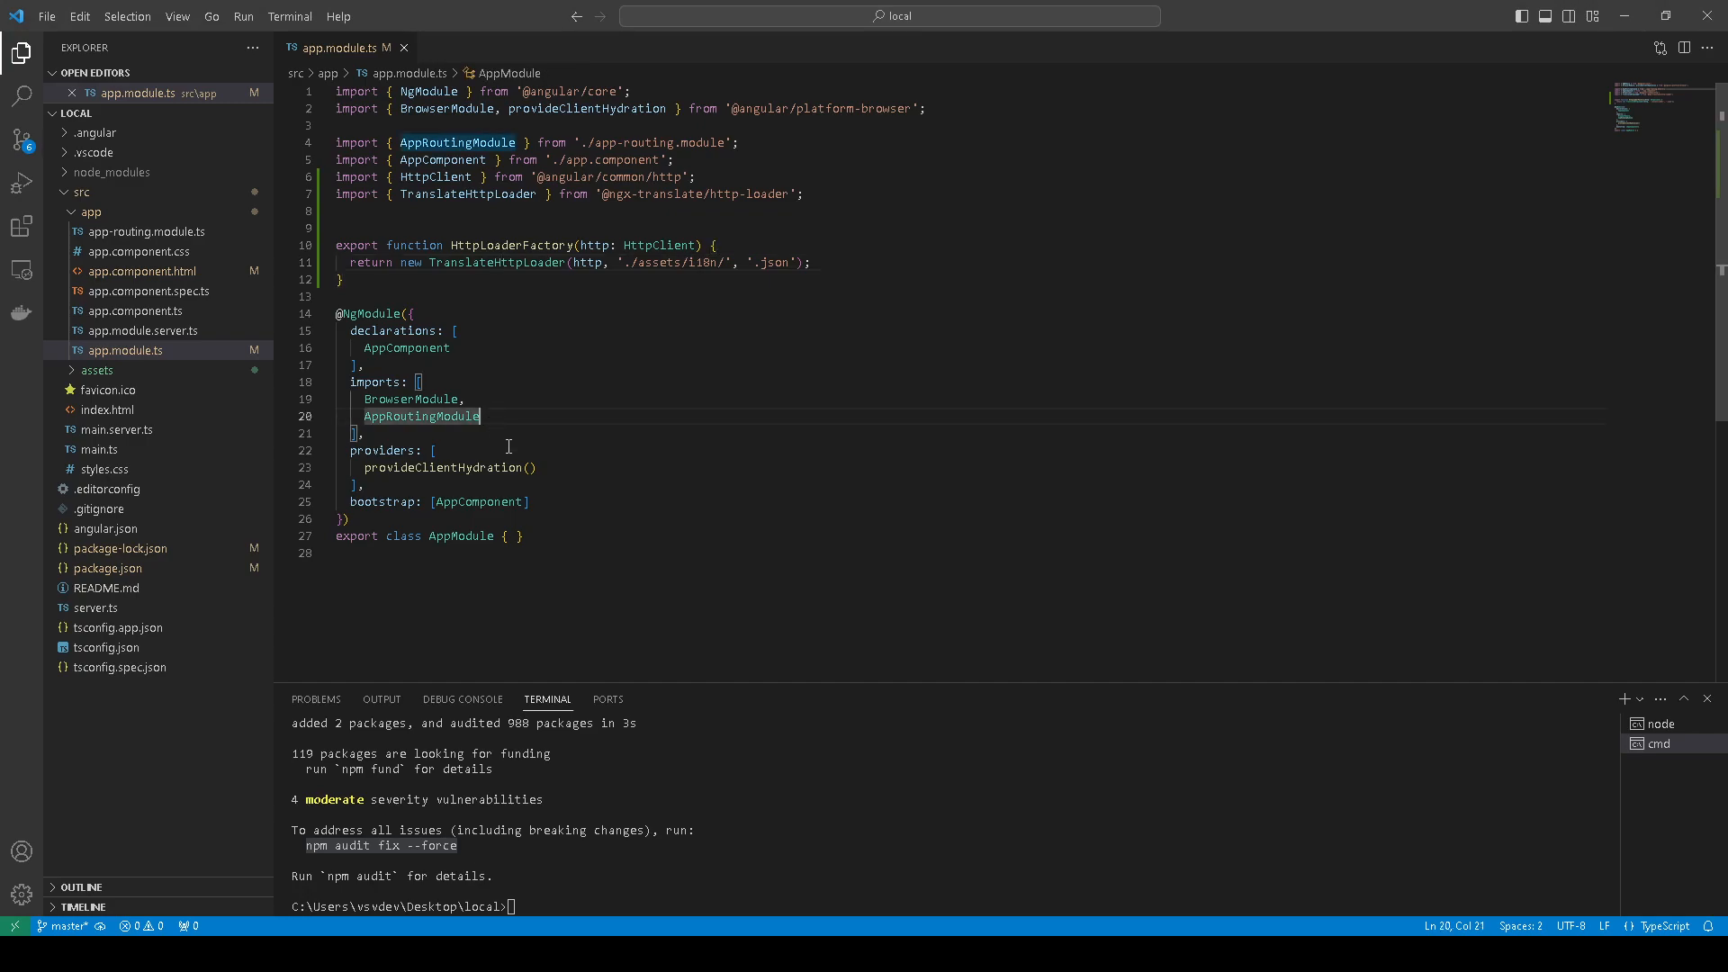
# Add HttpClientModule and TranslateModule.forRoot configuration to imports and add the missing imports
pyautogui.write(',')
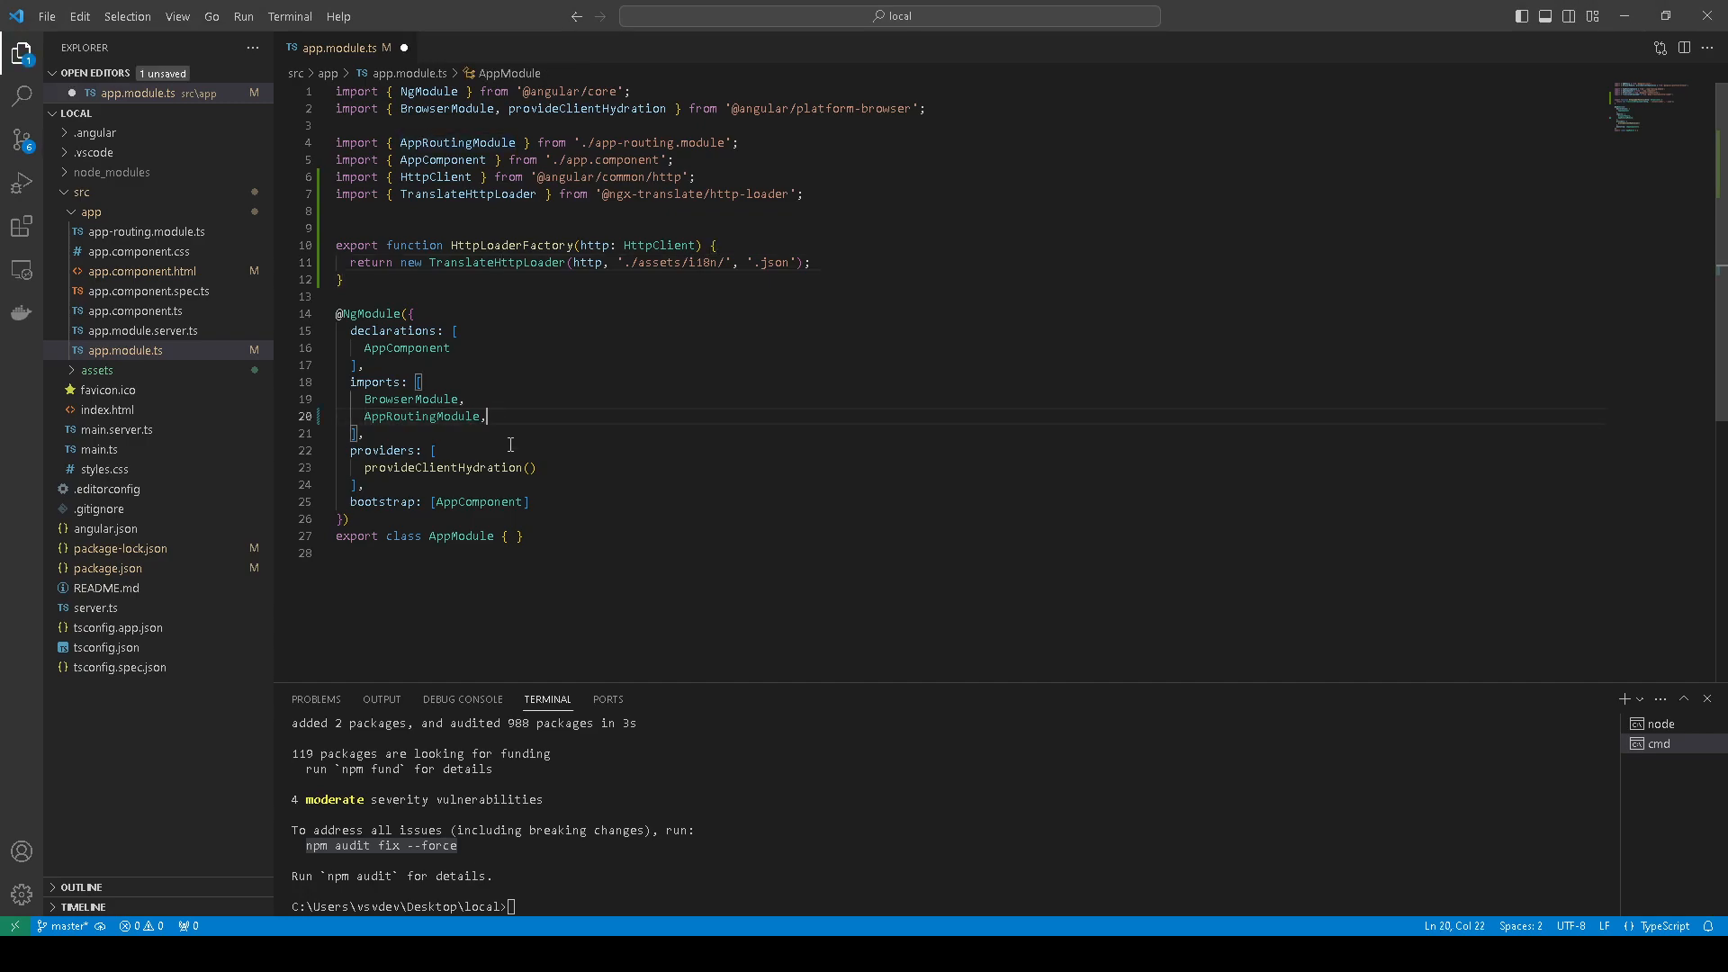
pyautogui.press('Enter')
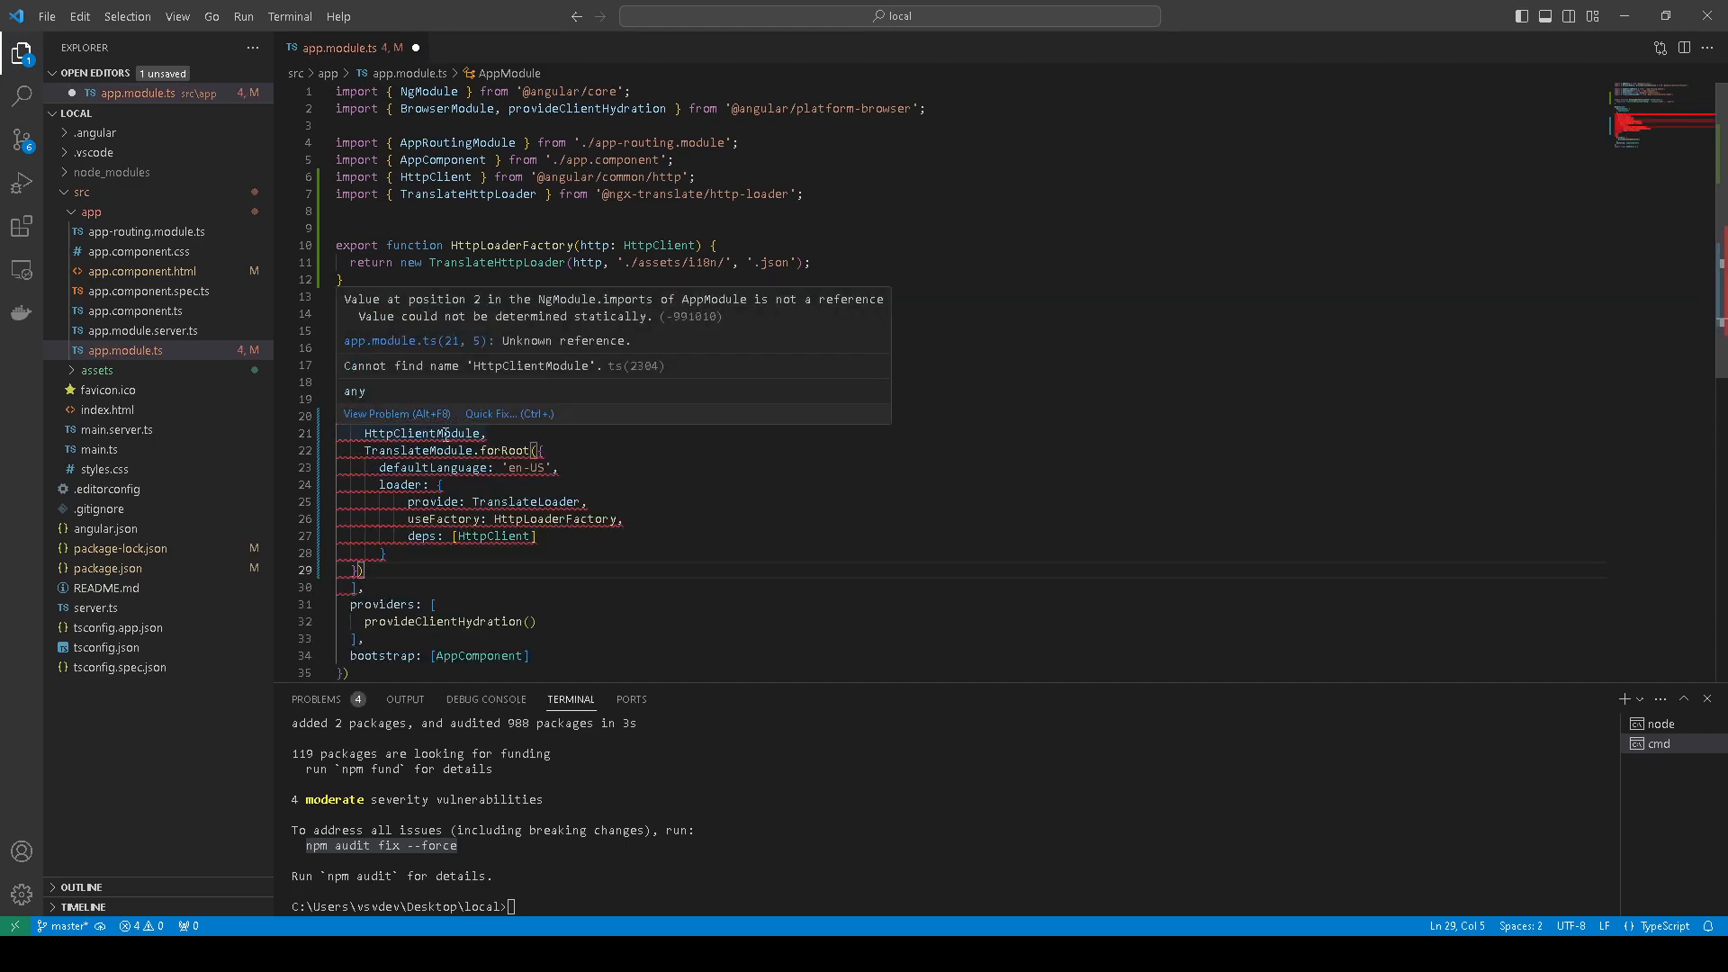
pyautogui.click(509, 414)
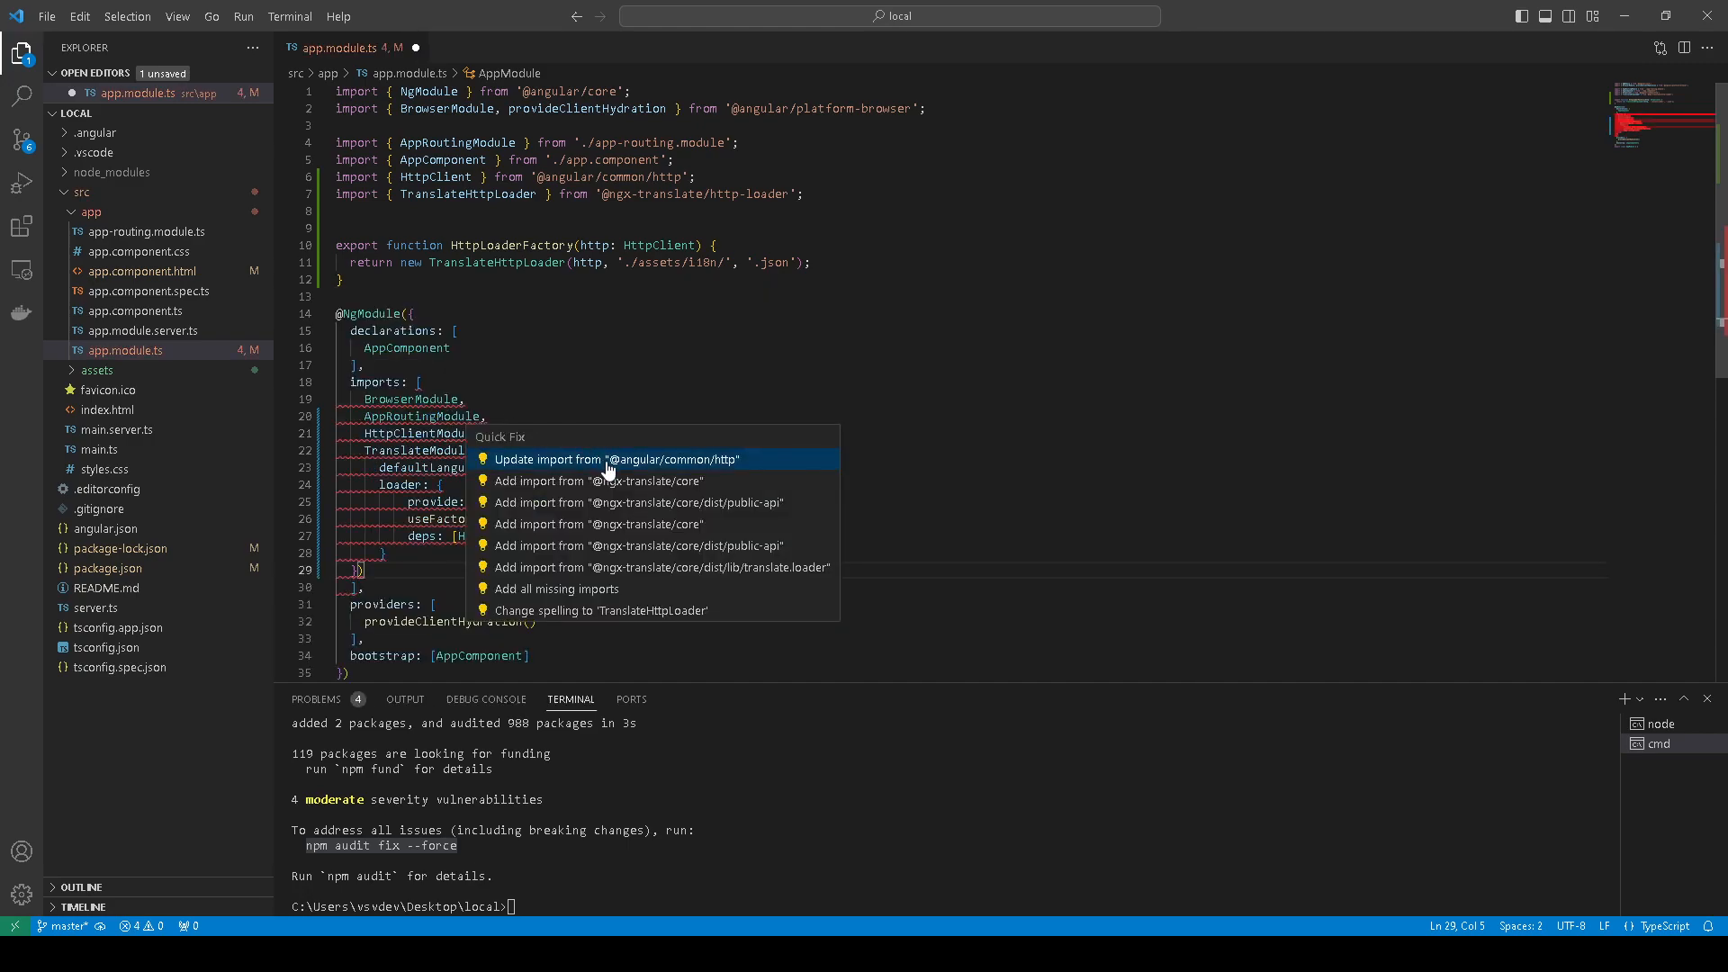
pyautogui.moveTo(644, 414)
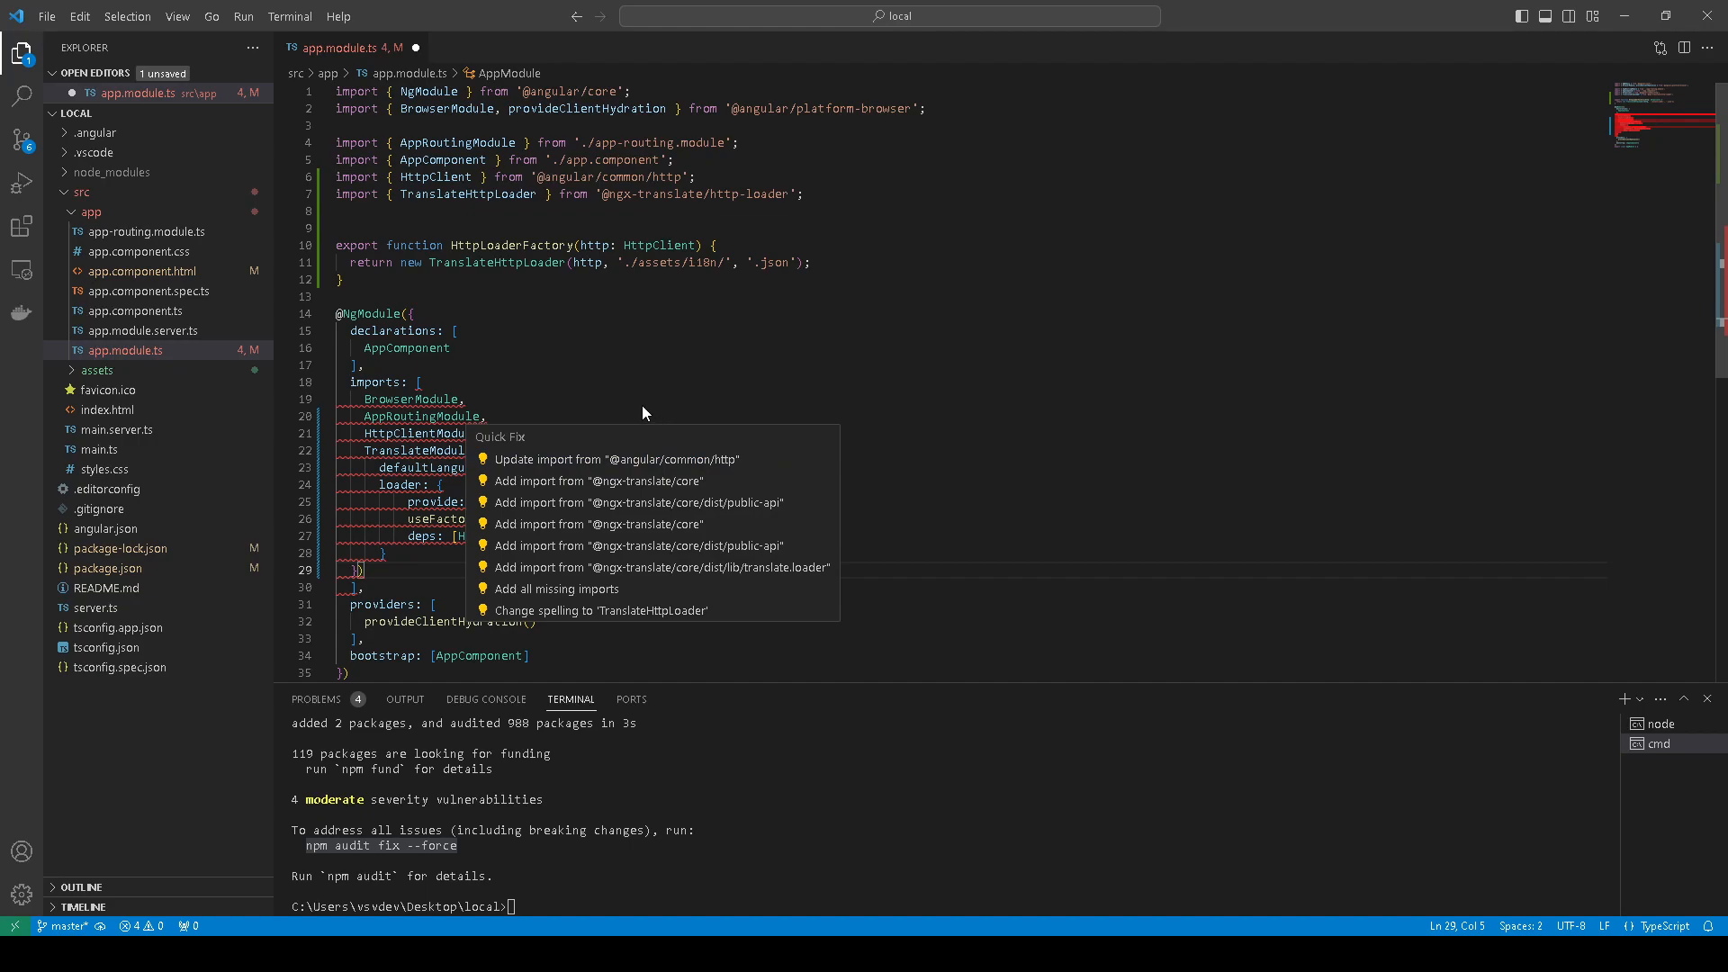
pyautogui.moveTo(638, 421)
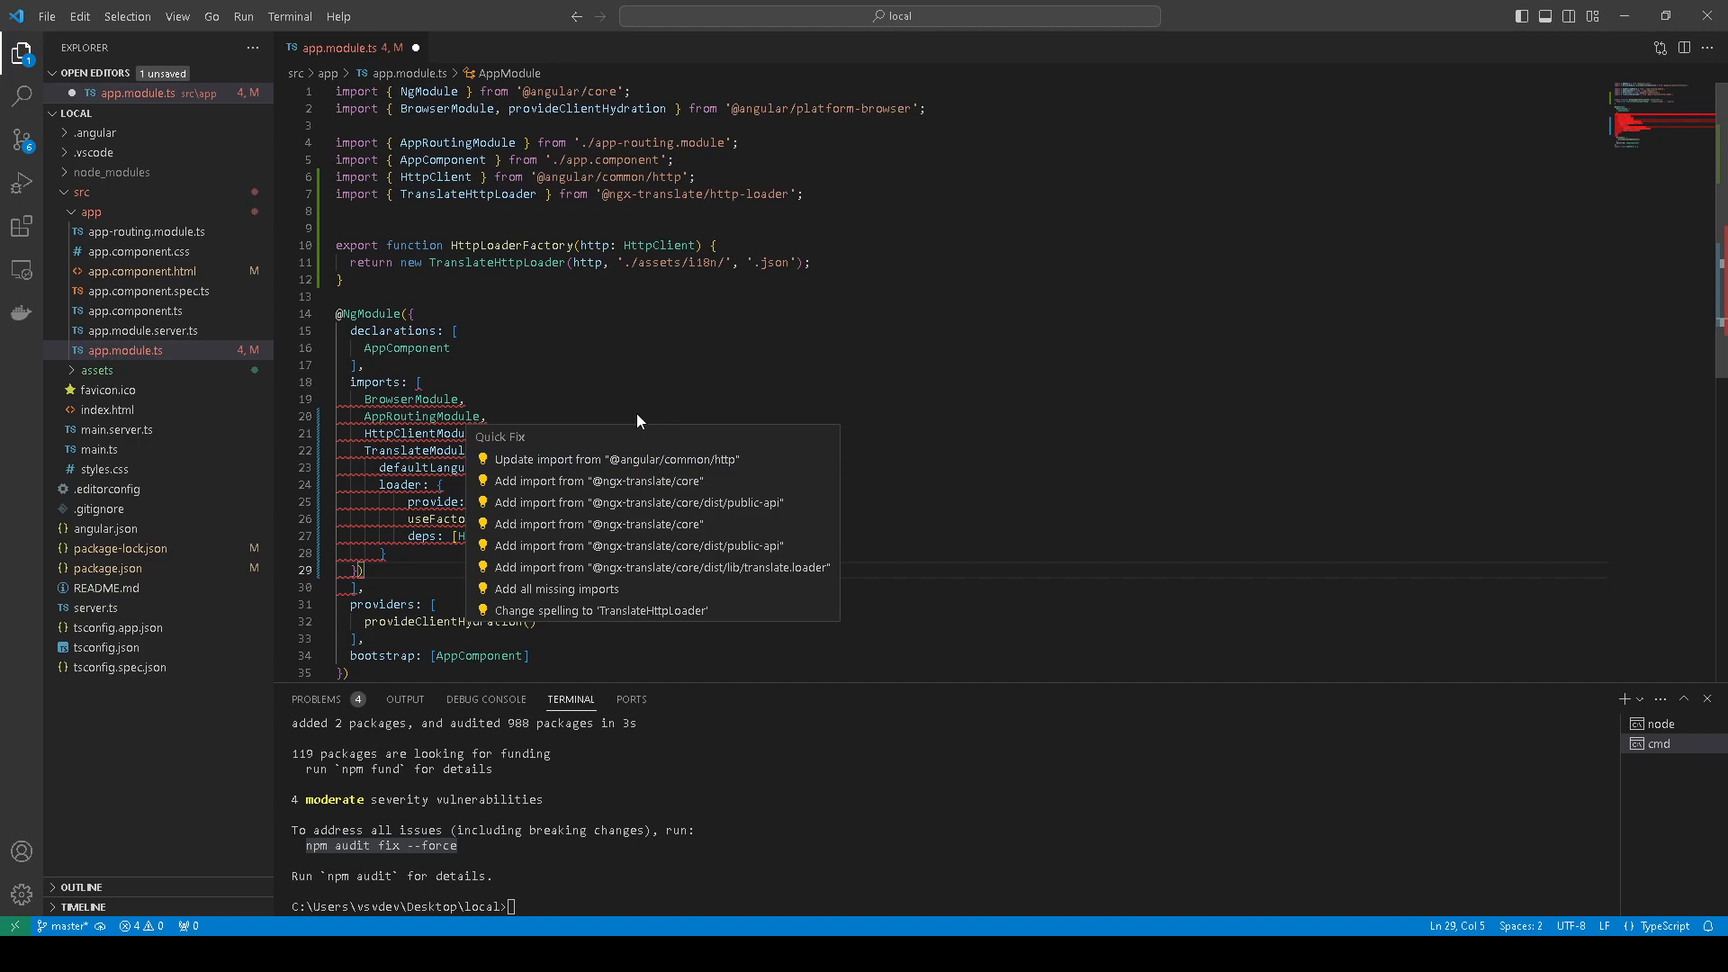
pyautogui.moveTo(666, 535)
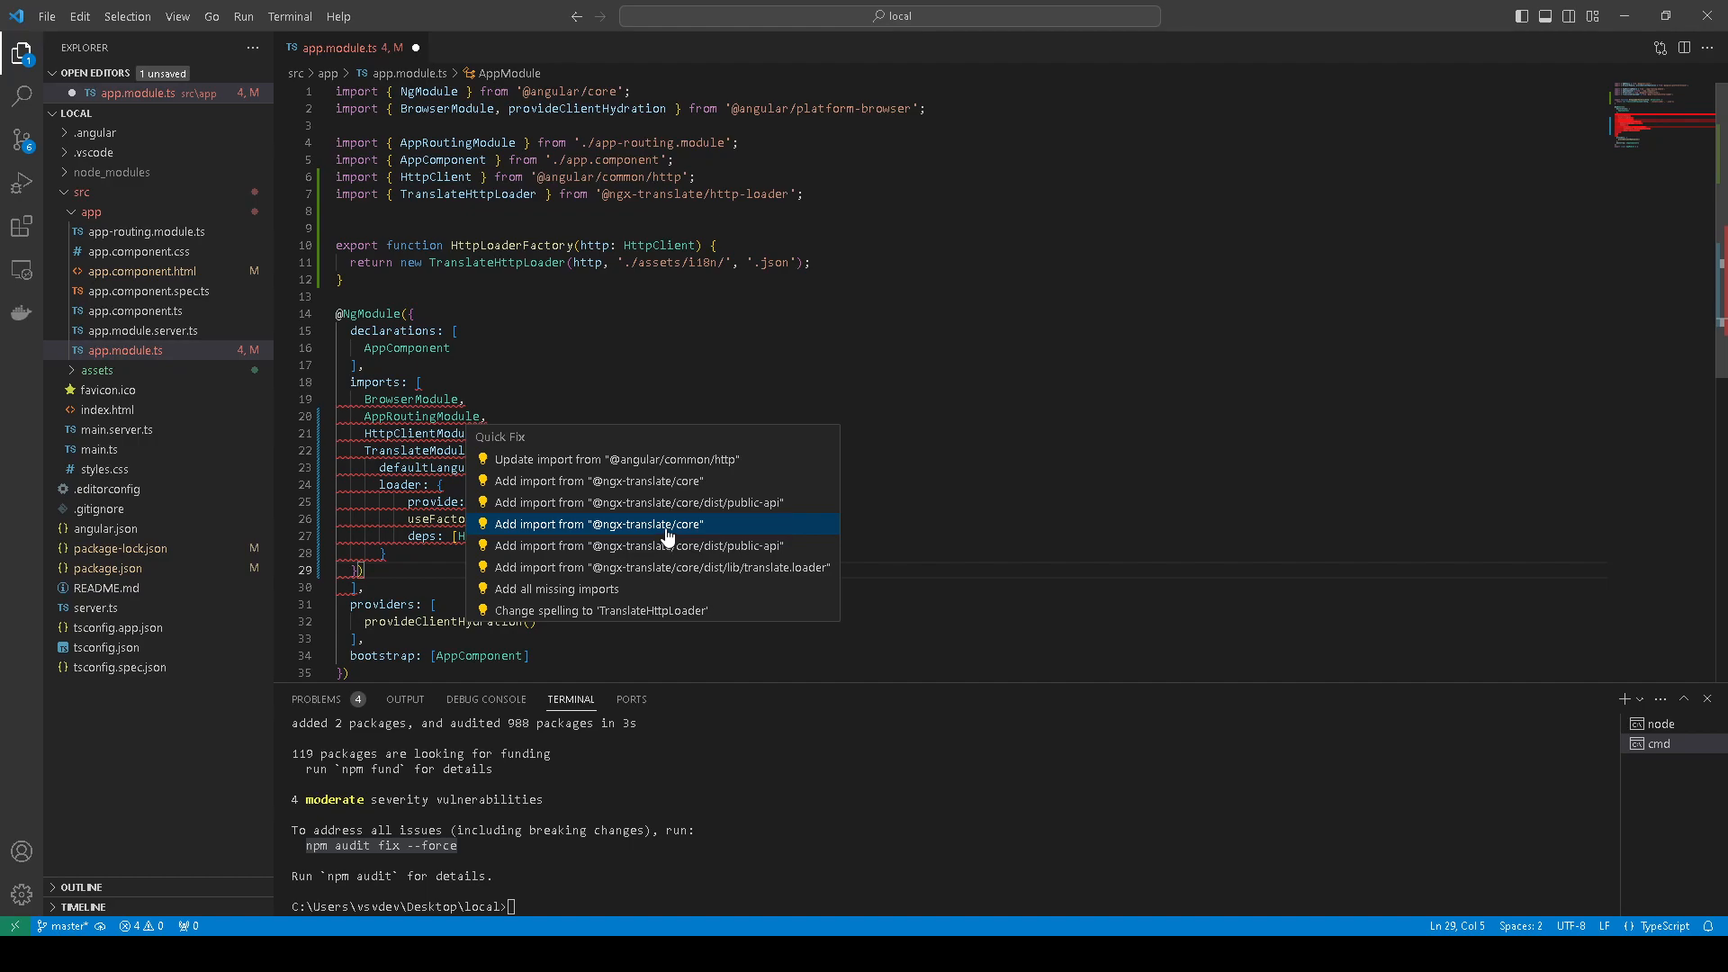
pyautogui.moveTo(557, 589)
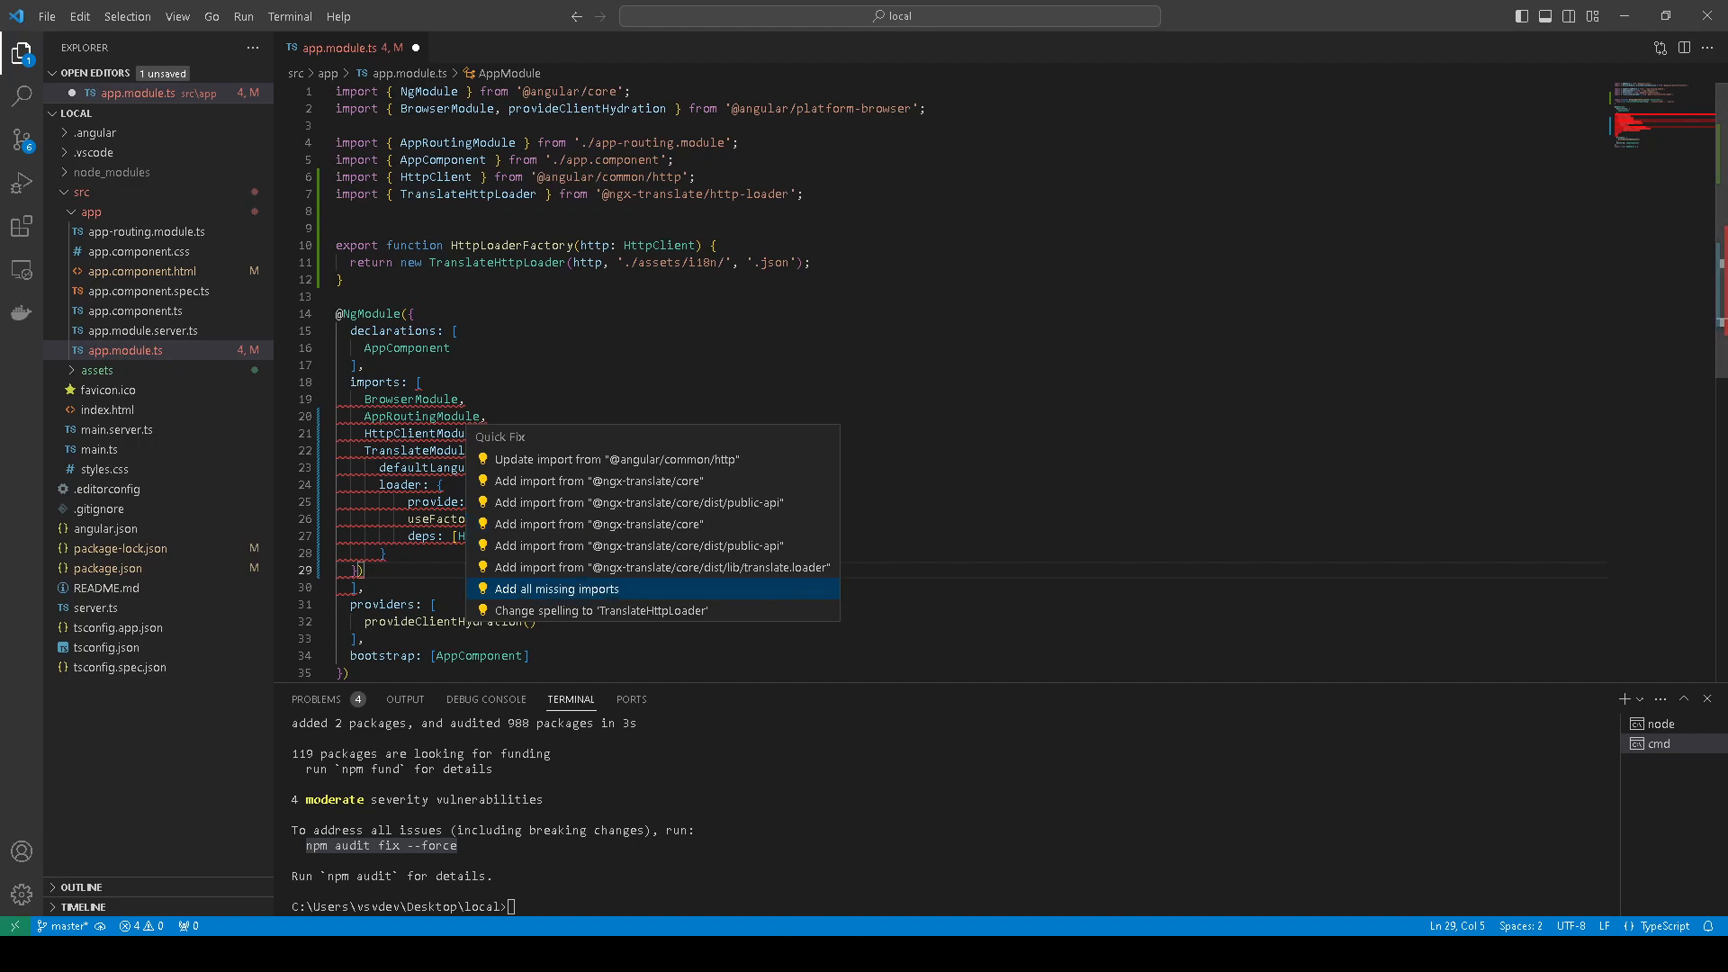
pyautogui.click(556, 586)
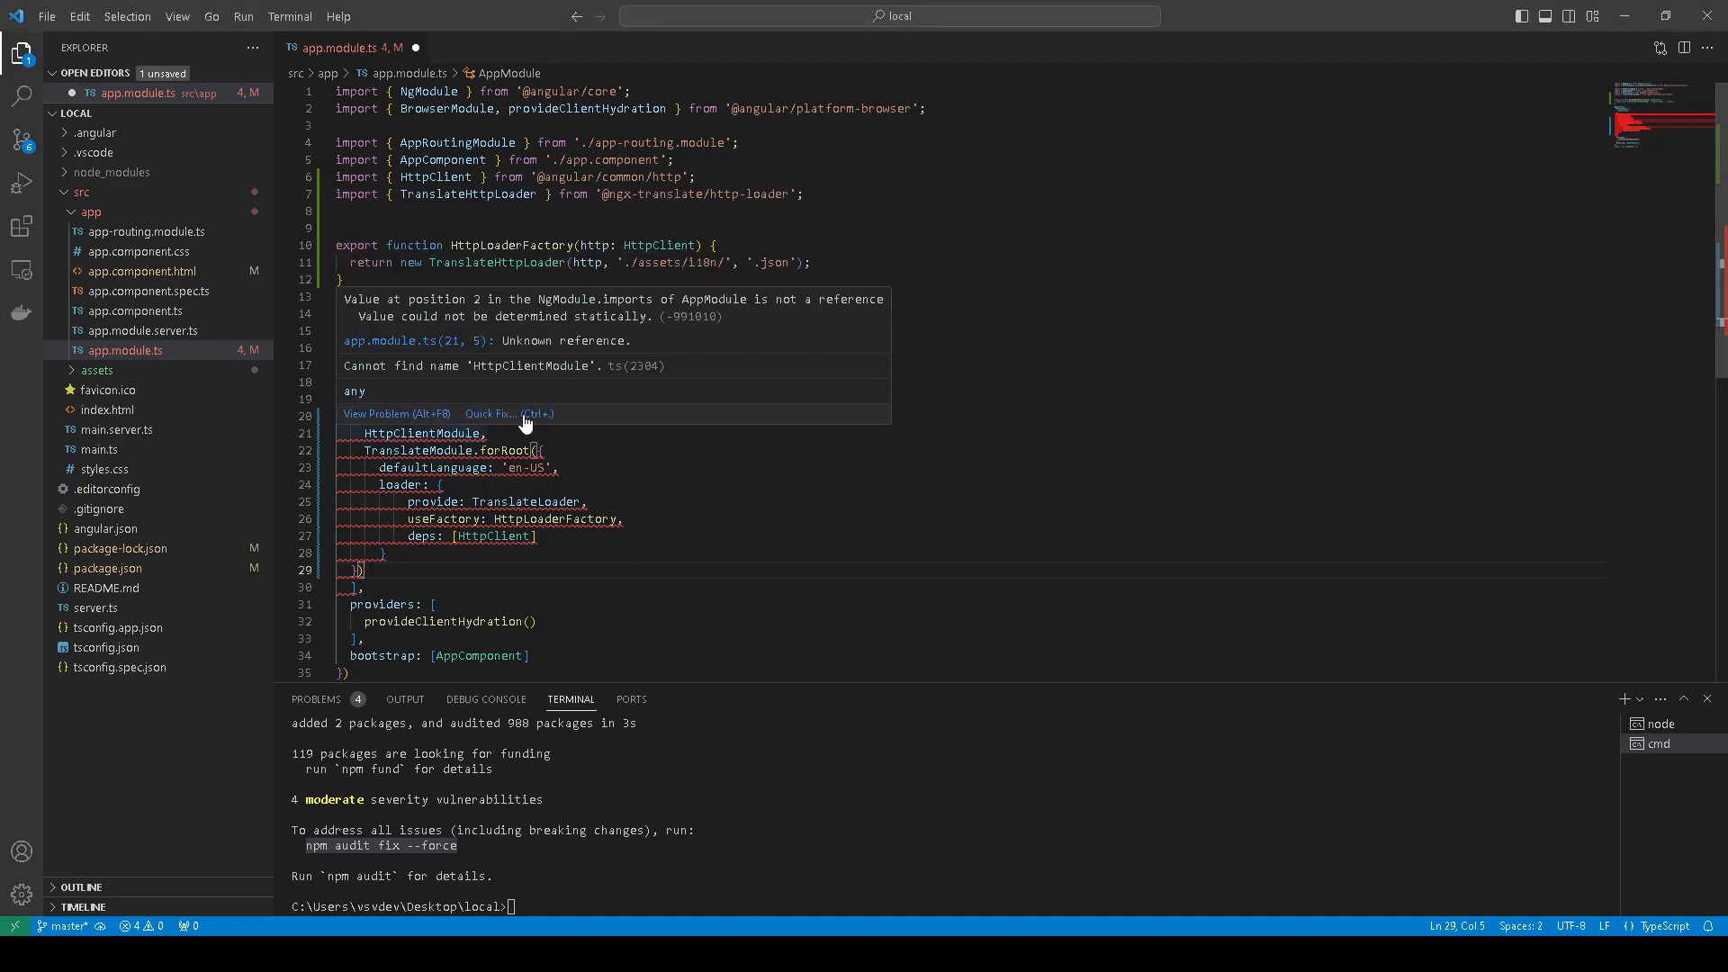
pyautogui.click(490, 414)
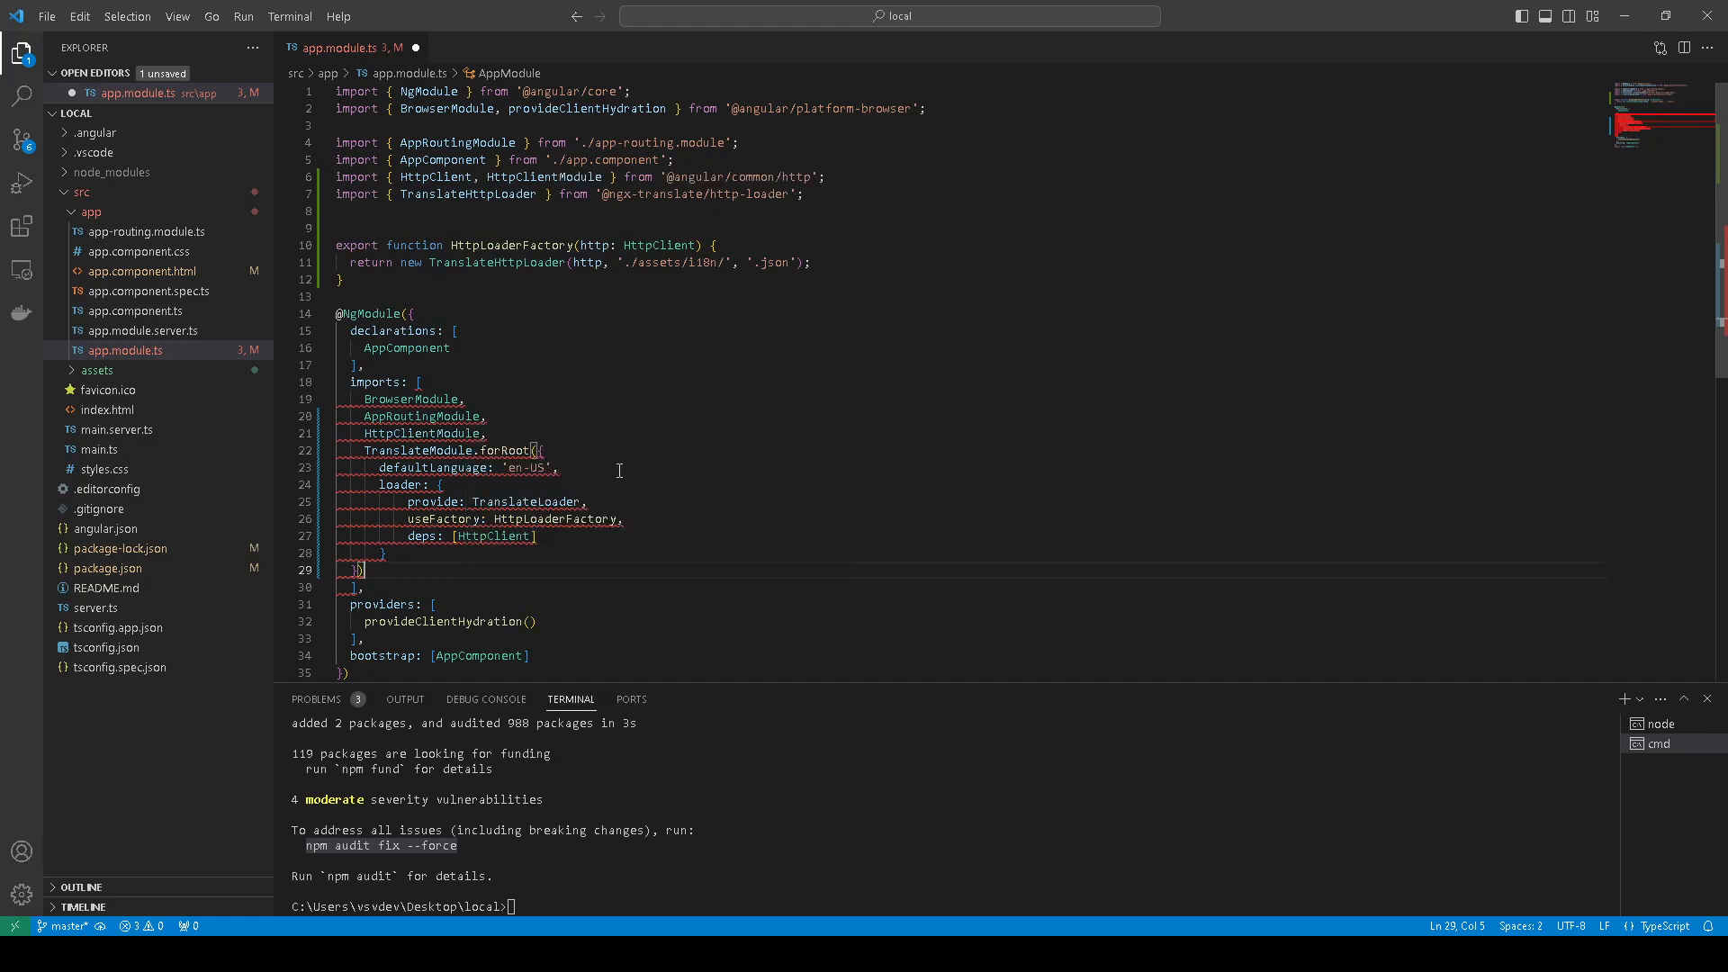
pyautogui.moveTo(423, 434)
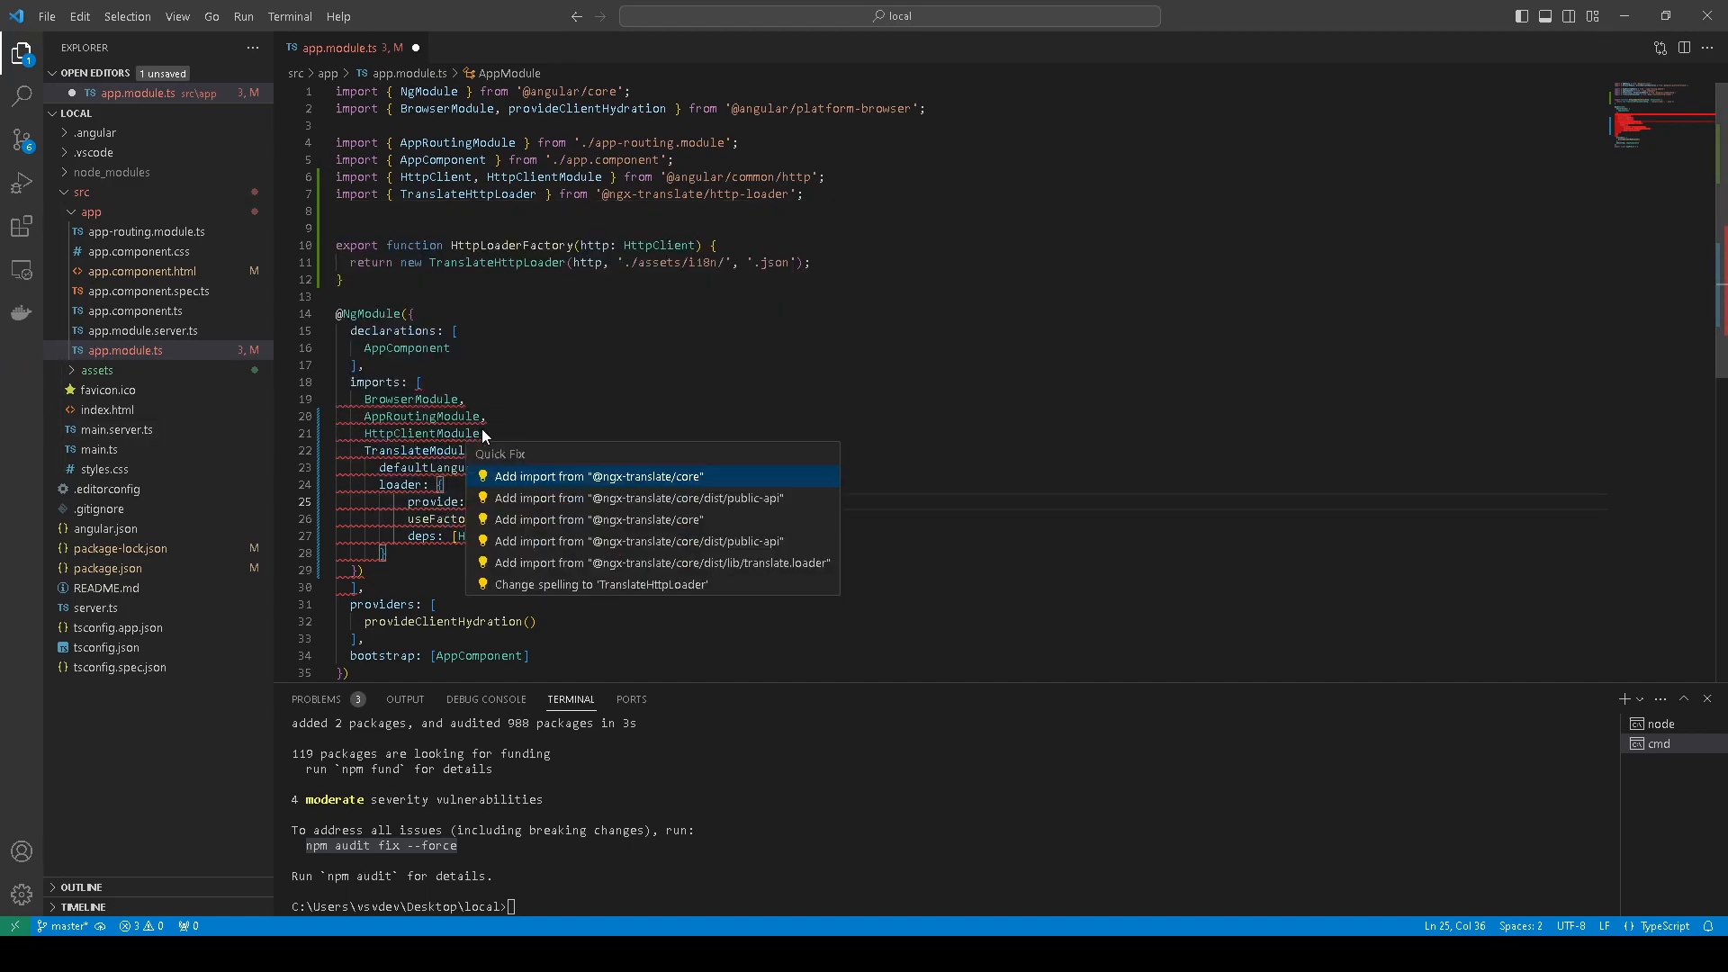
pyautogui.moveTo(644, 489)
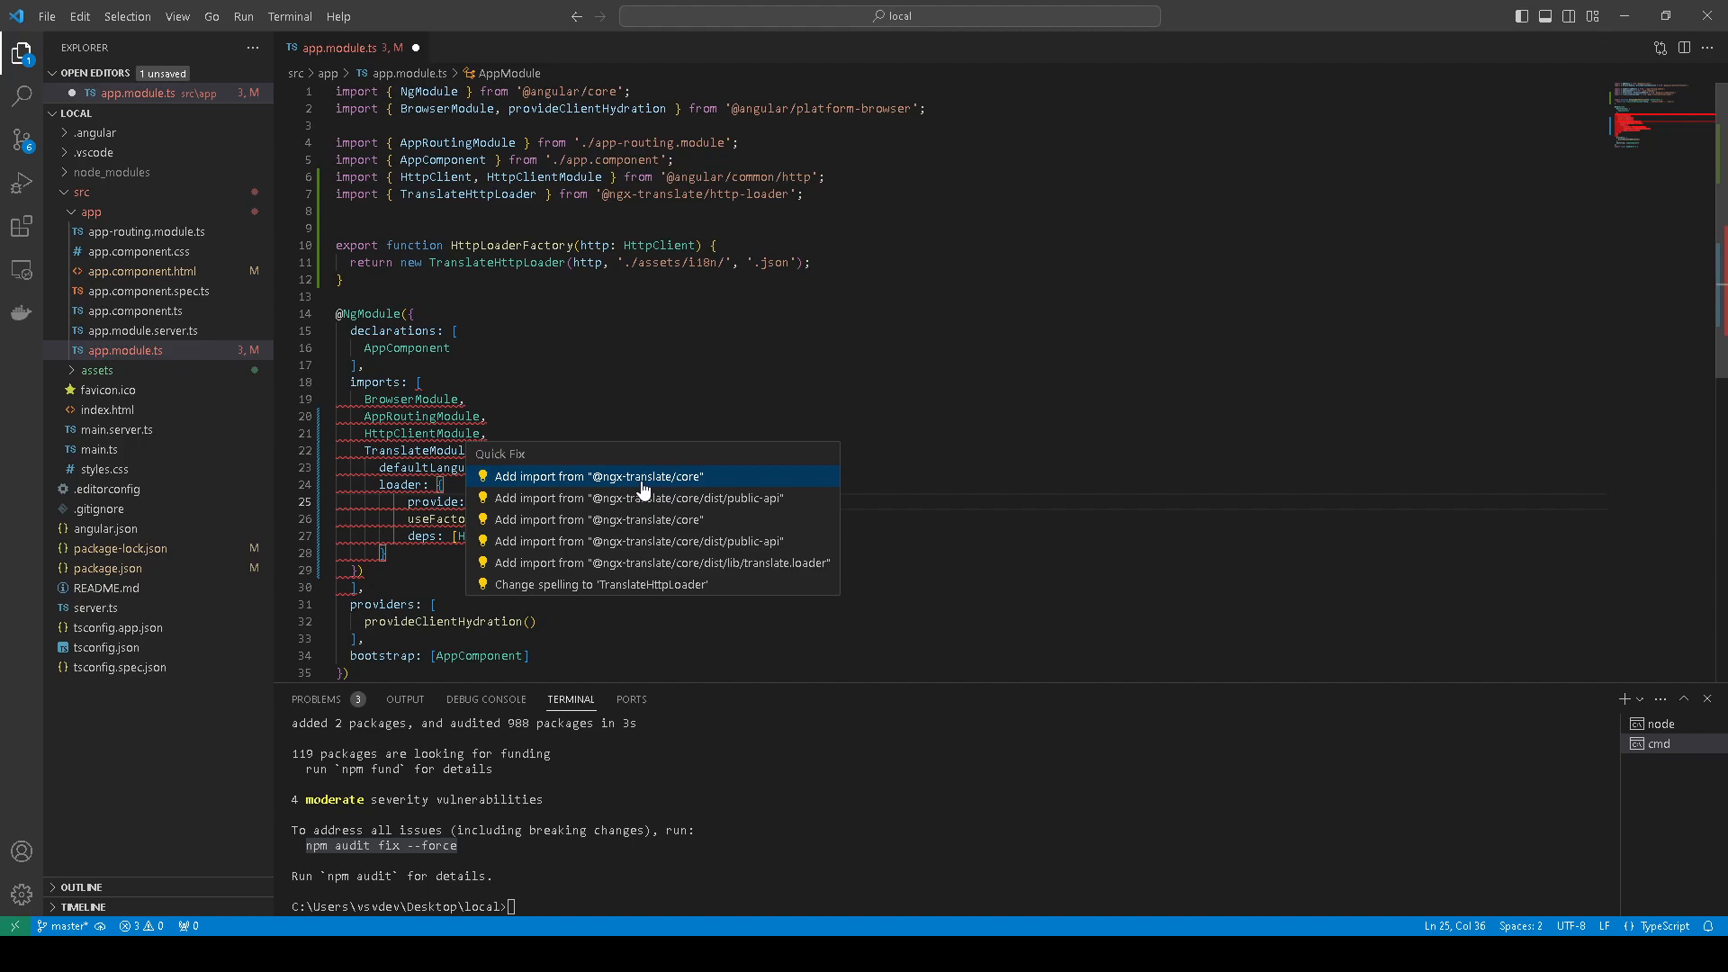
pyautogui.click(597, 475)
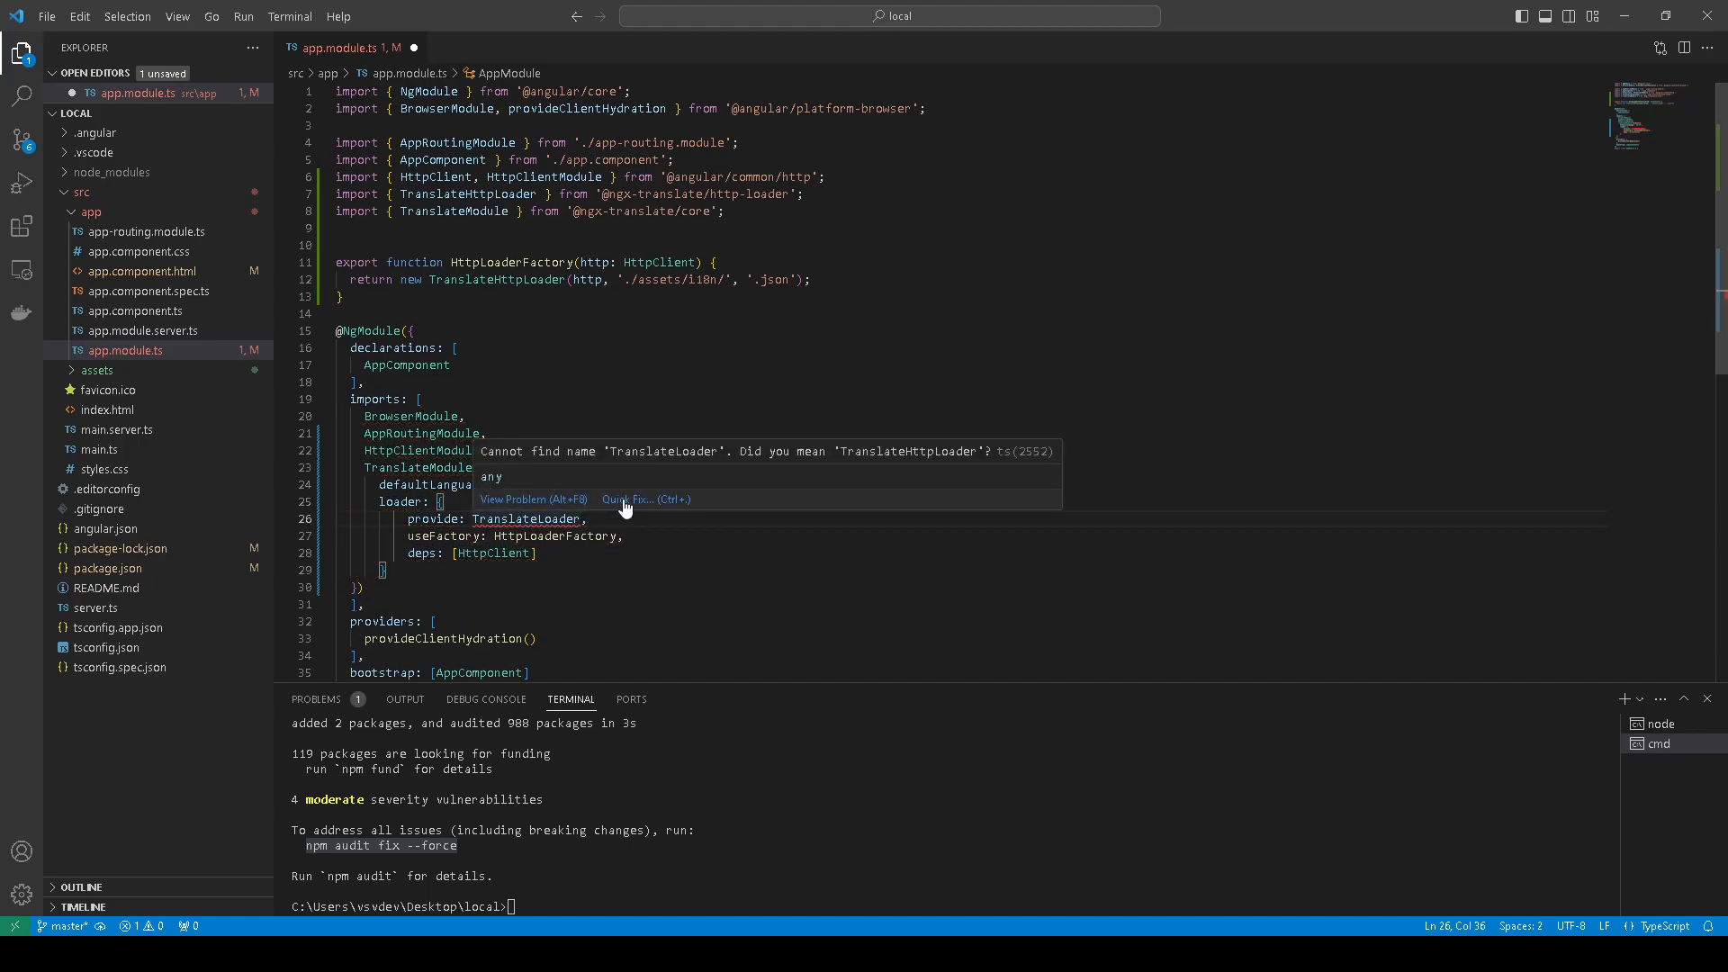
pyautogui.click(625, 498)
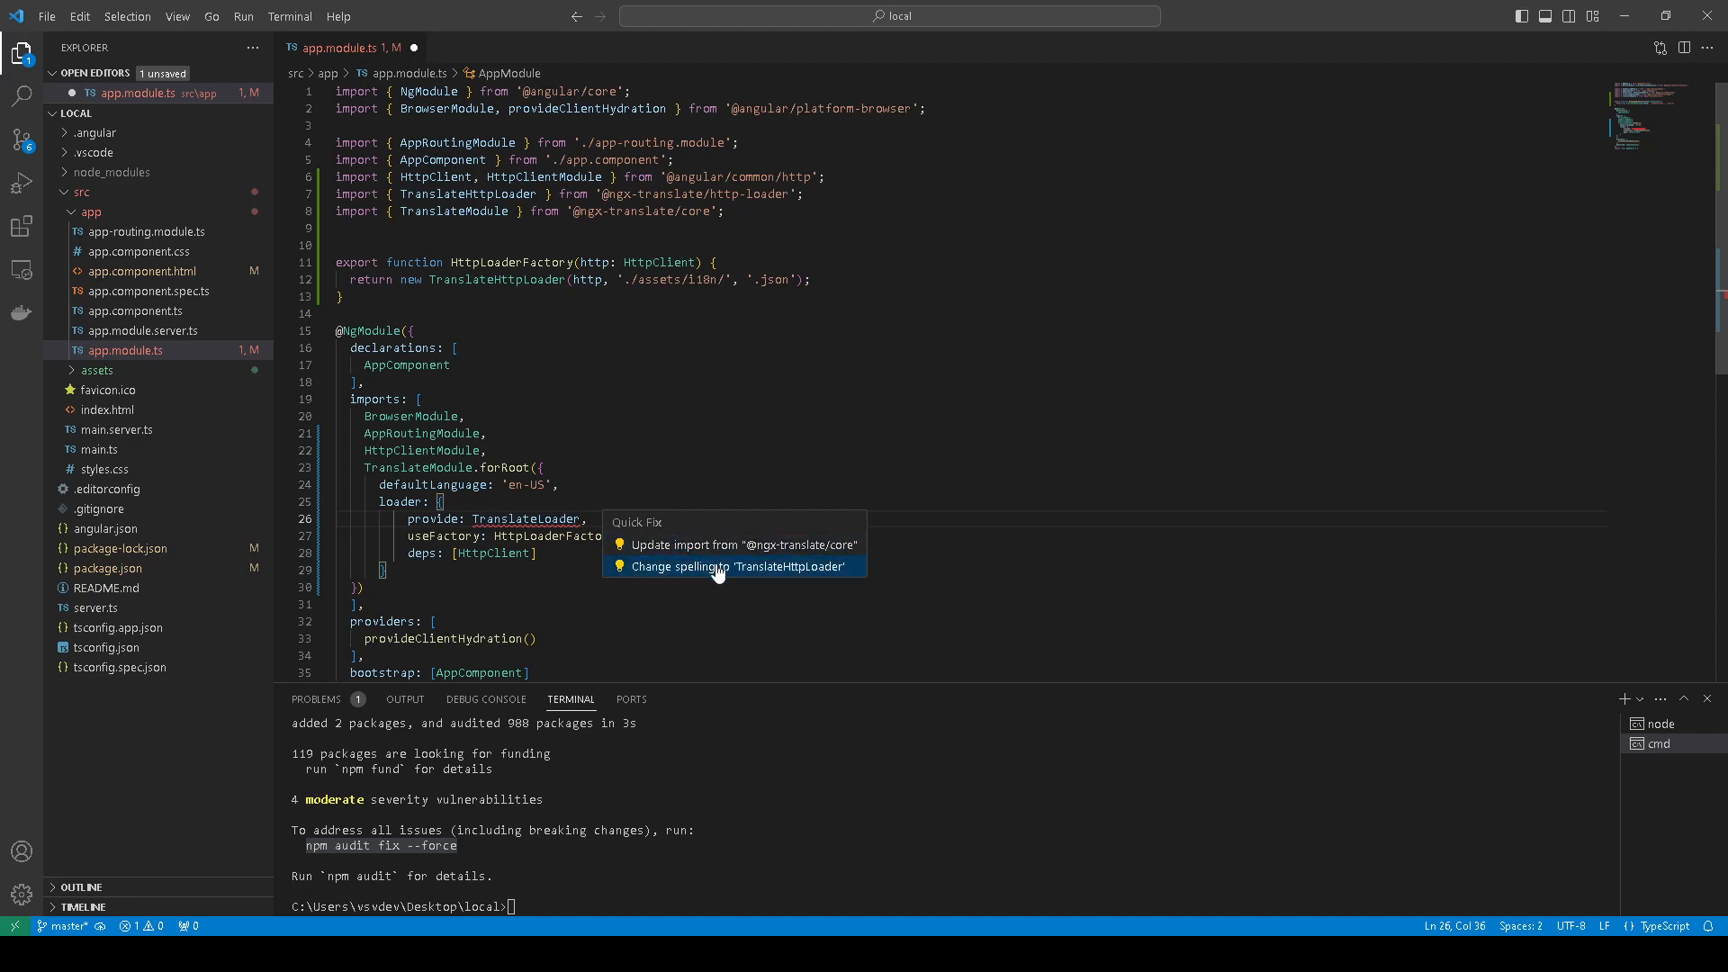
pyautogui.moveTo(737, 576)
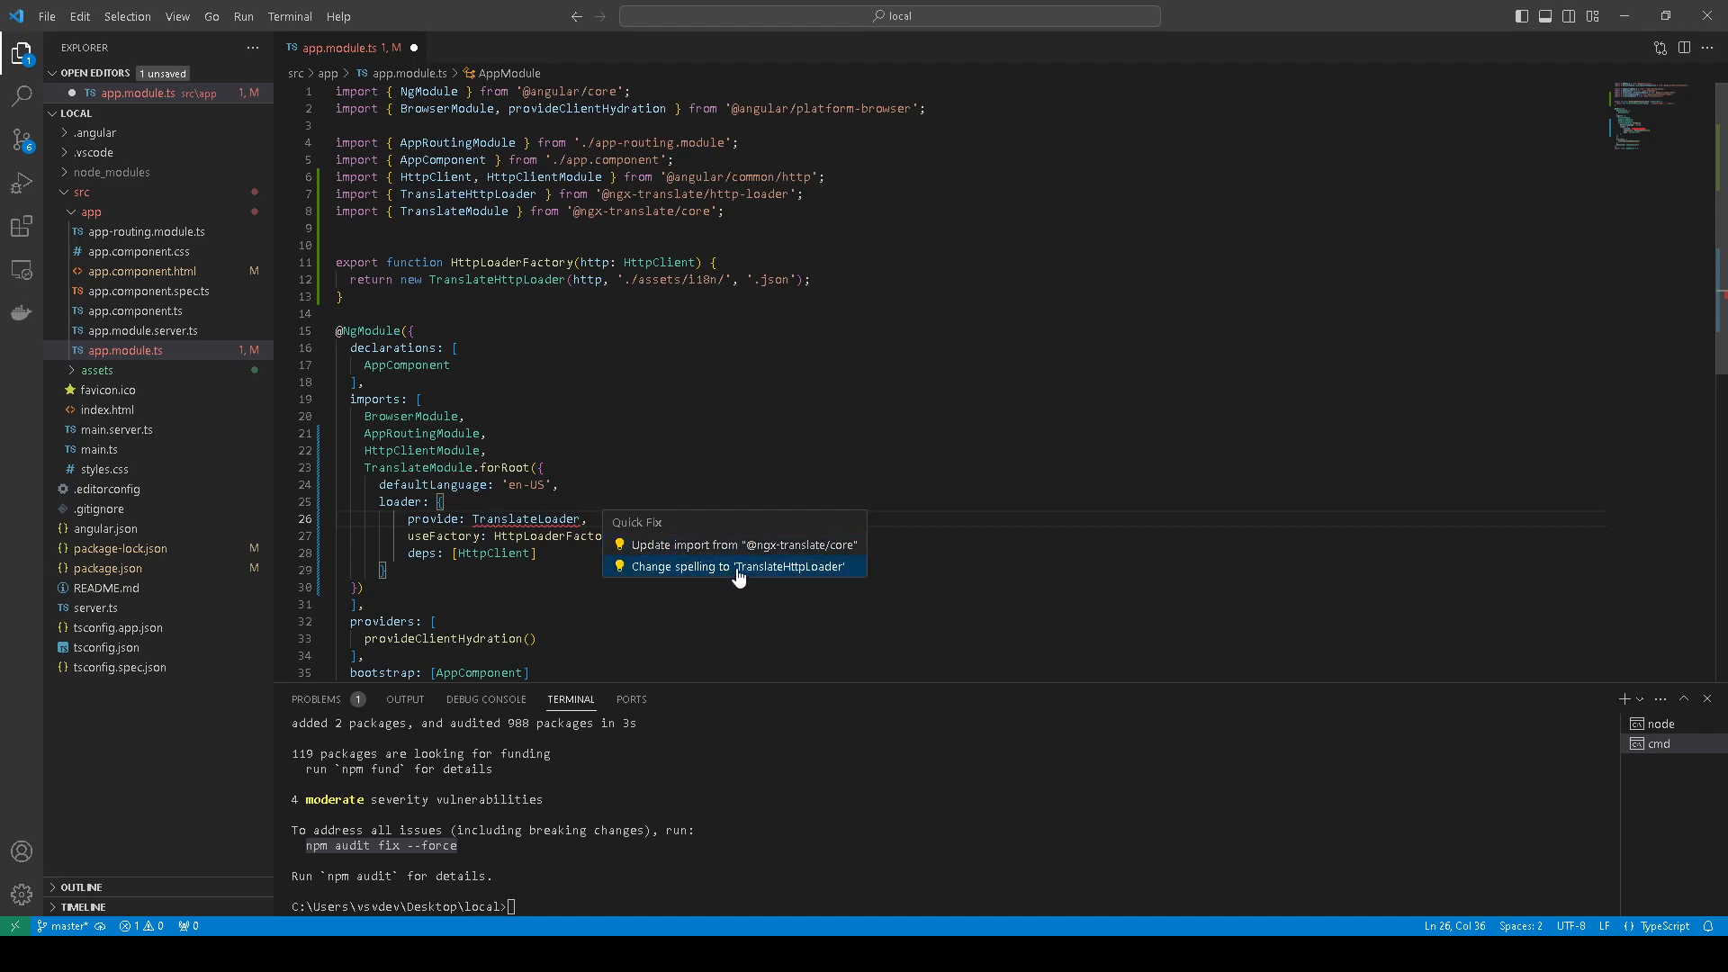
pyautogui.moveTo(740, 544)
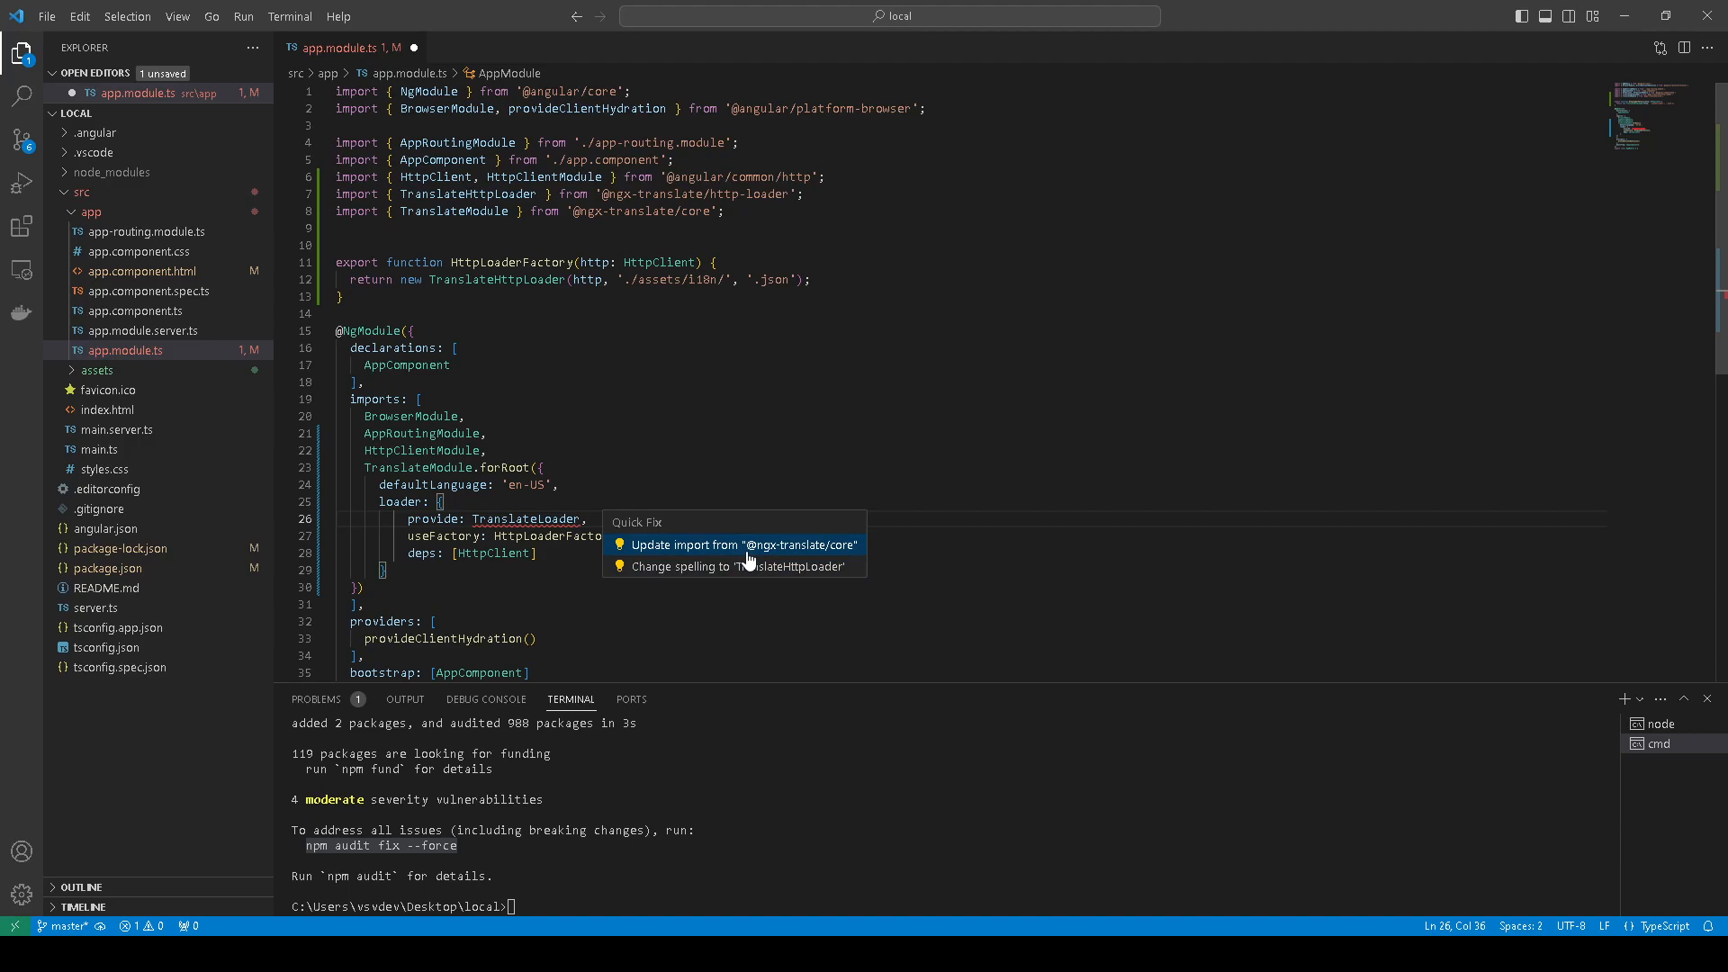
pyautogui.click(738, 544)
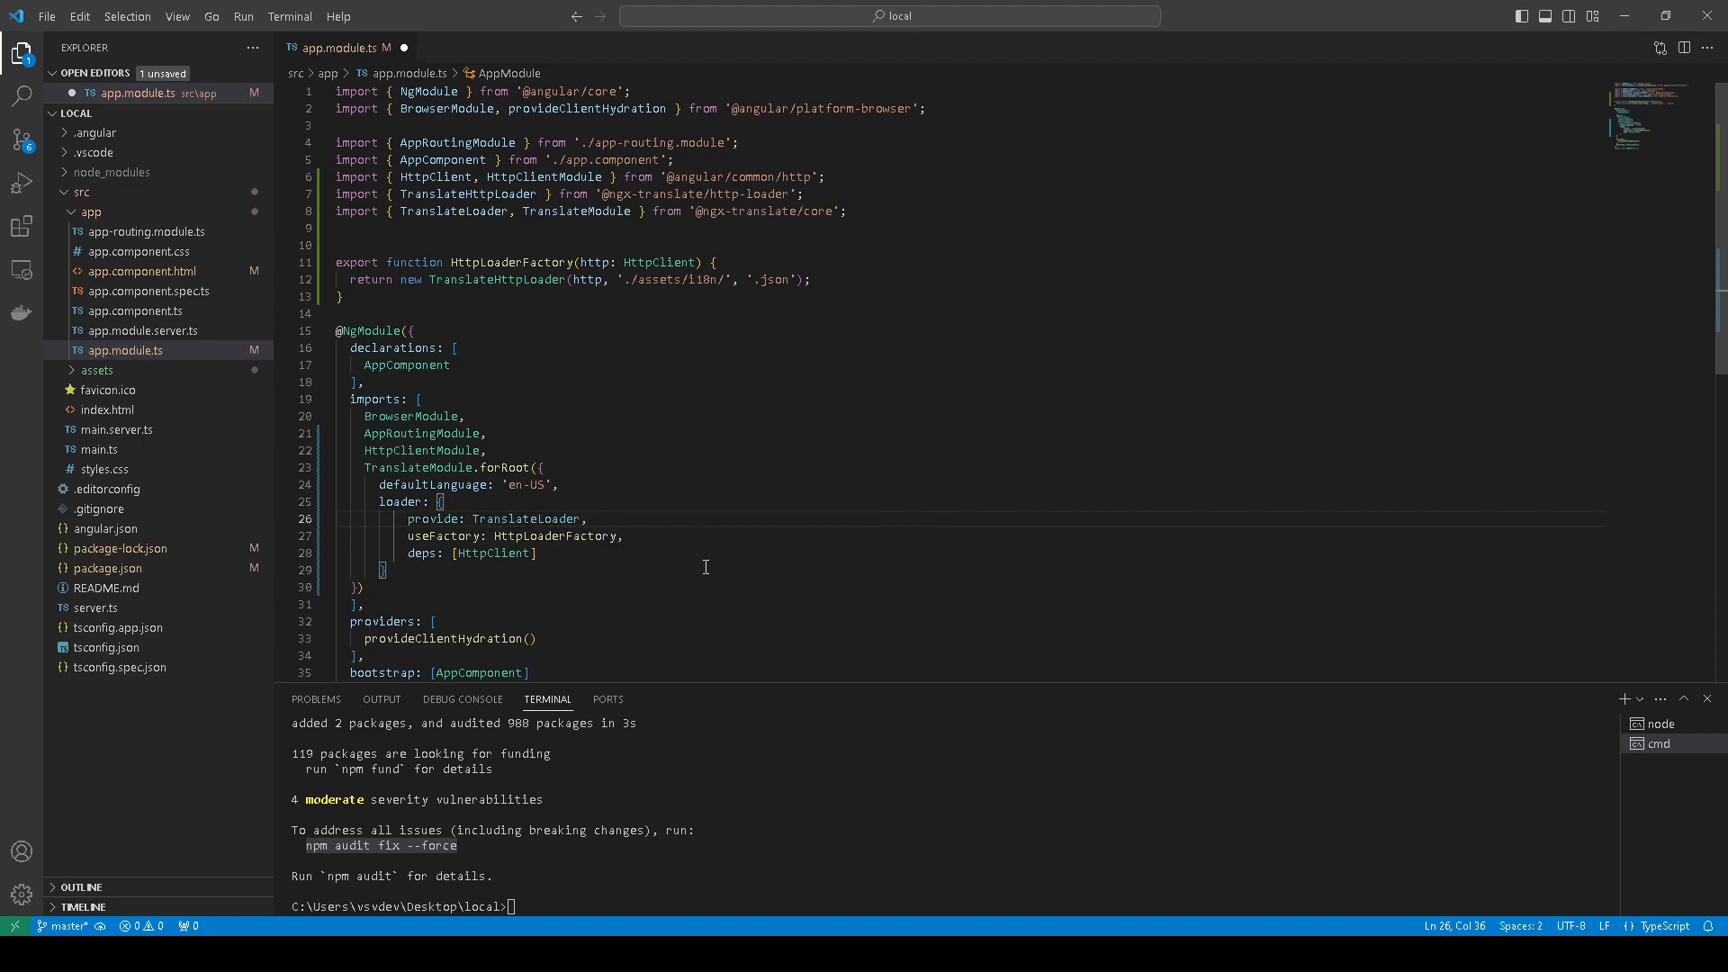
pyautogui.moveTo(727, 550)
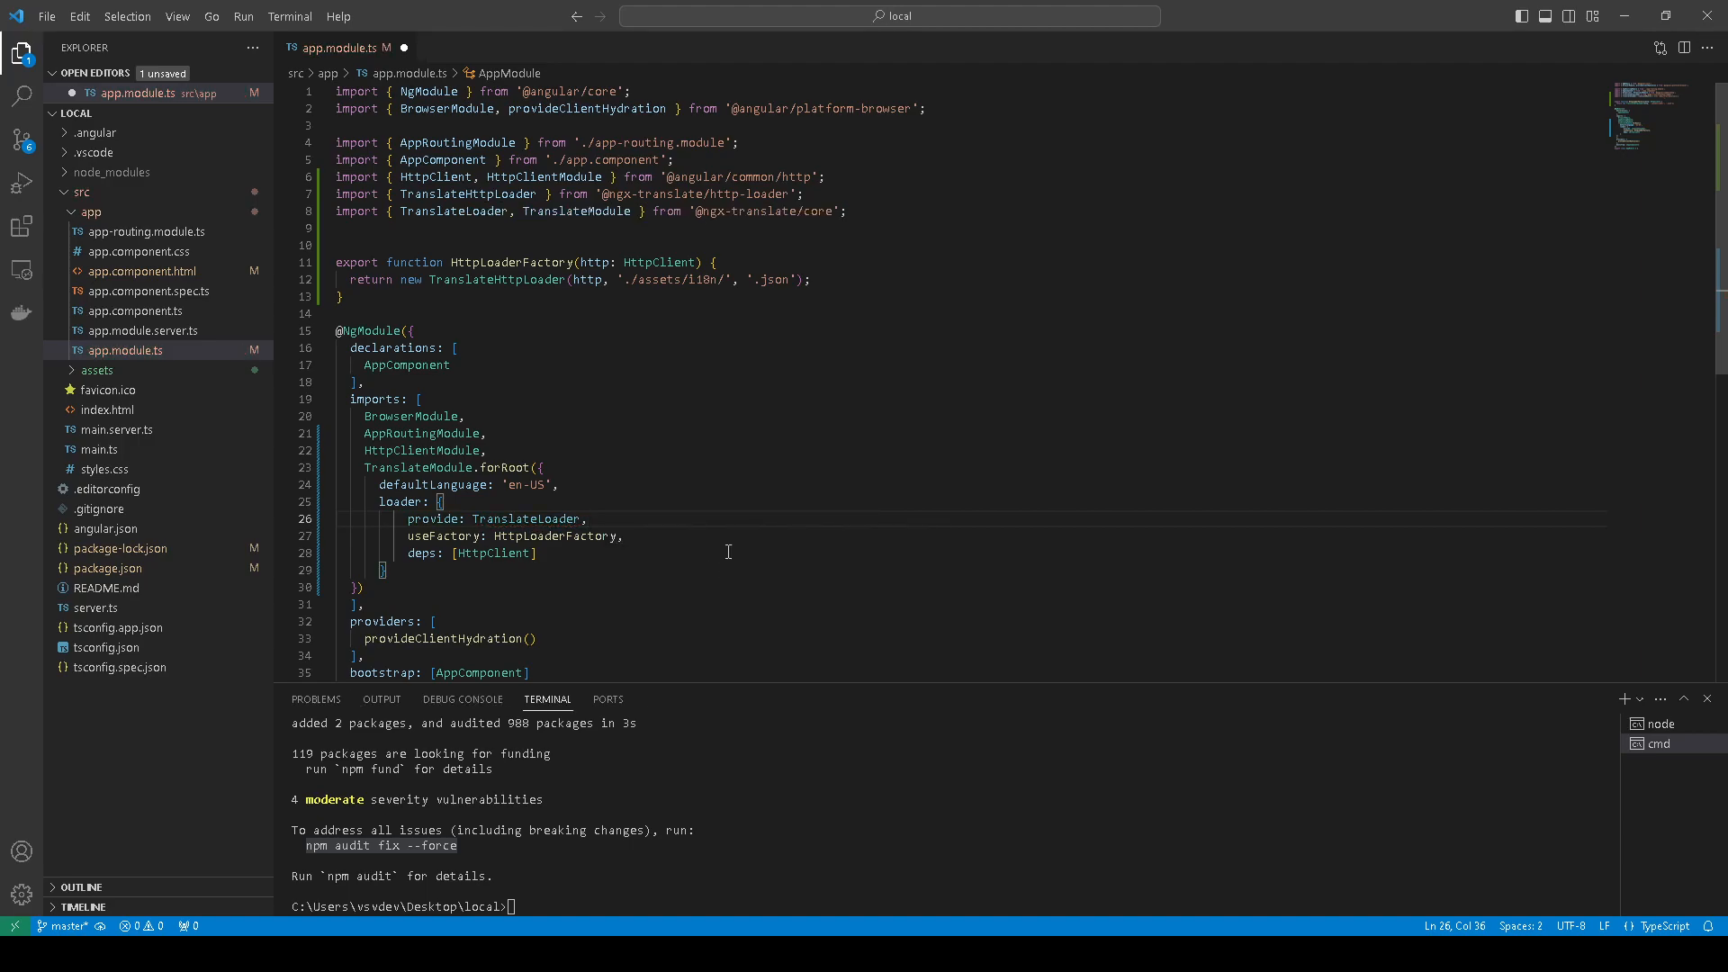
pyautogui.moveTo(905, 800)
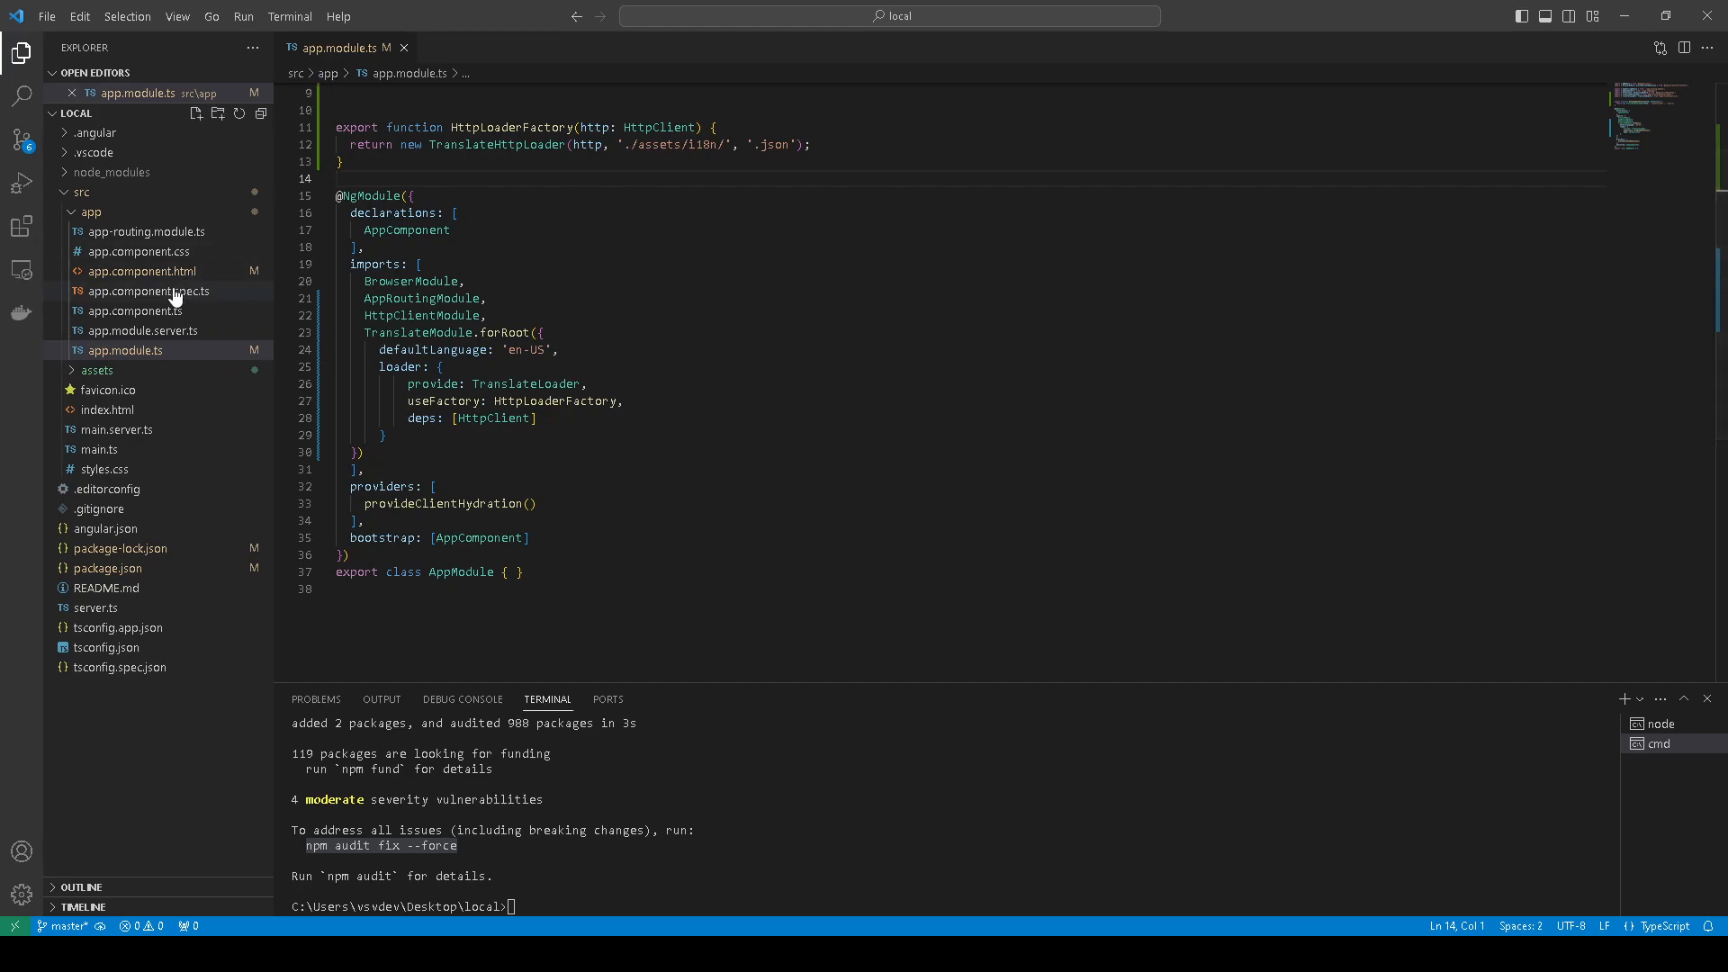
pyautogui.moveTo(141, 274)
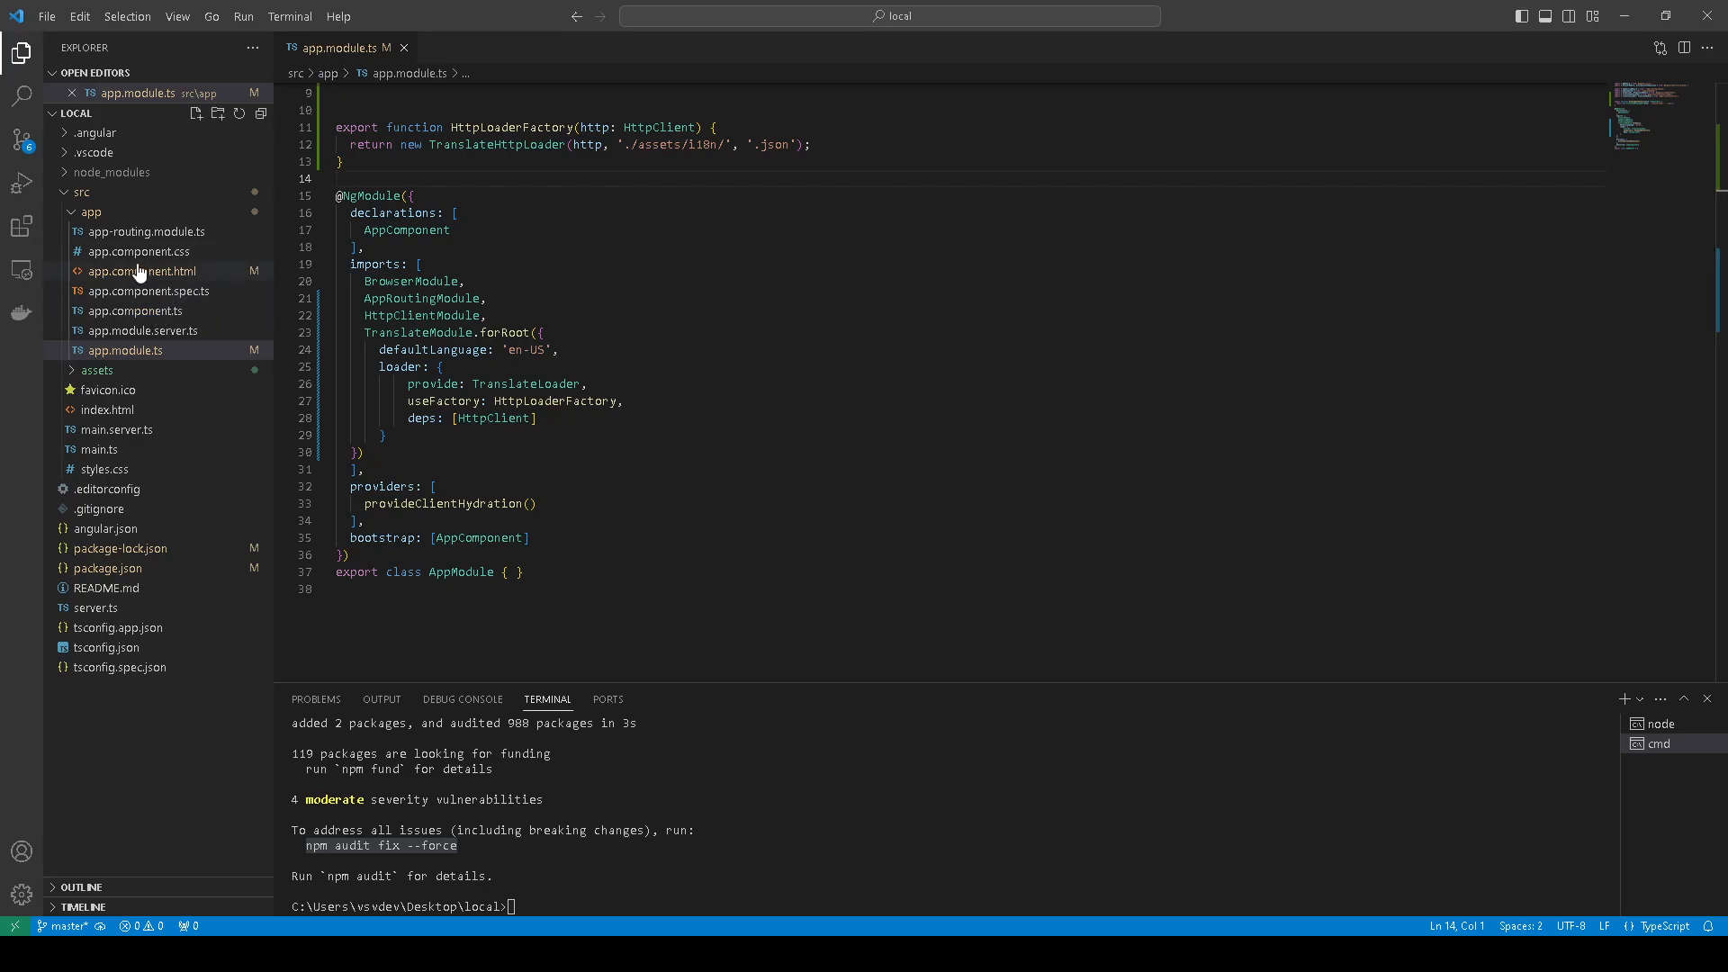
# Show app.component.ts with the AppComponent class from the Explorer
pyautogui.click(134, 311)
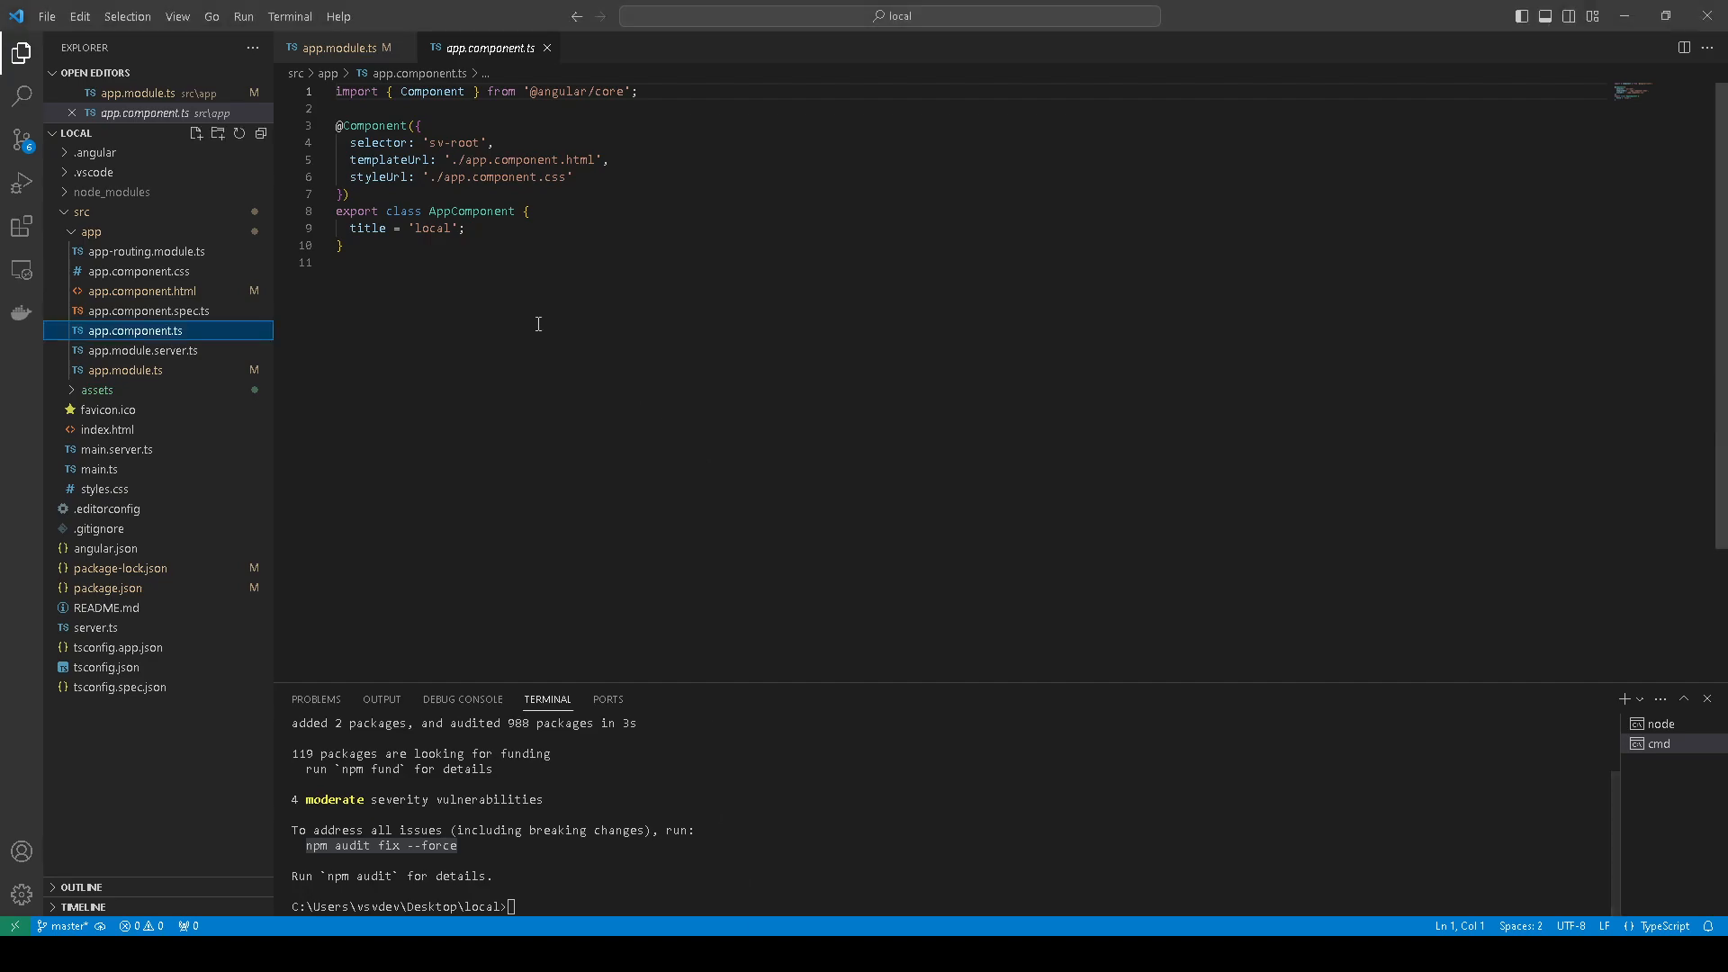
pyautogui.click(528, 211)
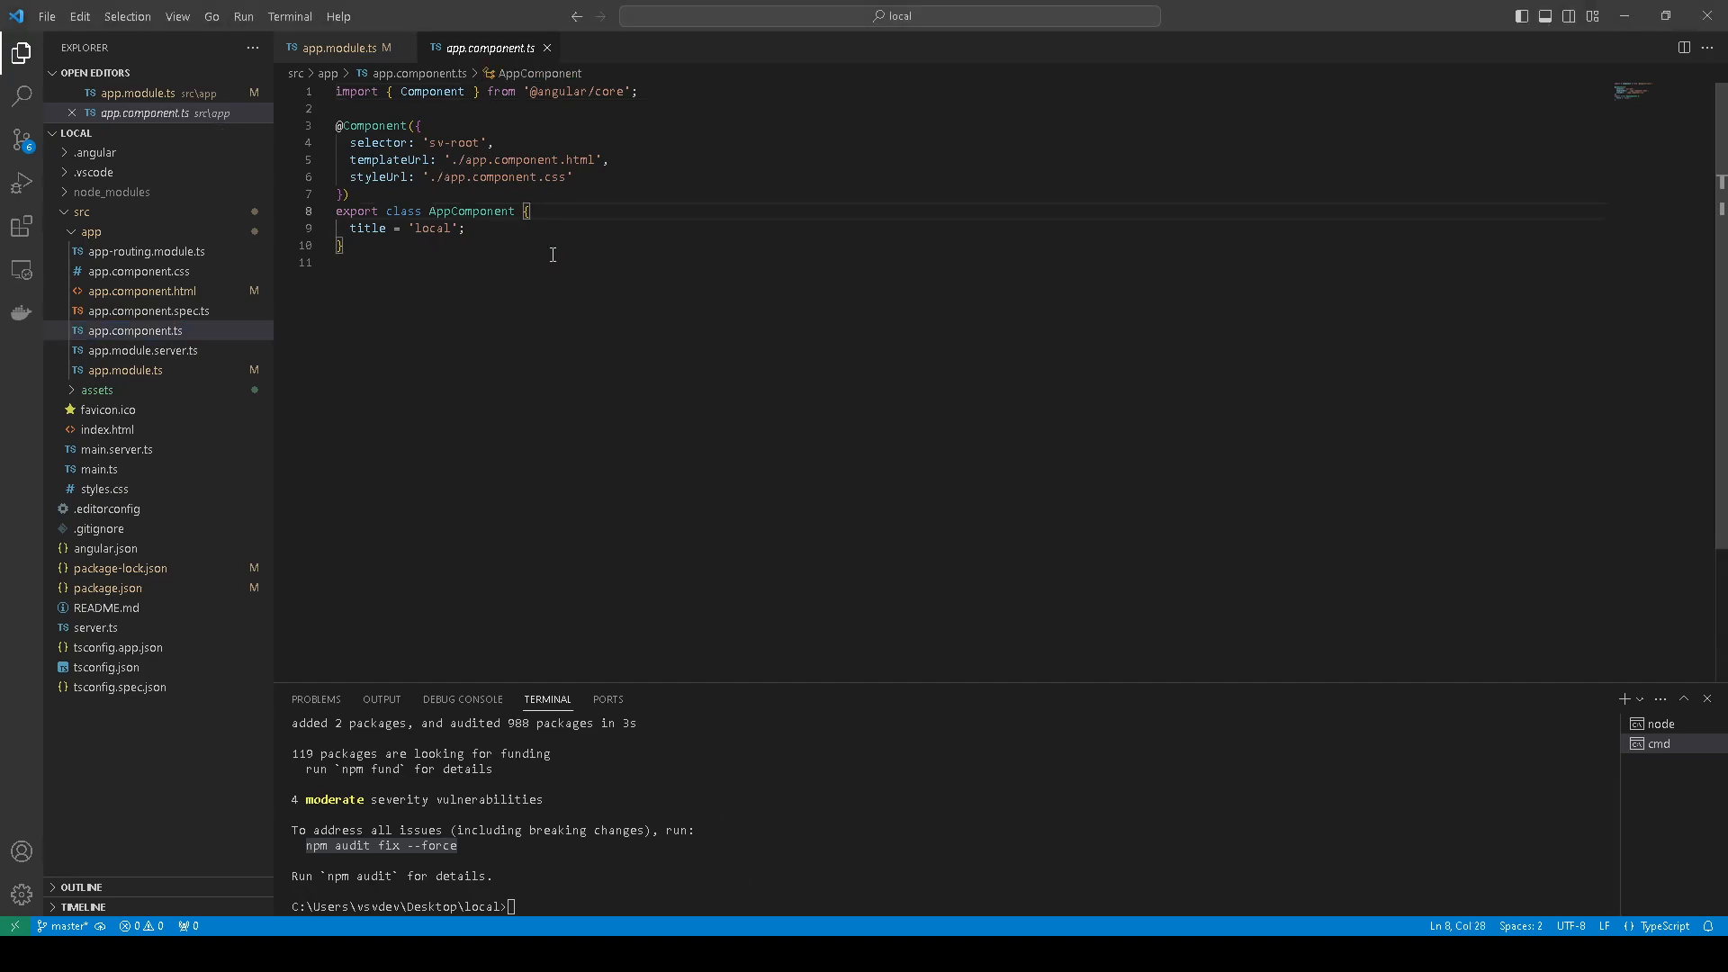
pyautogui.press('Enter')
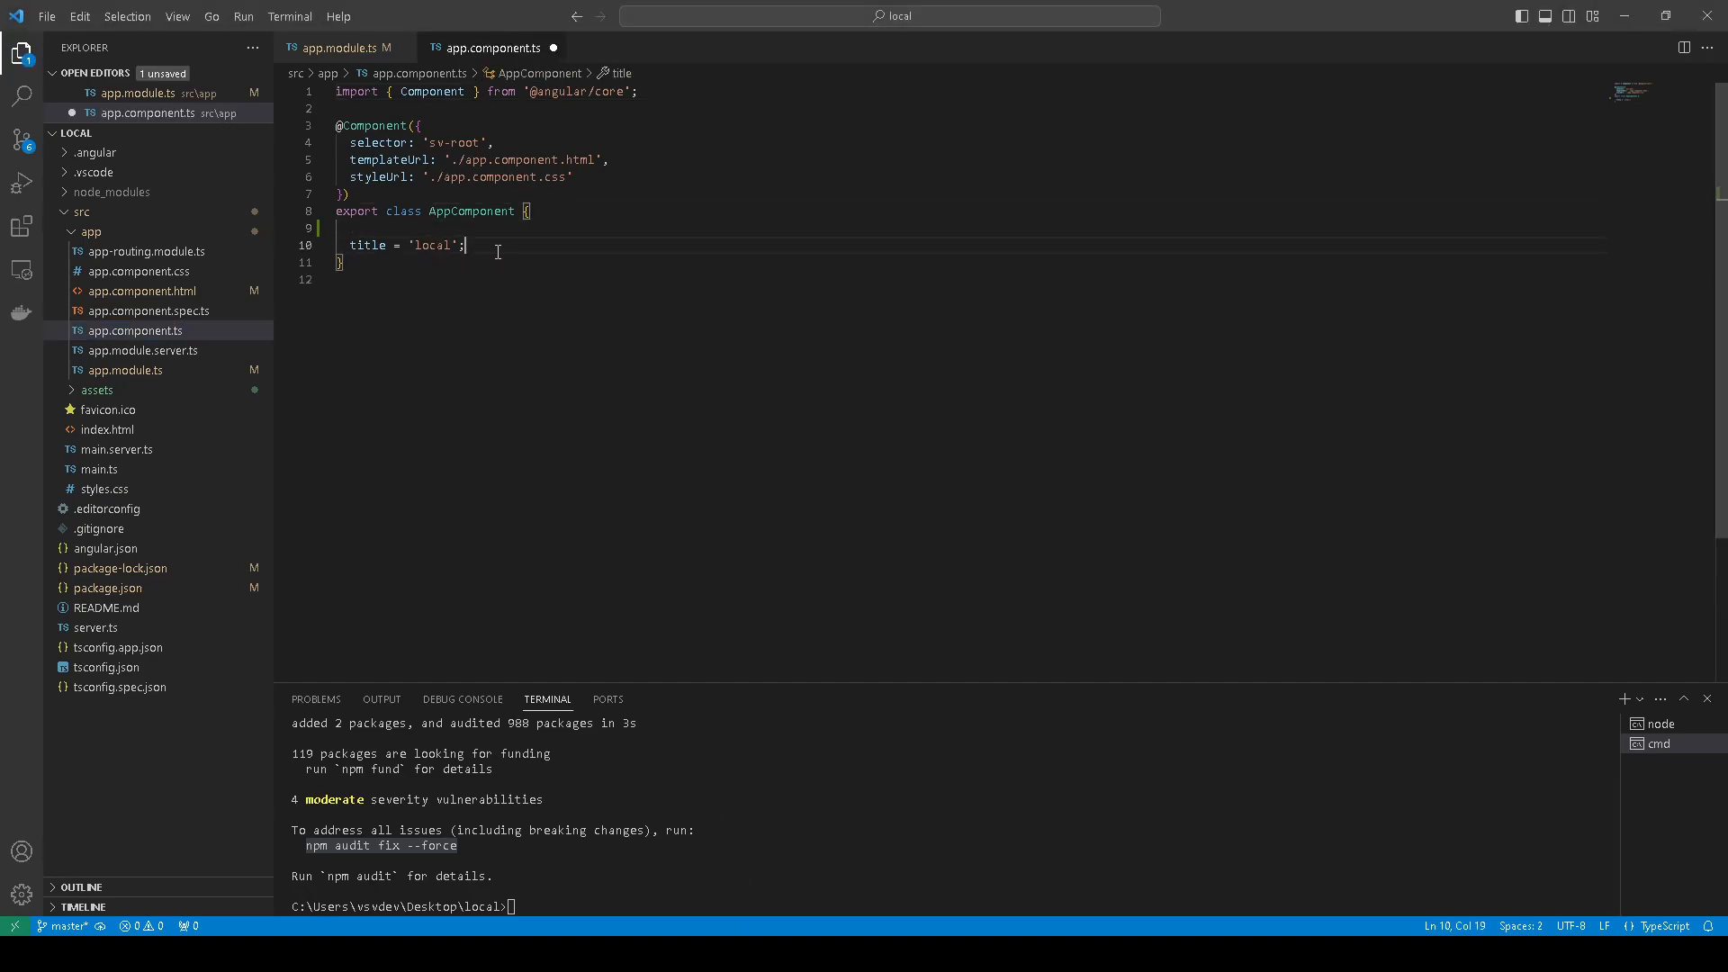
pyautogui.write('constructor(private translateService: TranslateService) {')
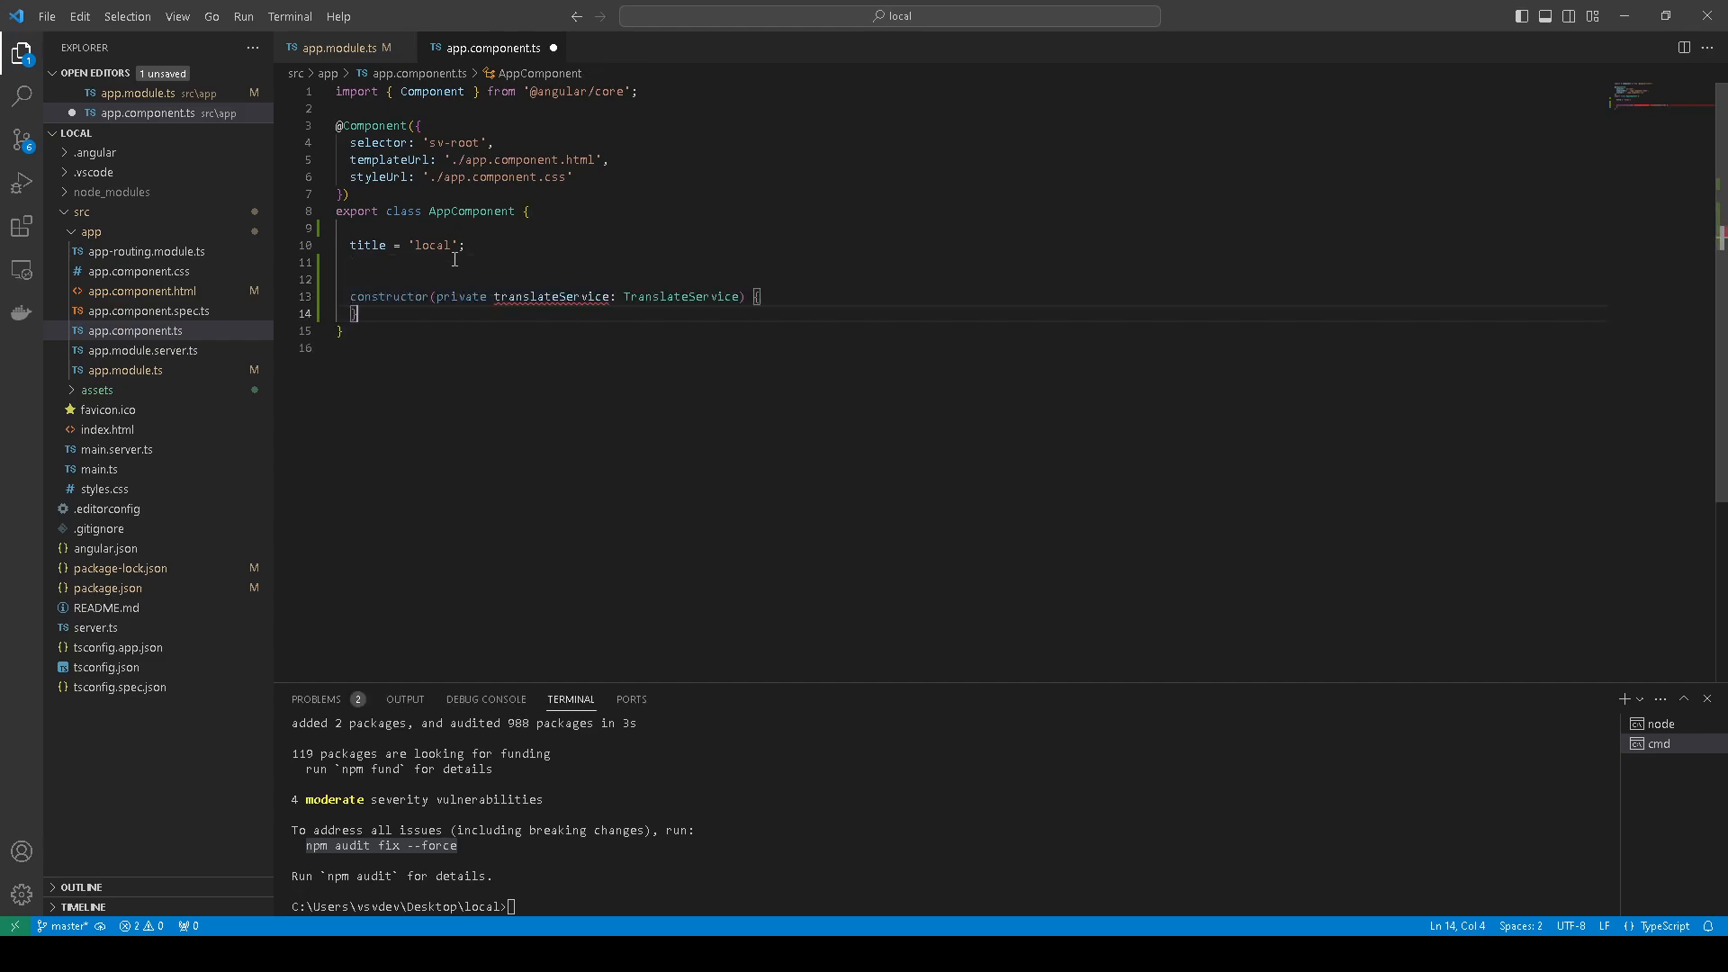
pyautogui.moveTo(551, 297)
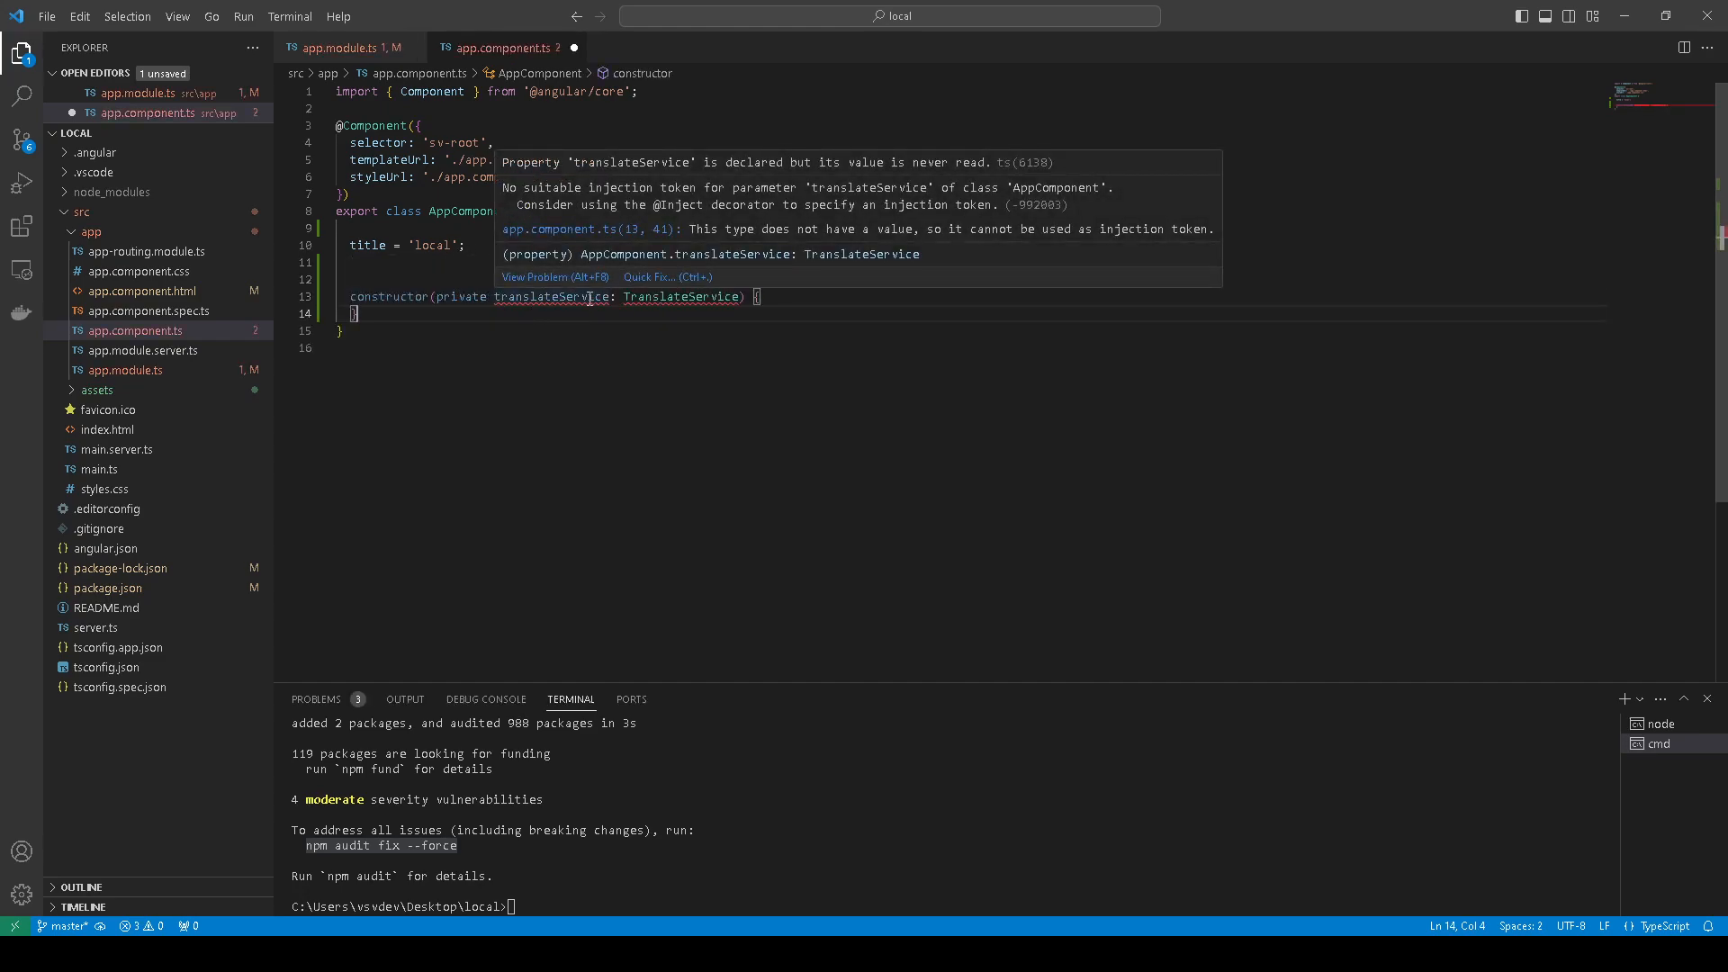
pyautogui.click(648, 277)
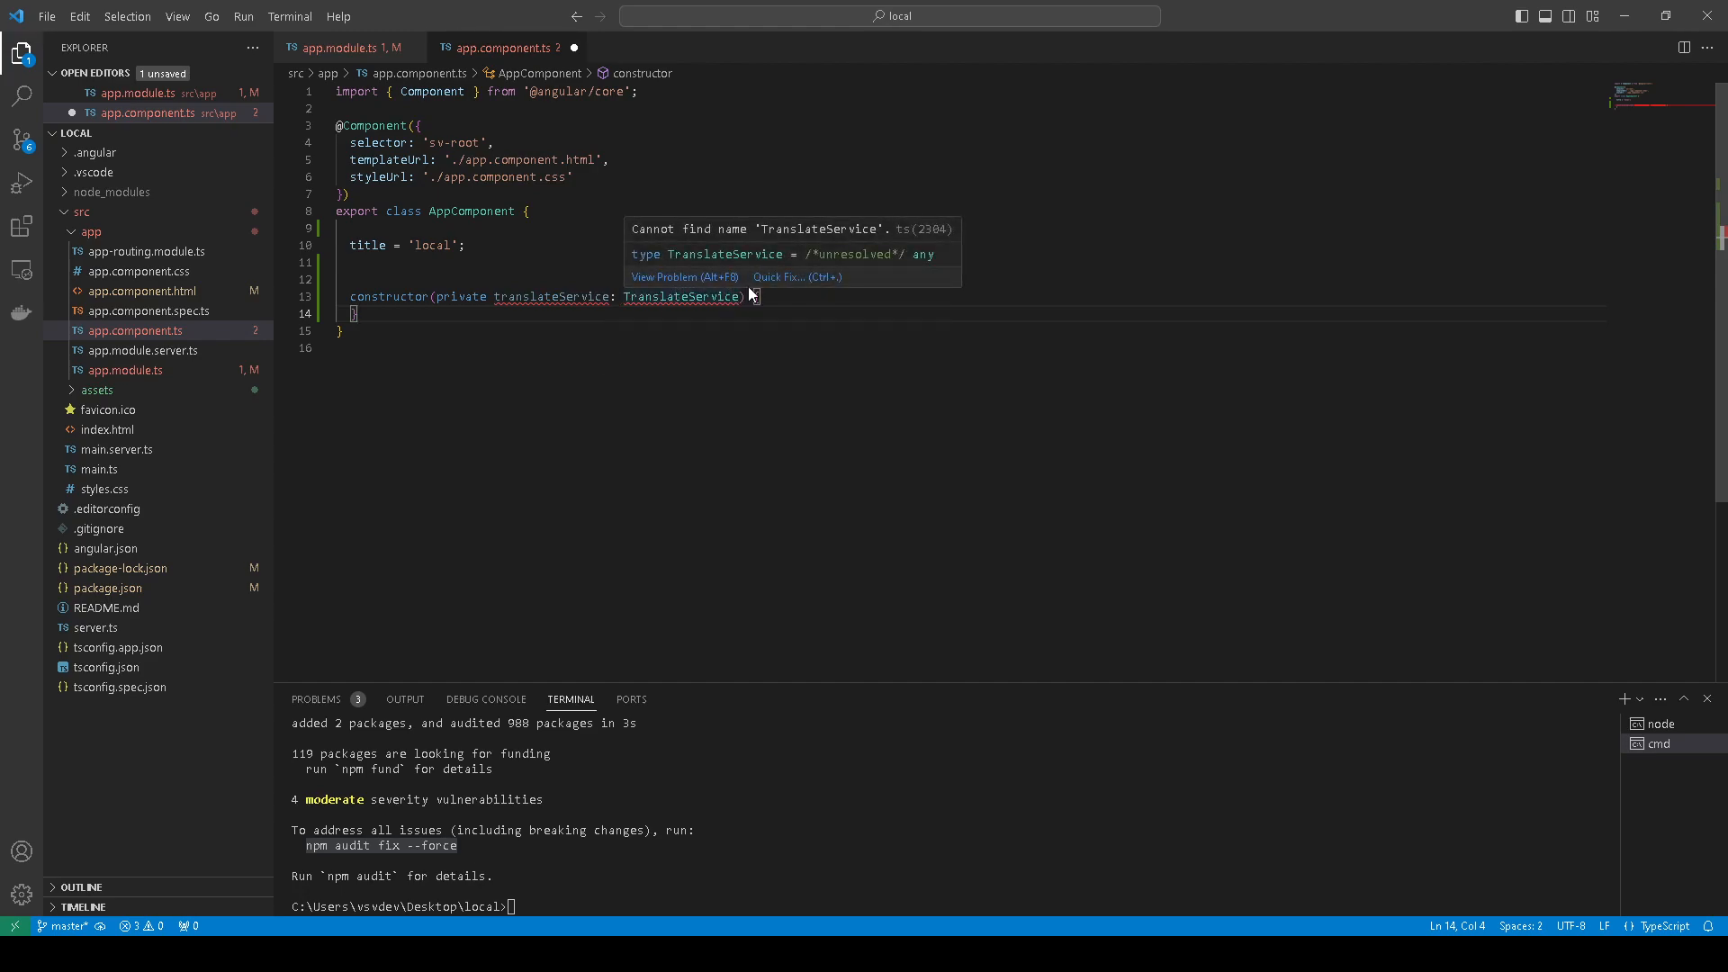
pyautogui.click(778, 277)
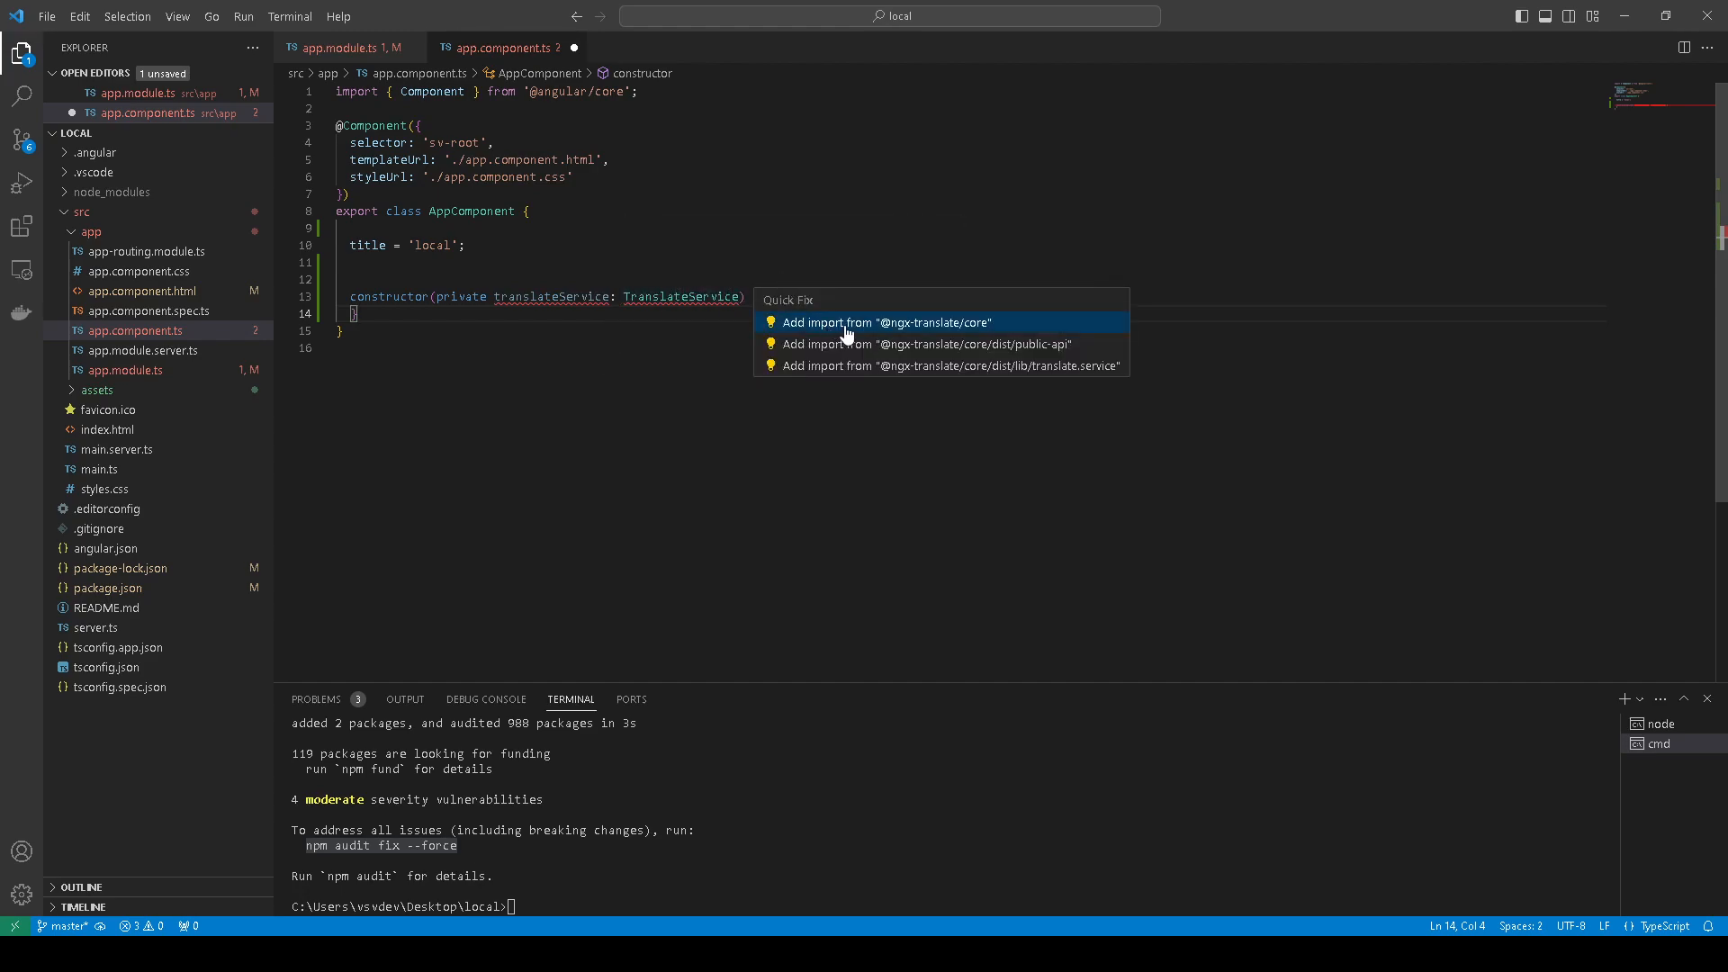
pyautogui.click(886, 322)
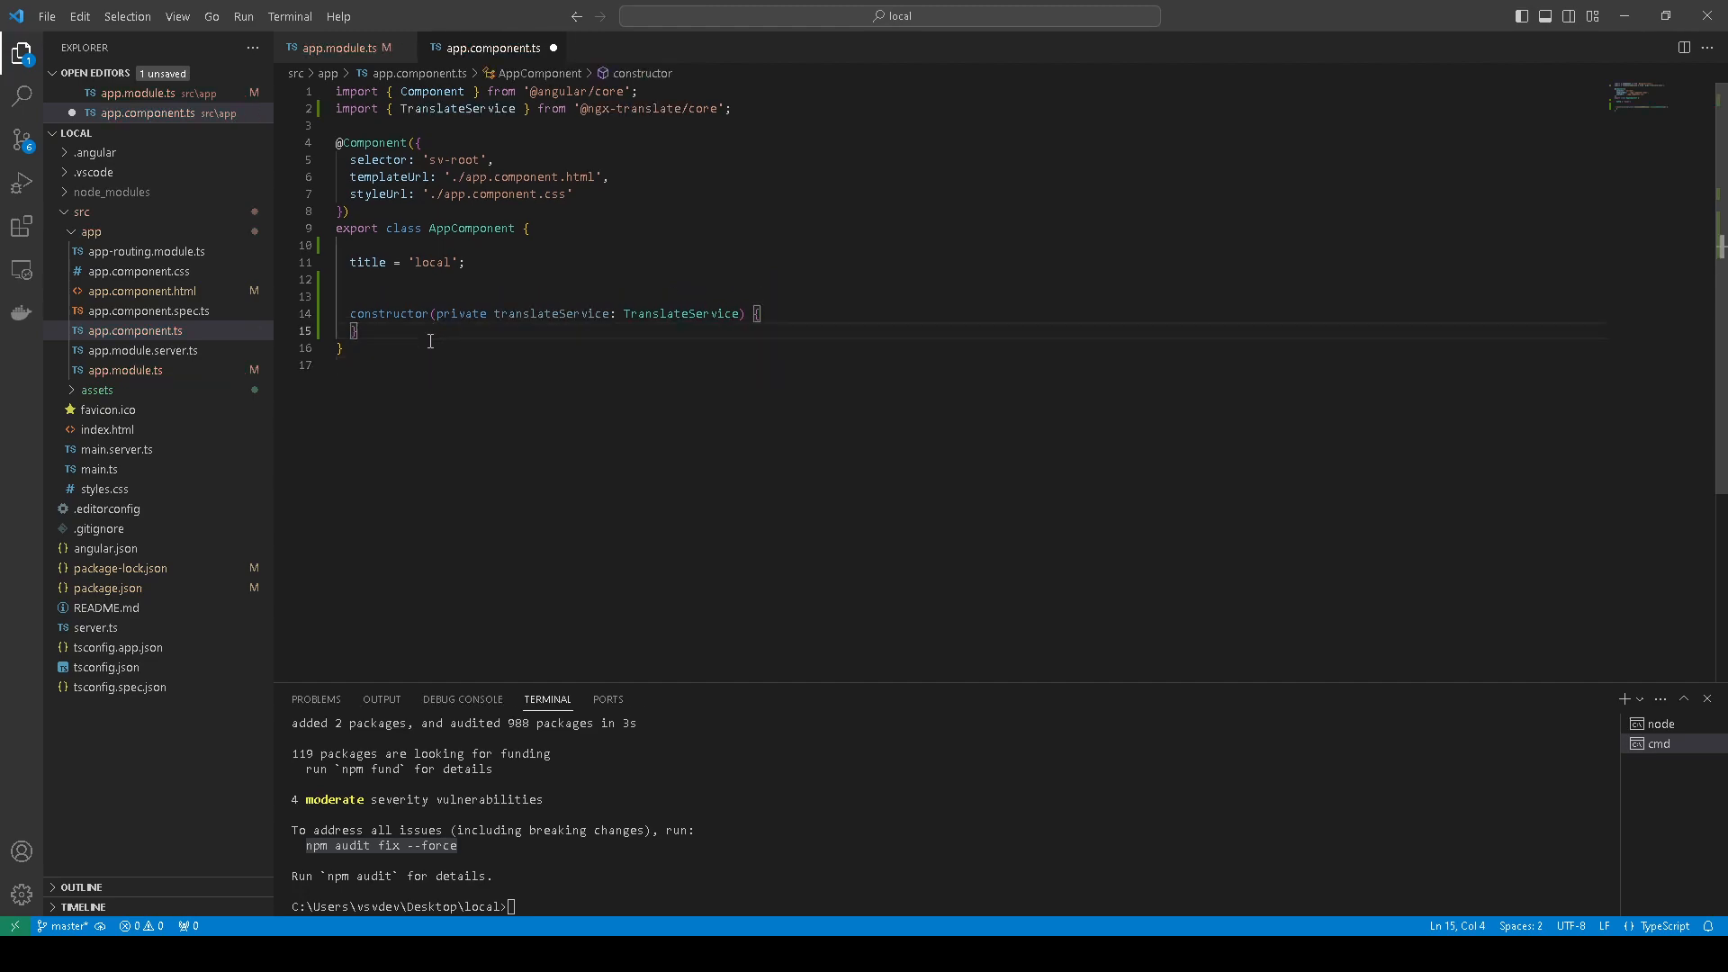
# Add a selectLanguage(event) method calling translateService.use and highlight translateService uses
pyautogui.press('enter')
pyautogui.write('public selectLanguage(event: any) {')
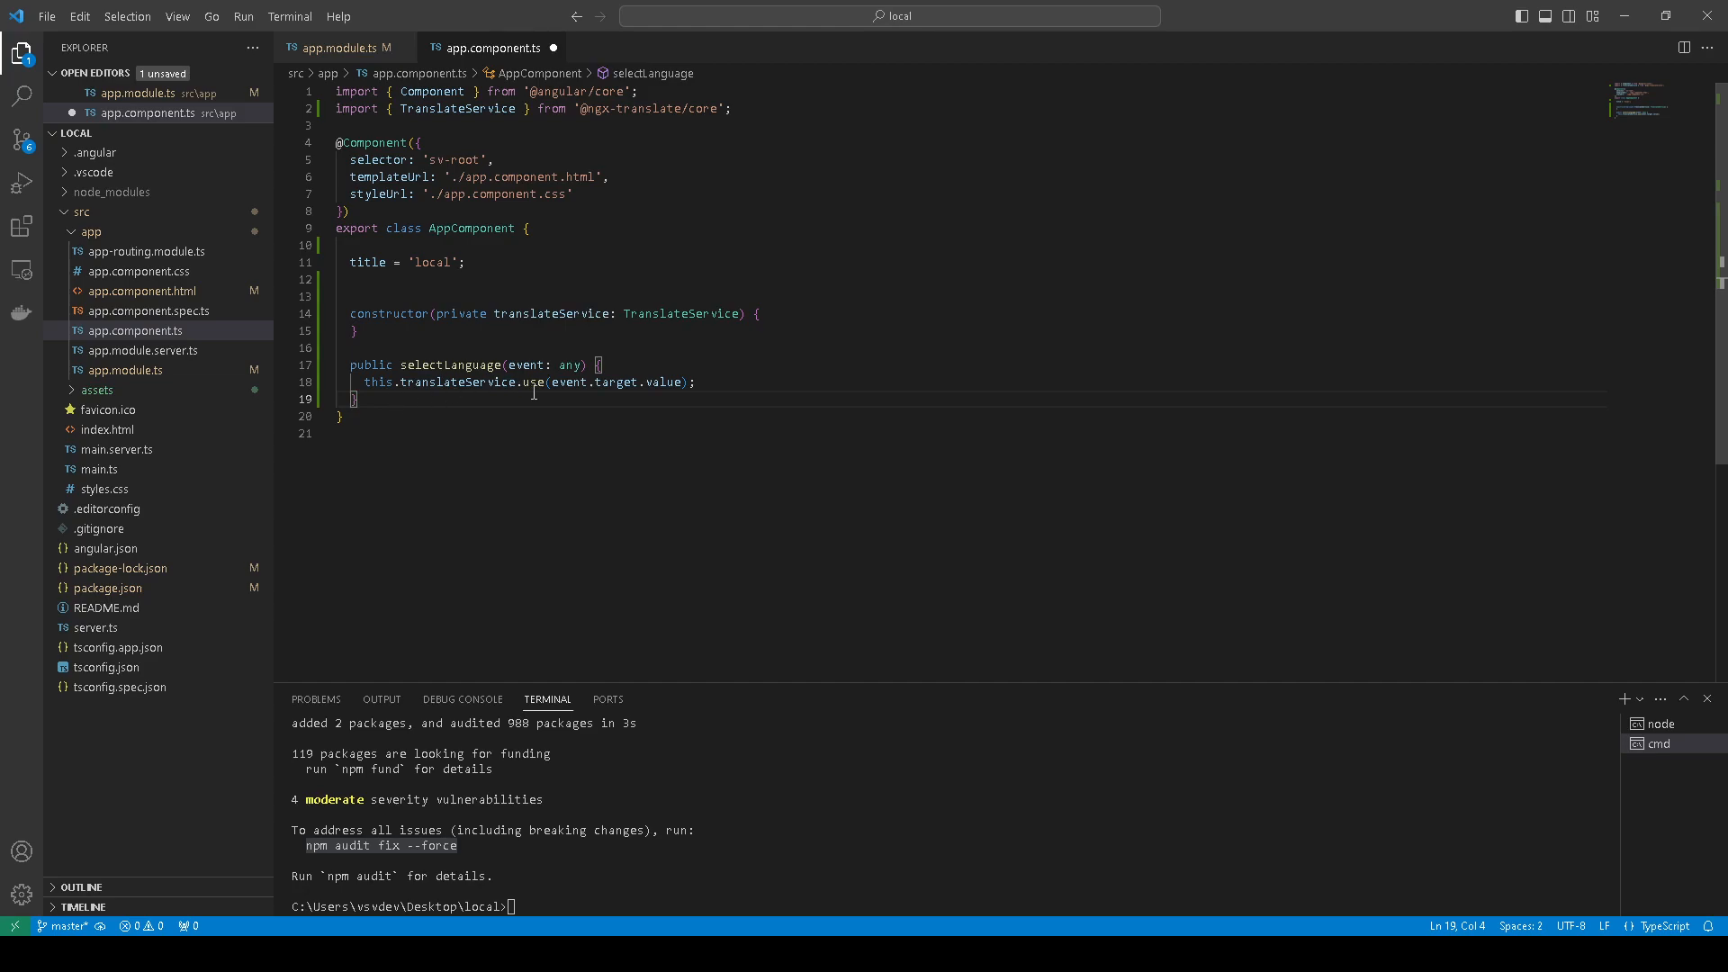
pyautogui.doubleClick(465, 382)
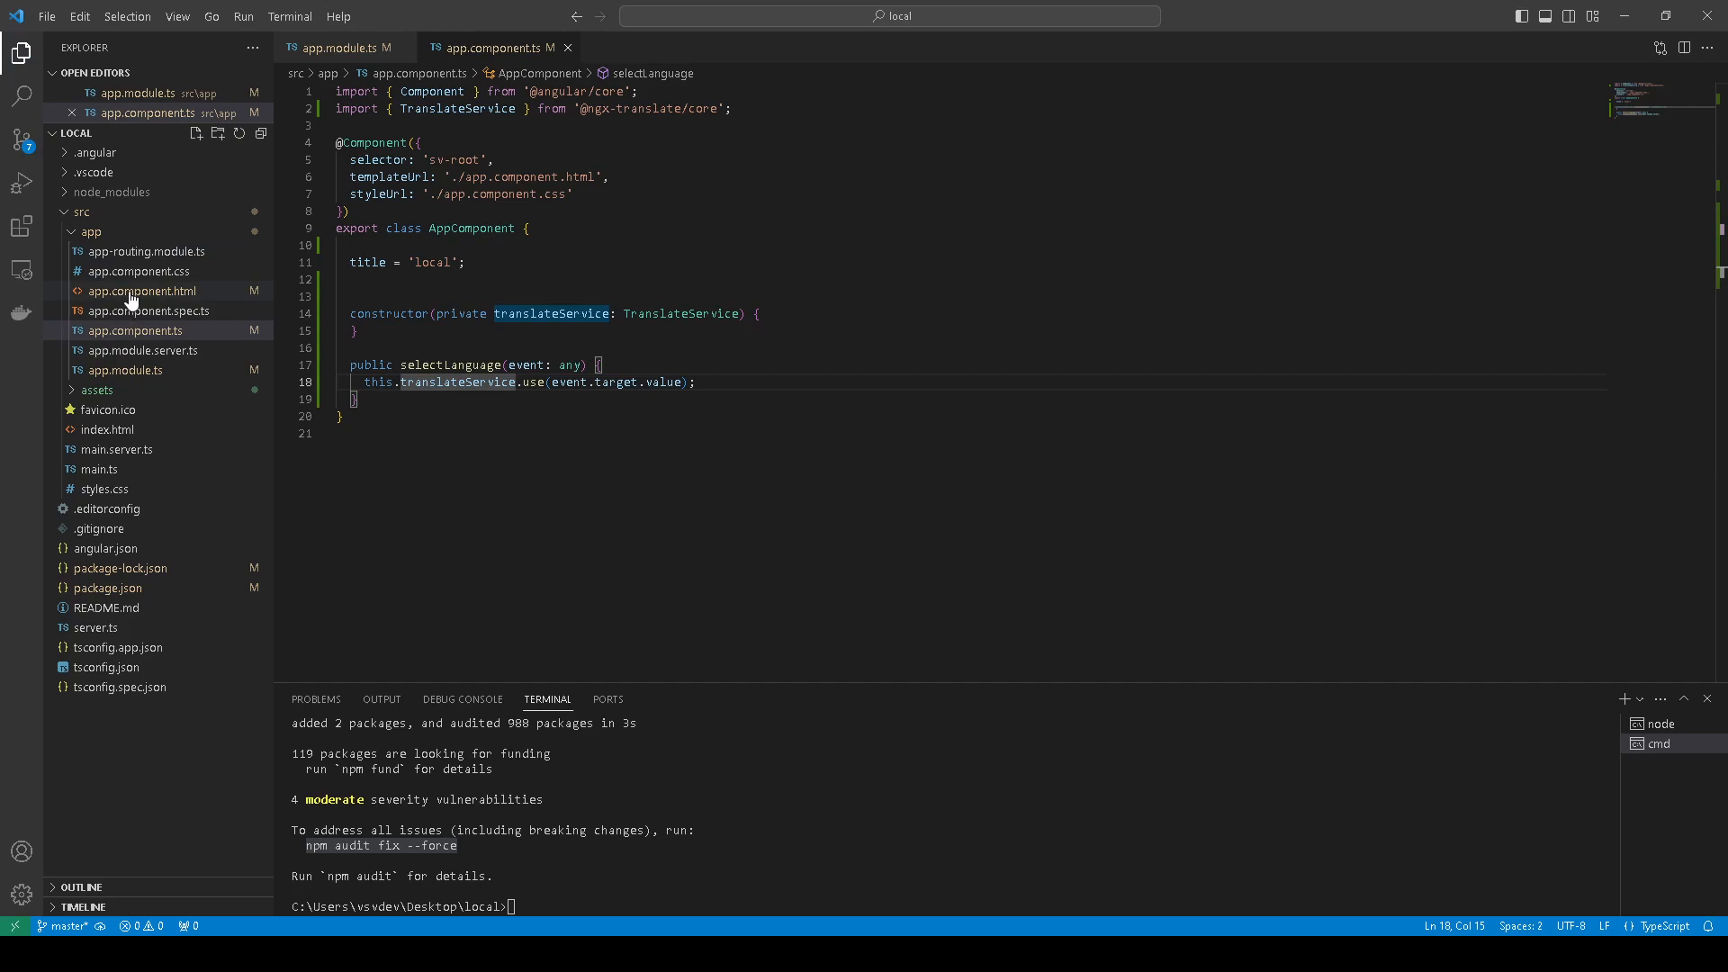
# Show app.component.html and select the opening comment marker above the language picker
pyautogui.click(141, 289)
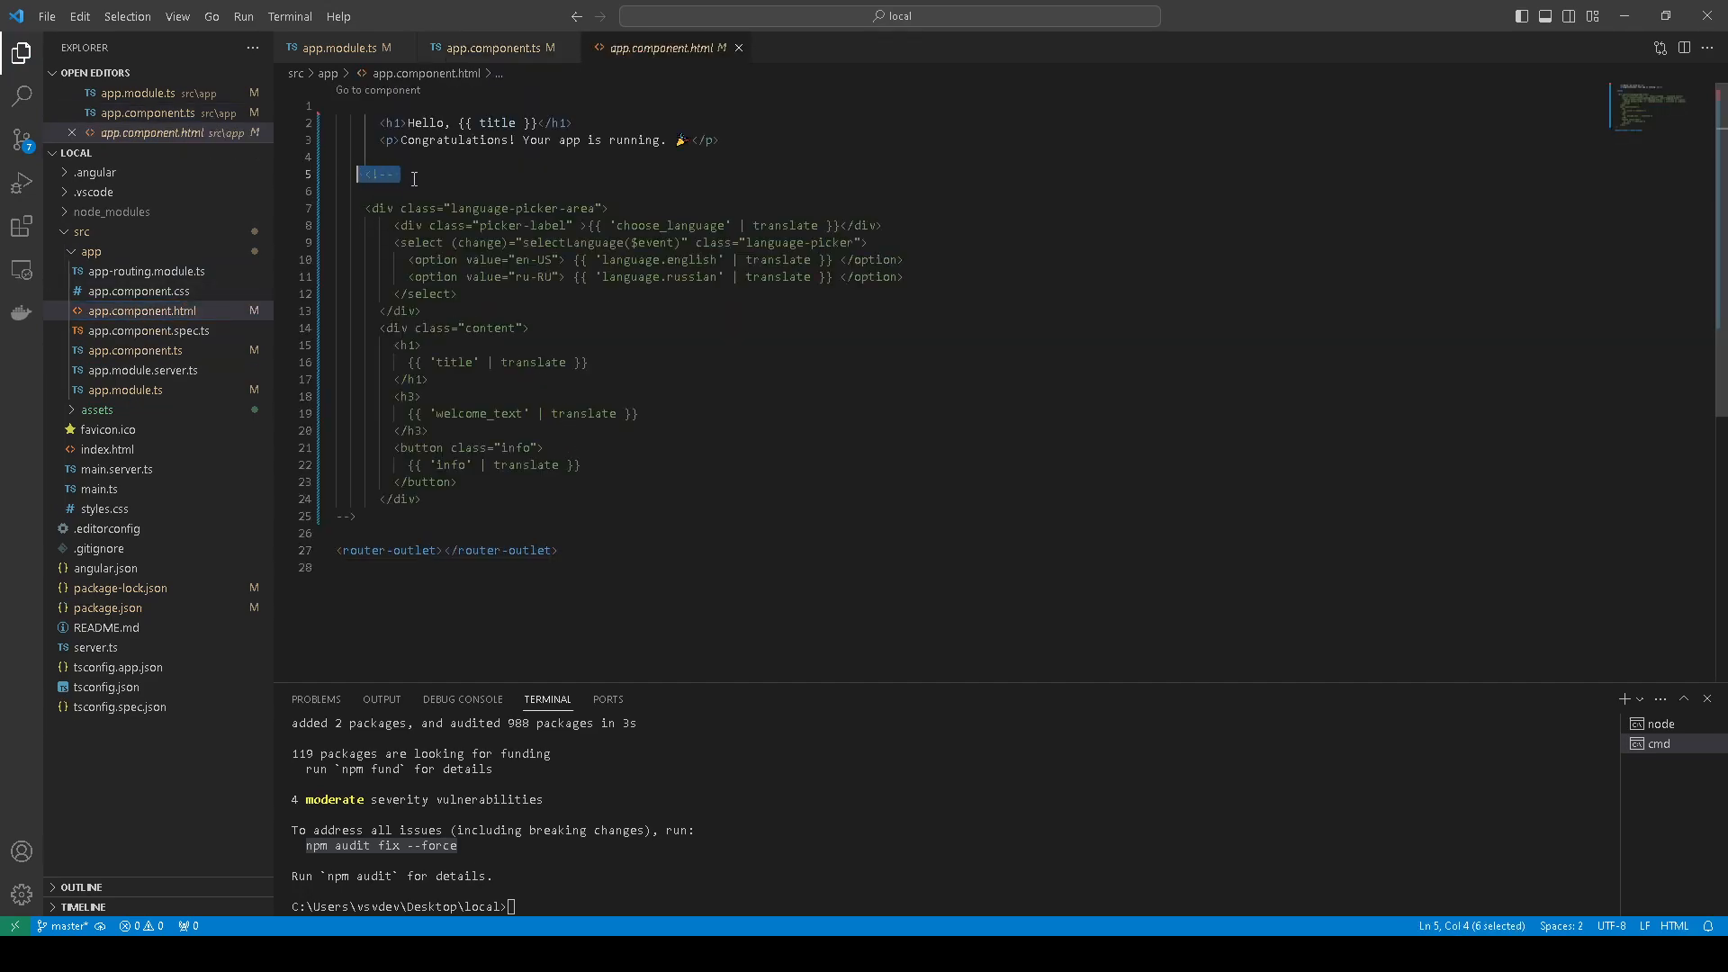
pyautogui.click(340, 517)
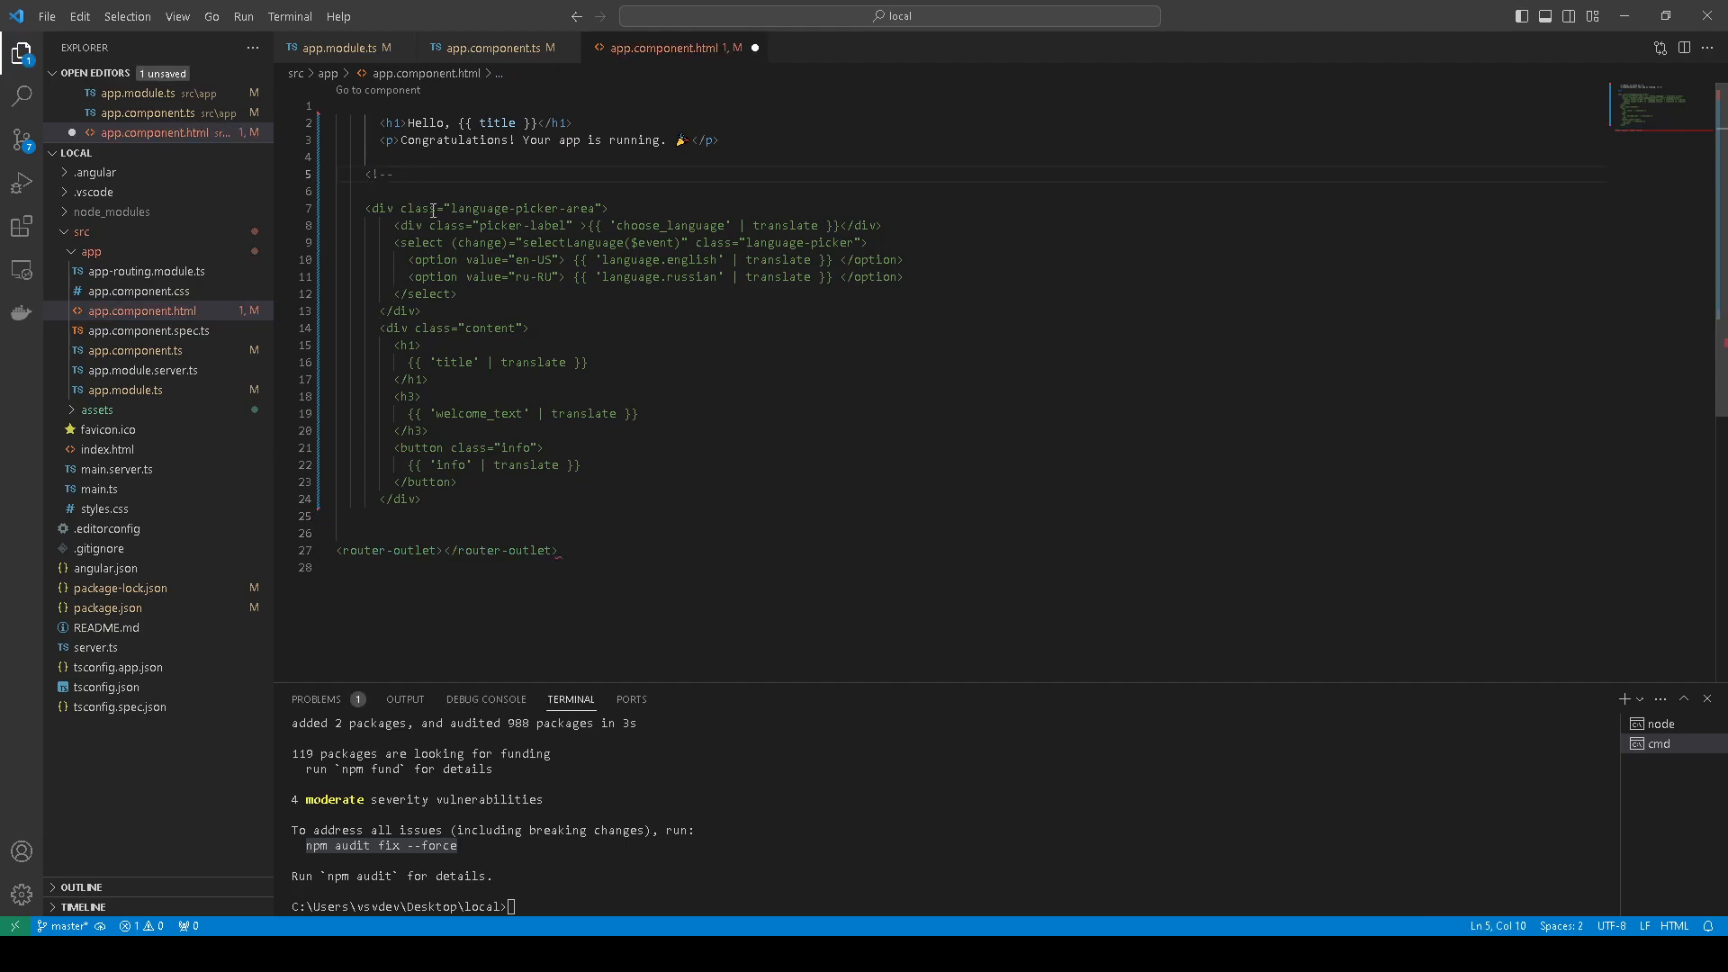
pyautogui.moveTo(475, 243)
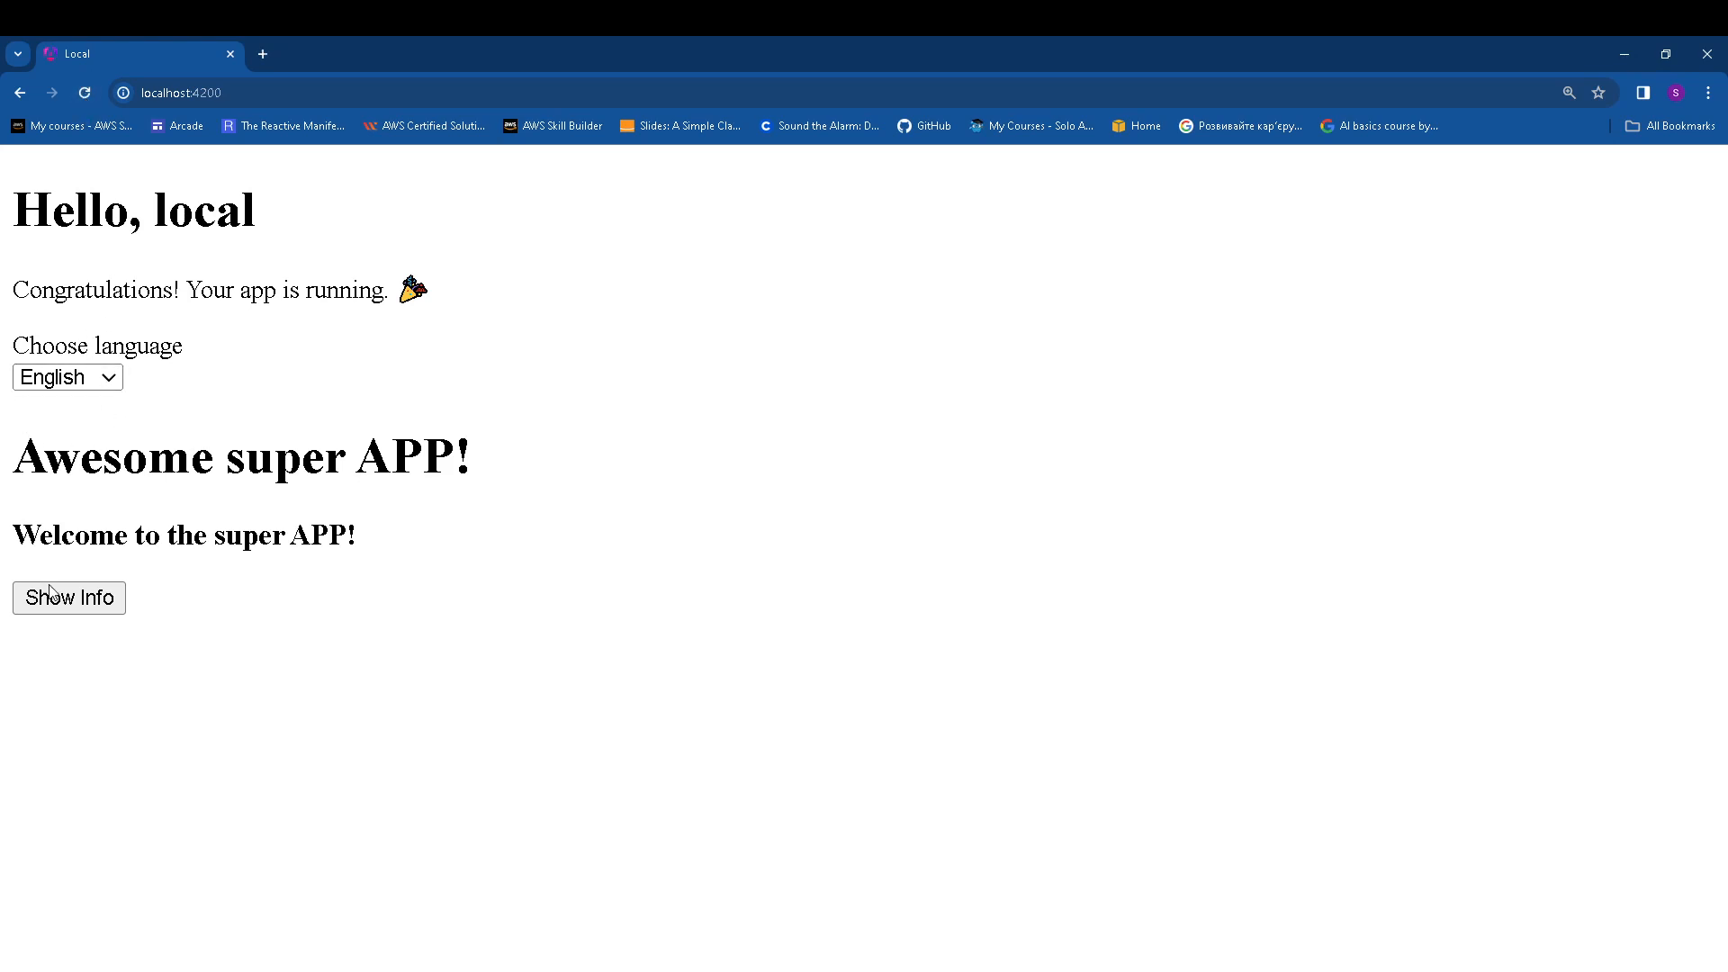
pyautogui.moveTo(83, 600)
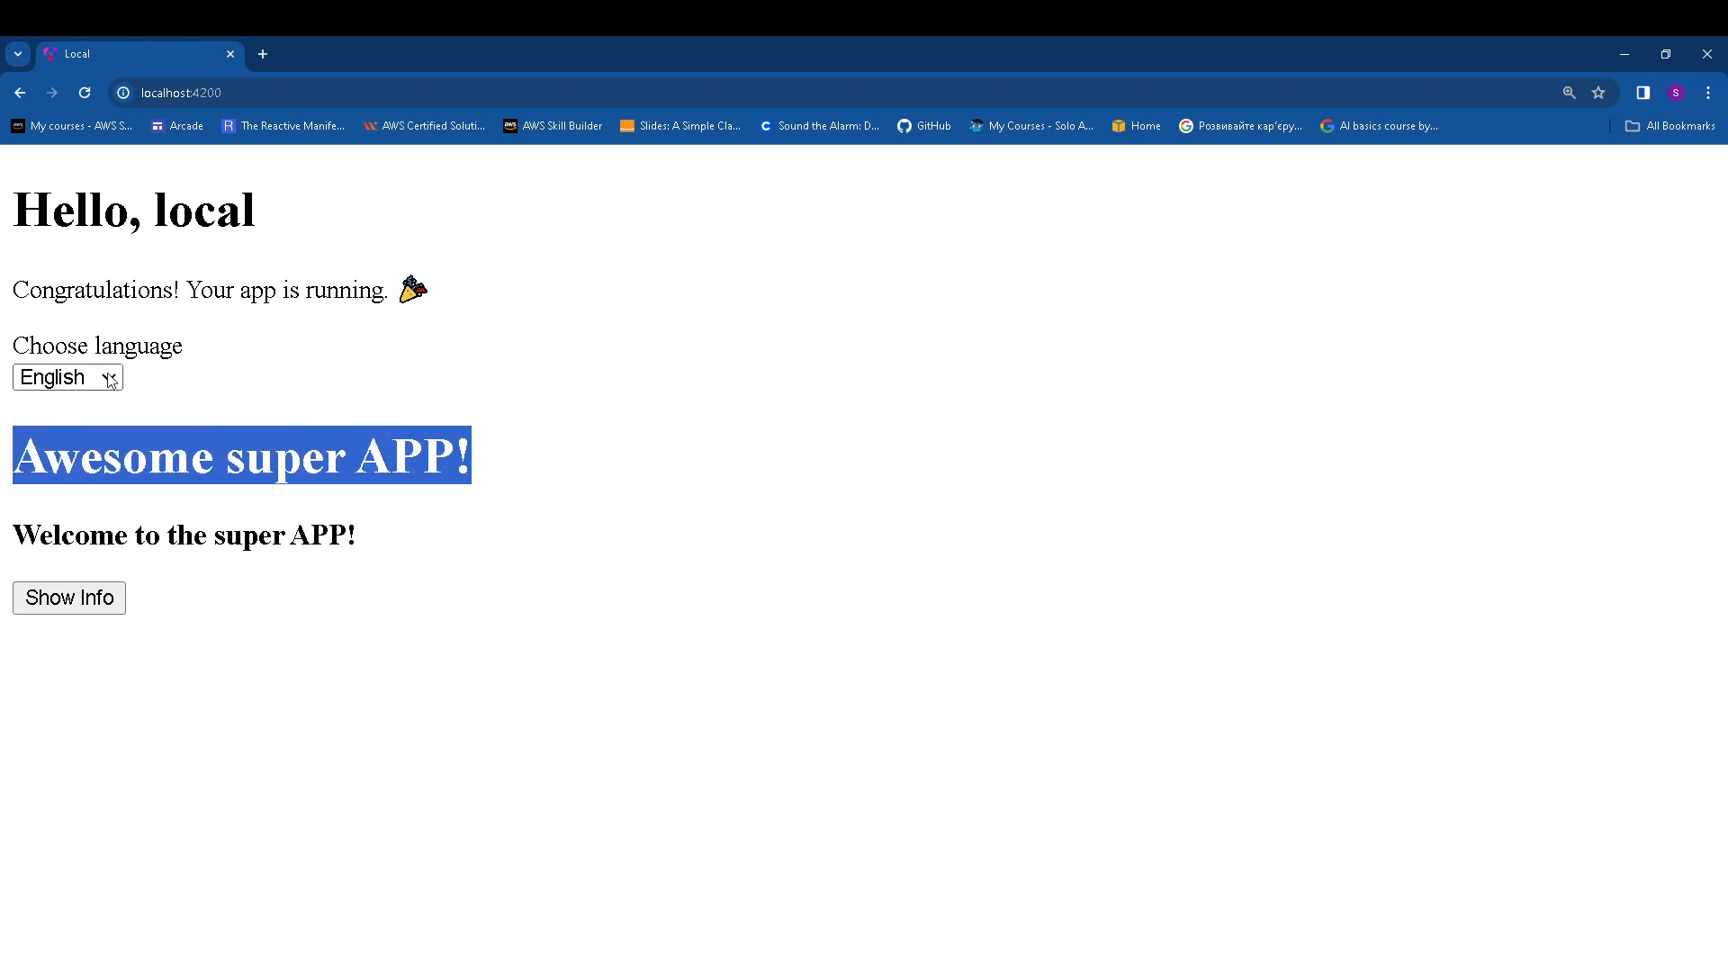
pyautogui.moveTo(101, 403)
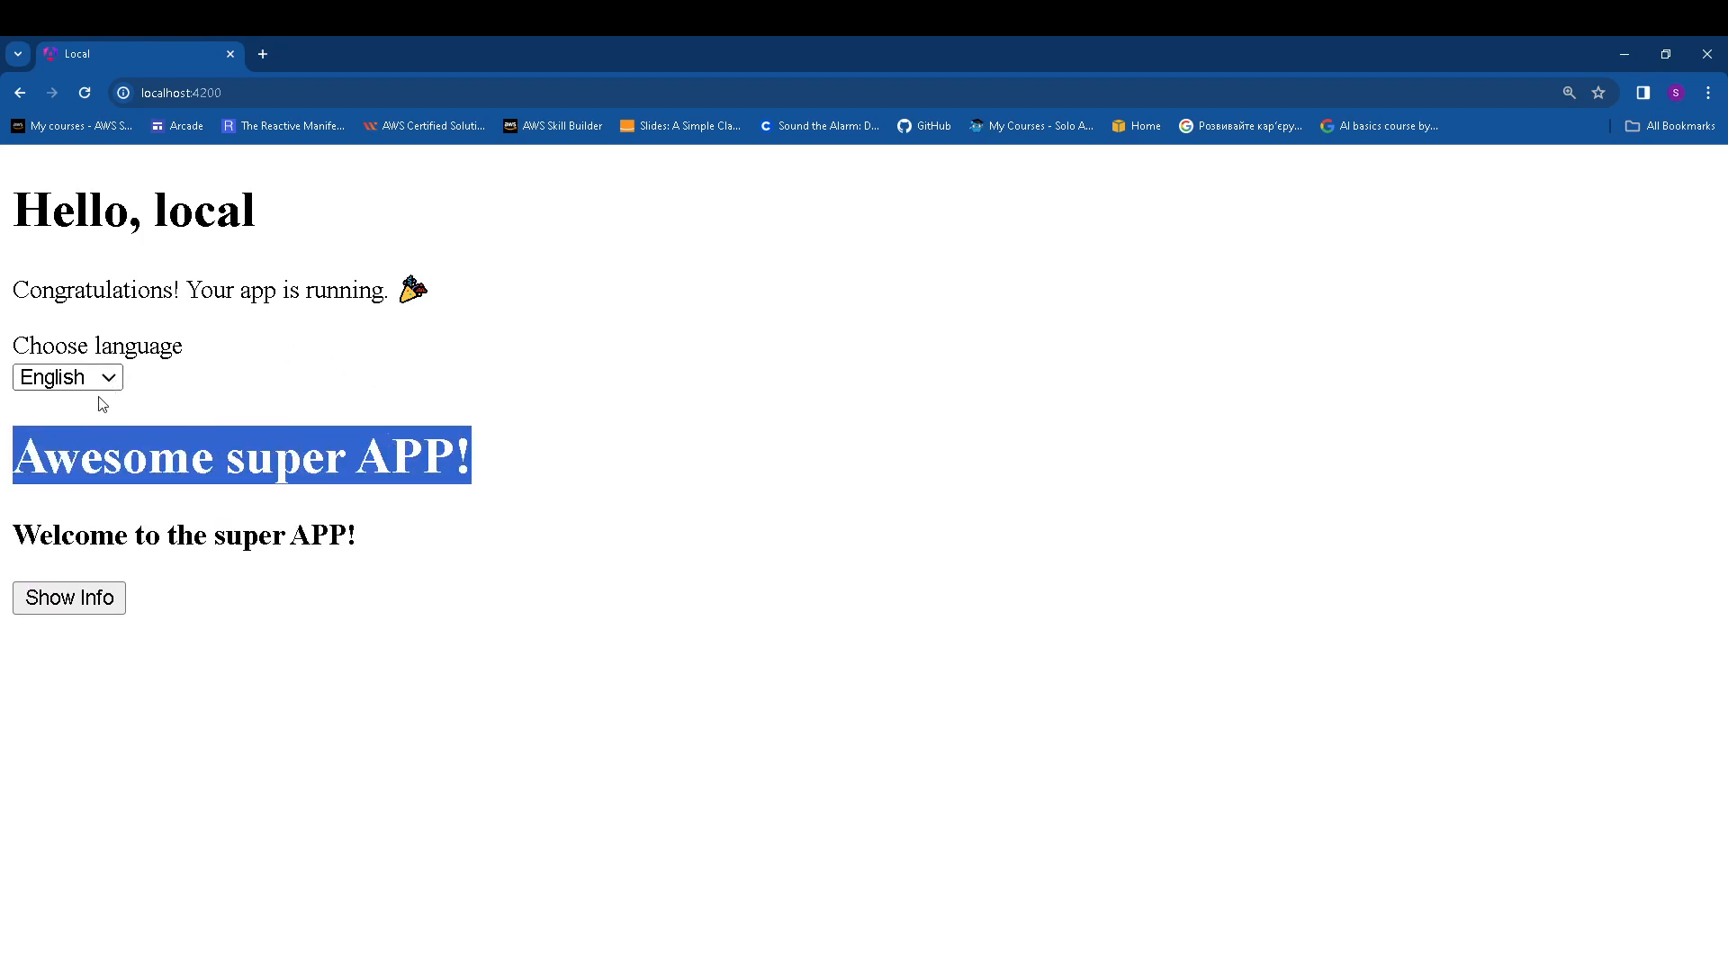
pyautogui.moveTo(94, 432)
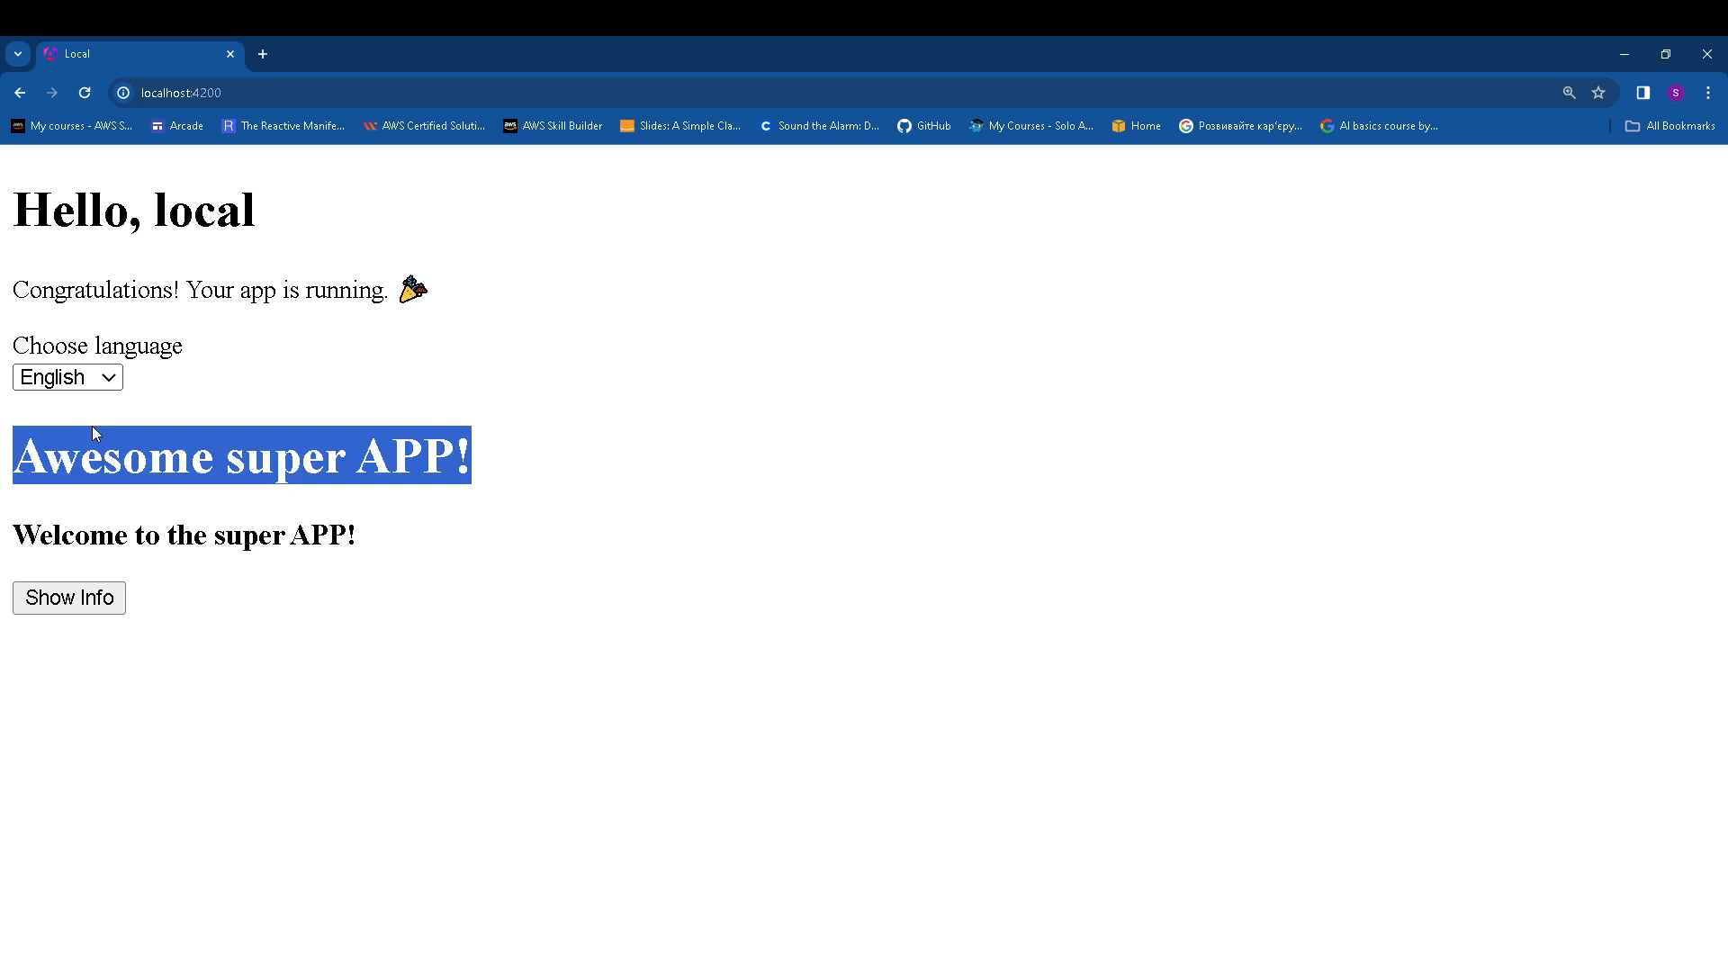
# Choose Русский in the language dropdown so the page text switches to Russian
pyautogui.click(66, 376)
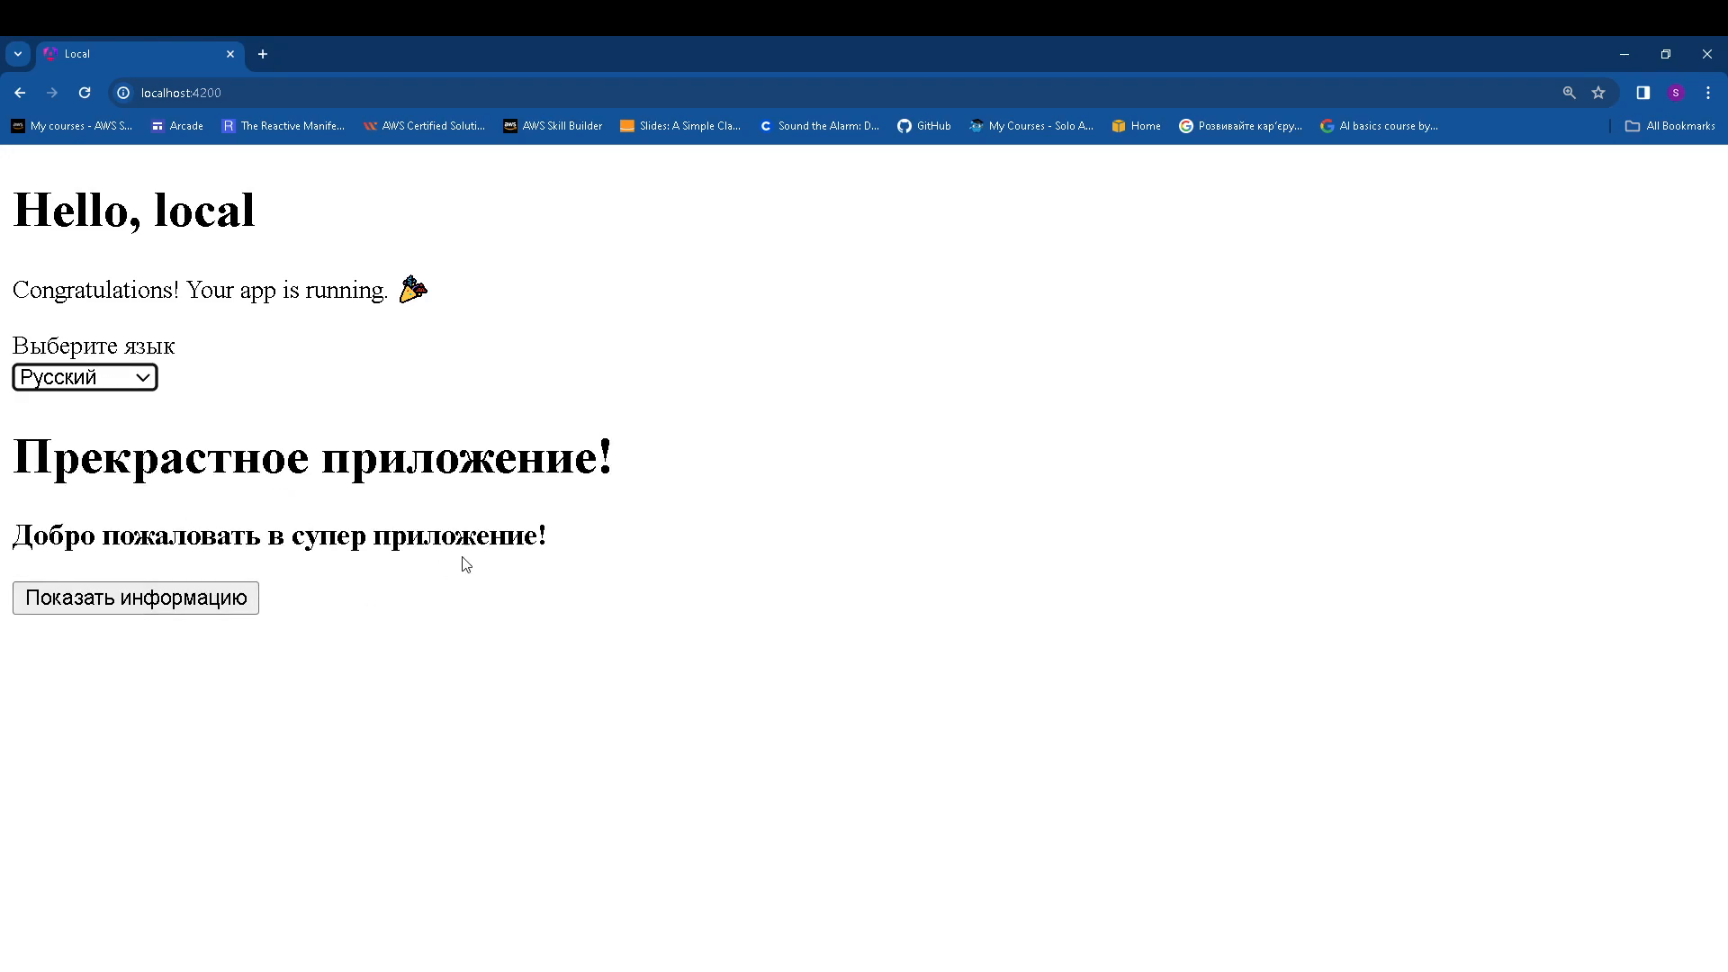